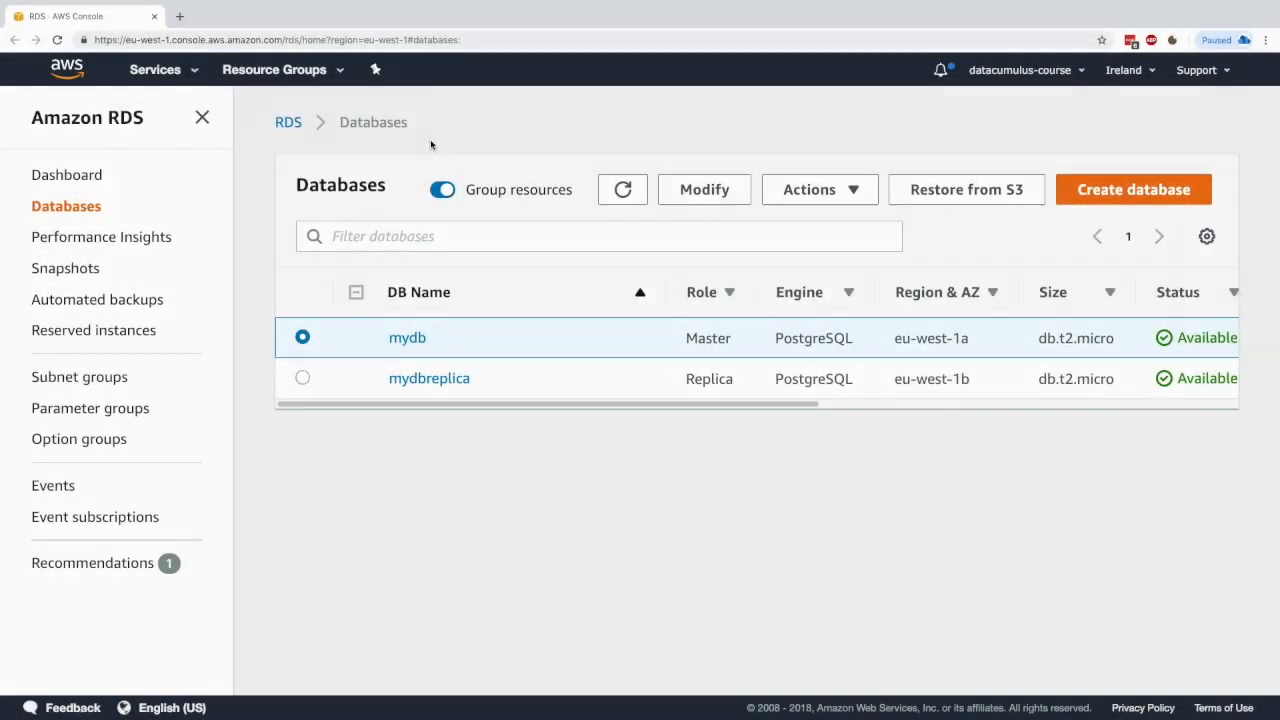
Step: Launch the Create database wizard from the Databases list showing mydb and its replica
click(1133, 189)
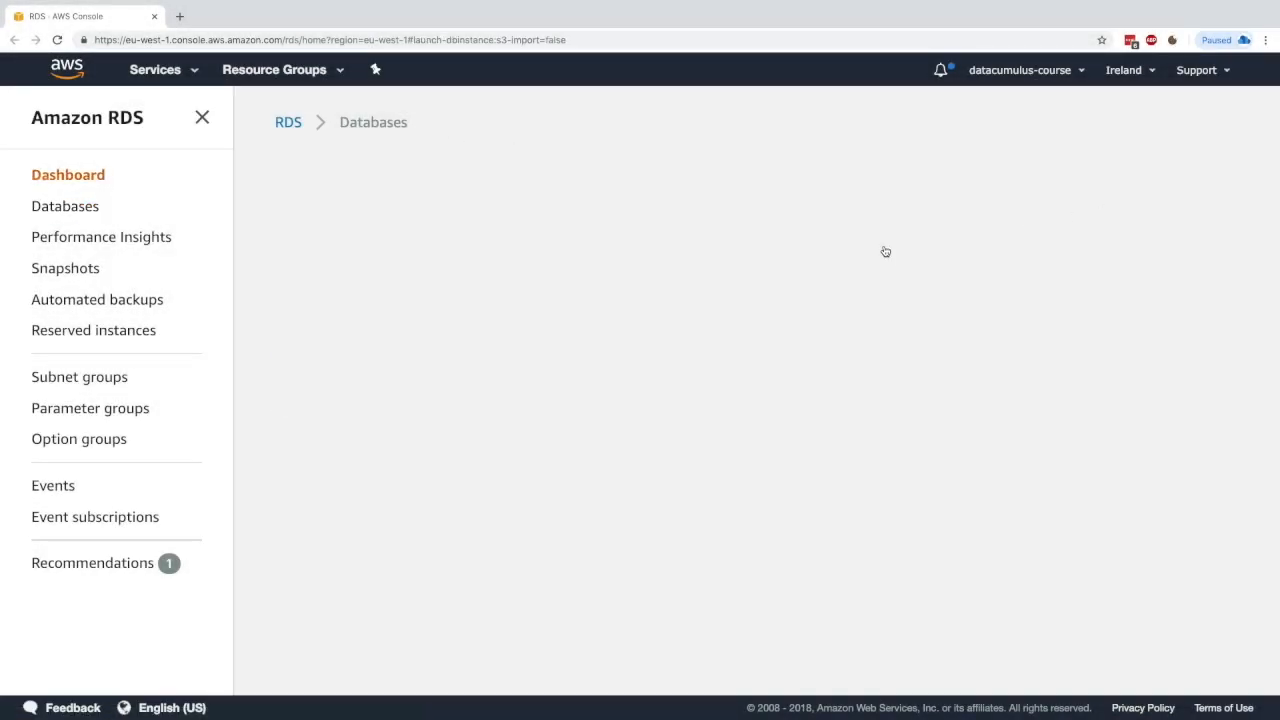
Step: Select the Amazon Aurora engine with the MySQL 5.6-compatible edition
click(884, 251)
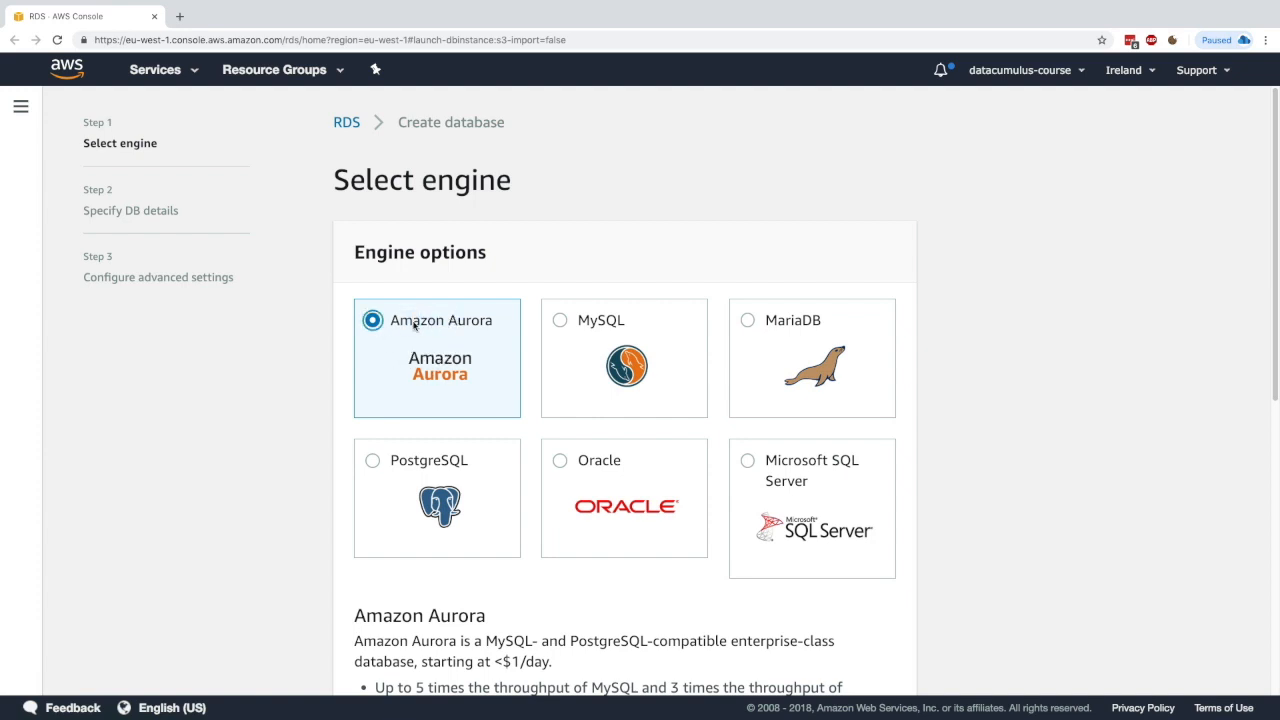
scroll(down, 3)
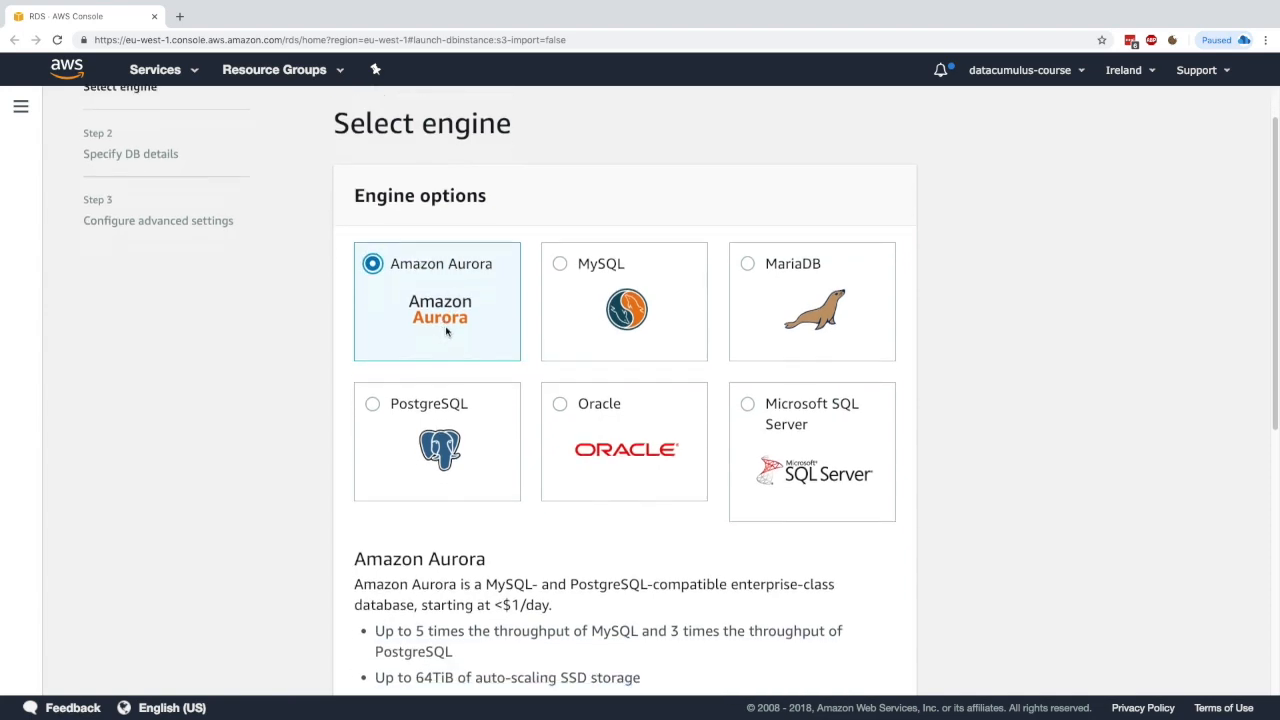
scroll(down, 3)
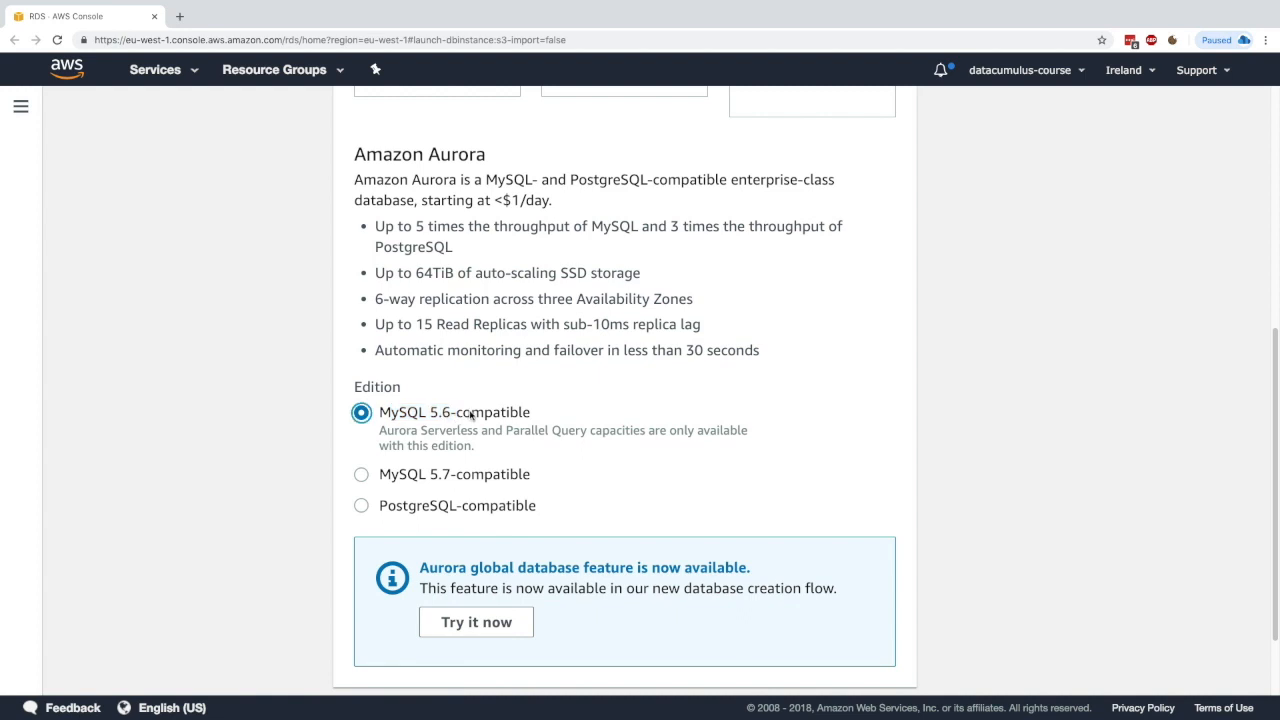
double_click(454, 474)
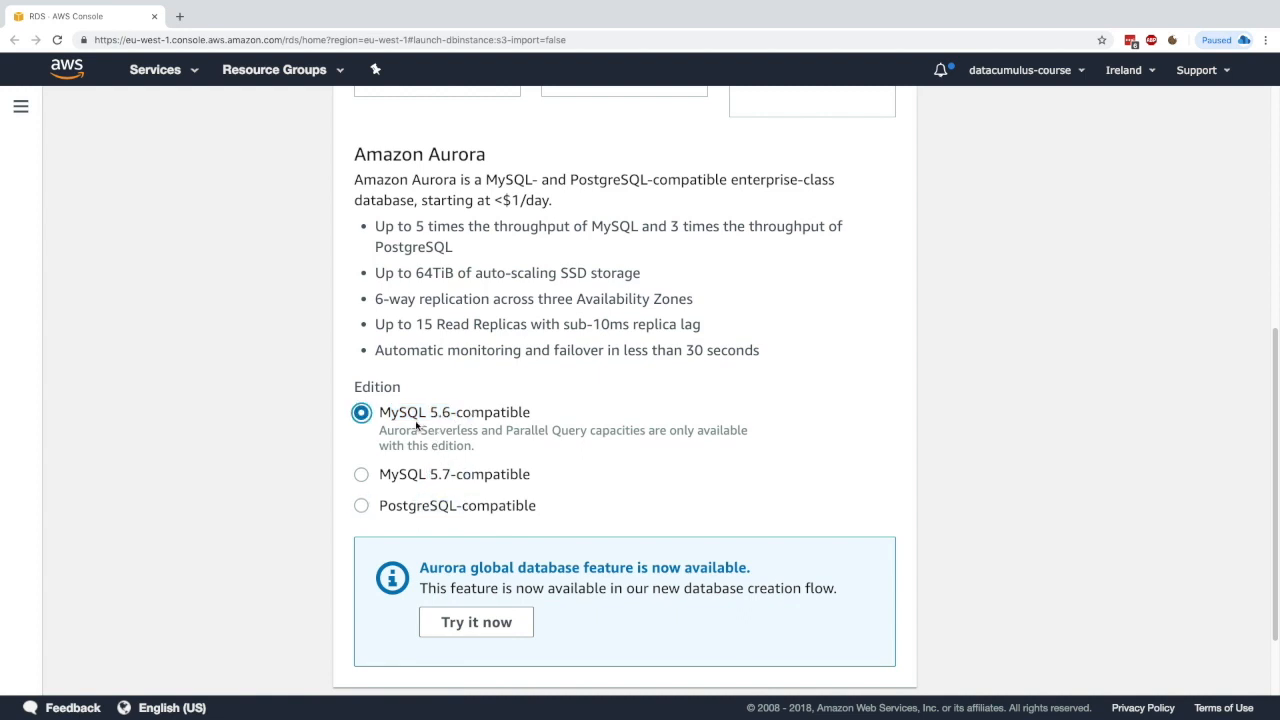
double_click(414, 429)
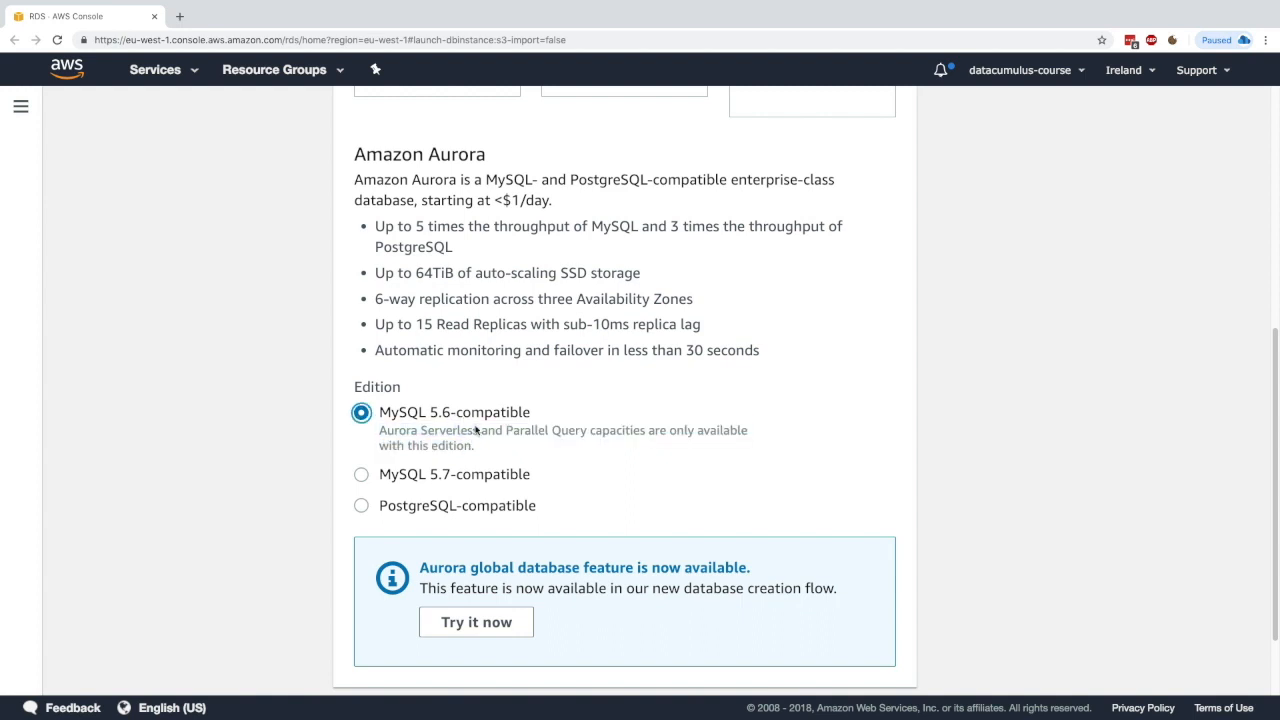
mouse_move(434, 490)
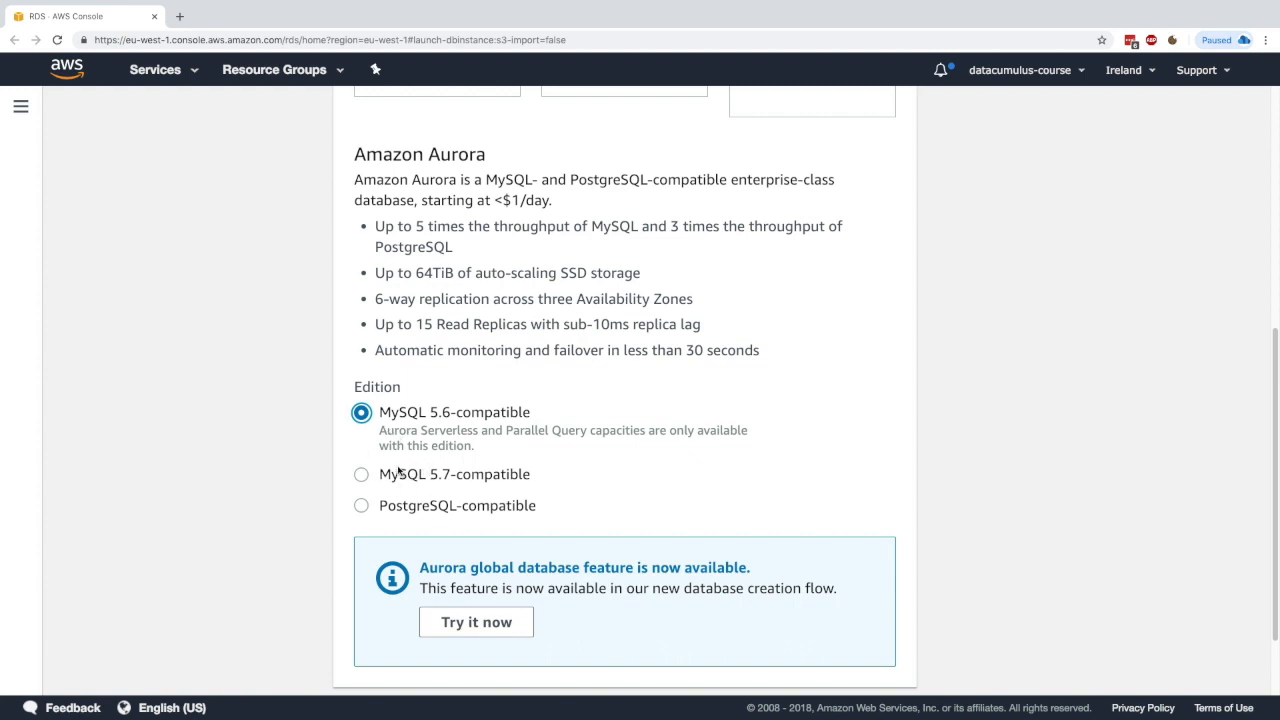
mouse_move(440, 508)
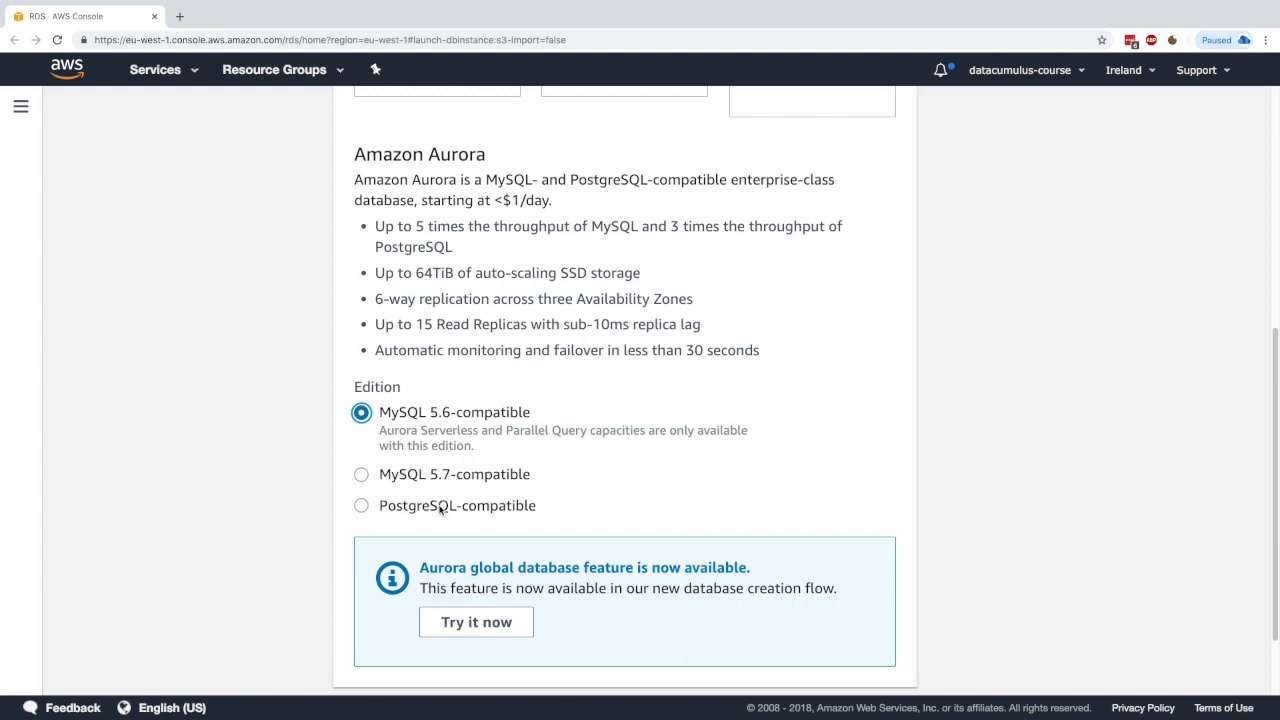
scroll(down, 3)
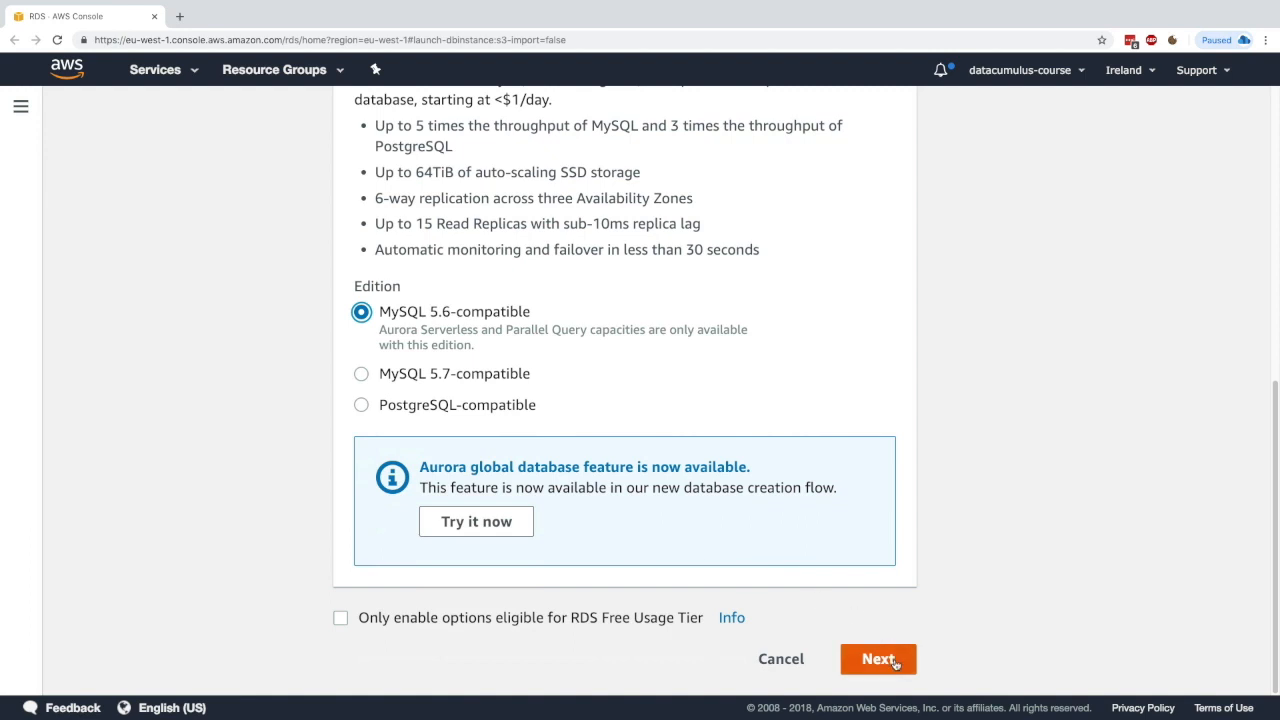
Step: Advance to DB details and choose the db.t2.small instance class
click(878, 658)
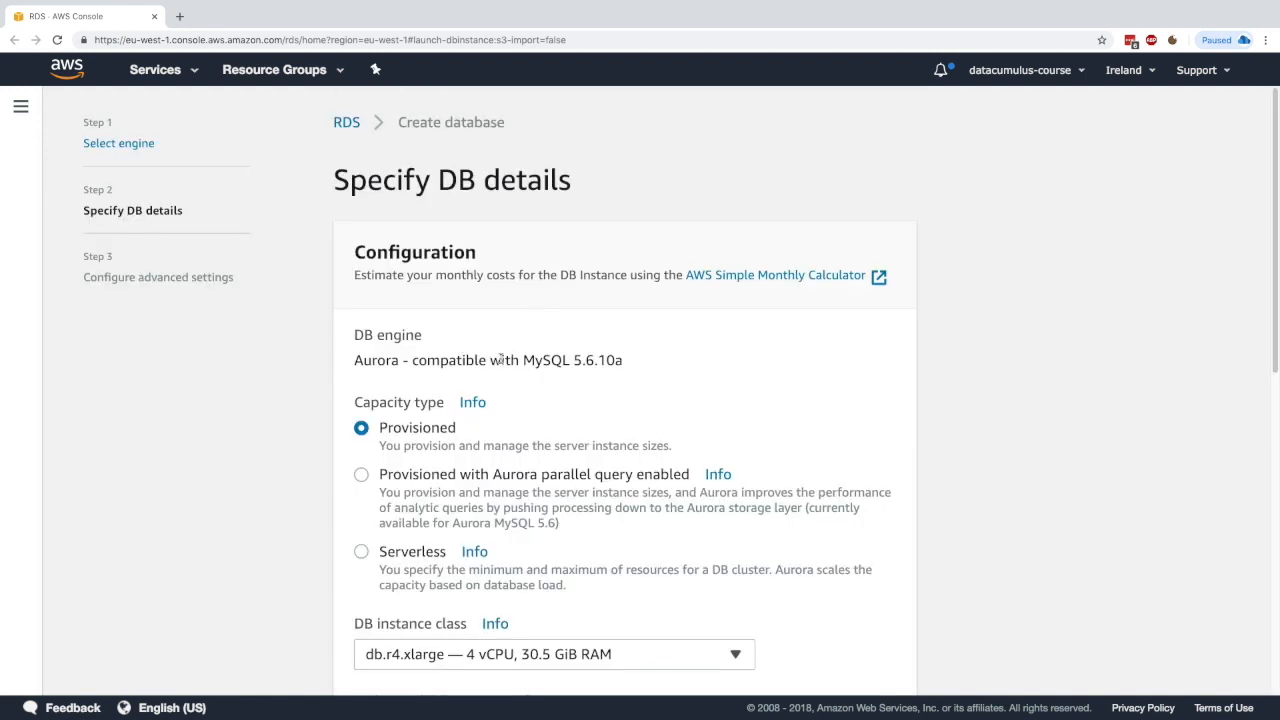
scroll(down, 3)
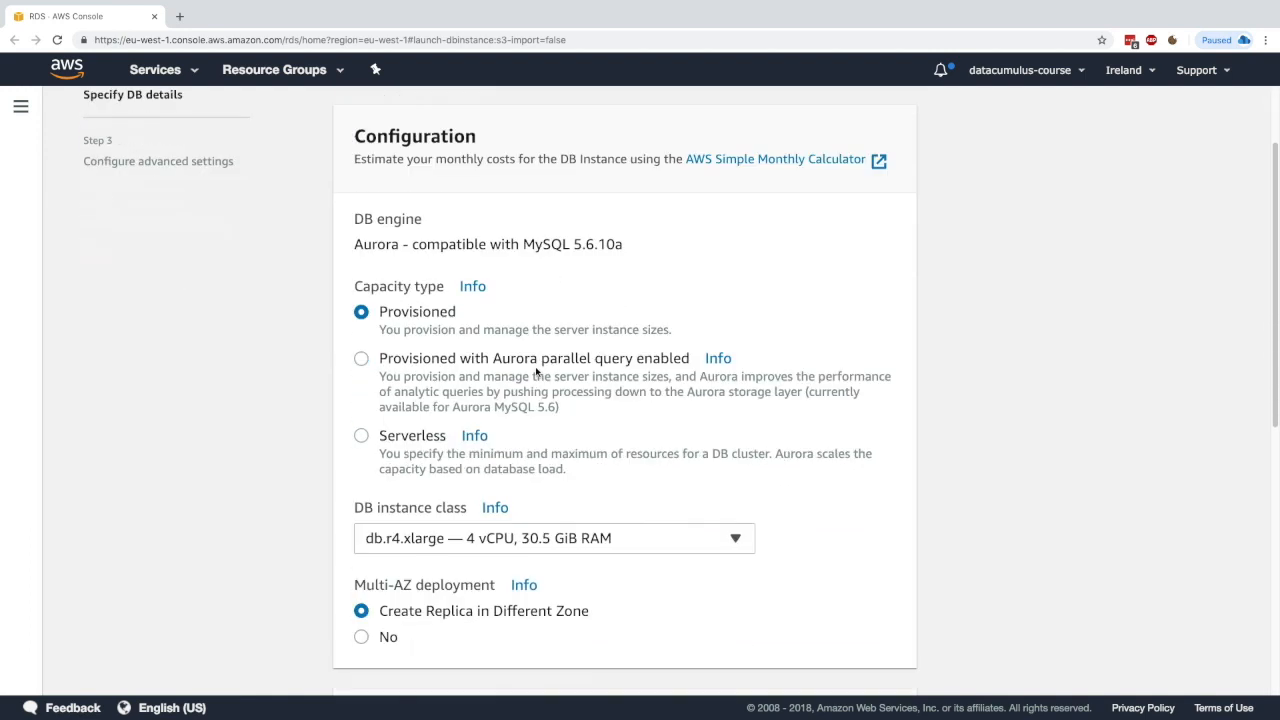
double_click(417, 311)
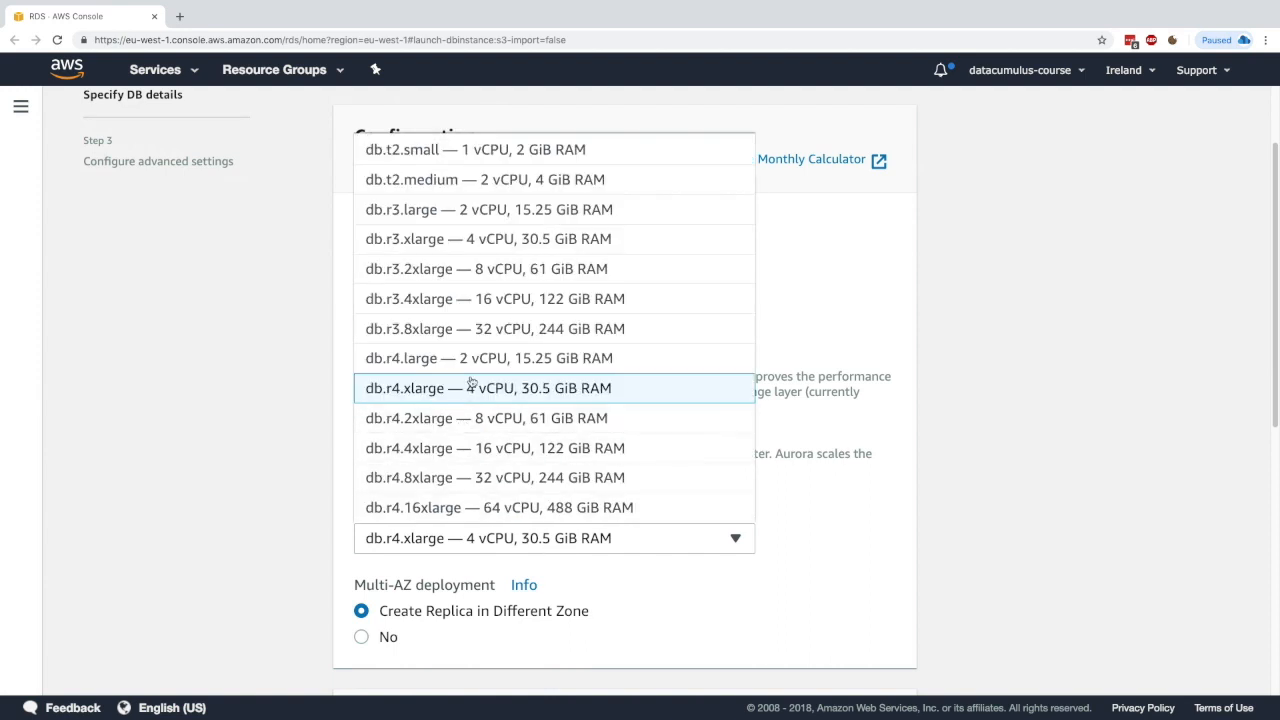
click(474, 149)
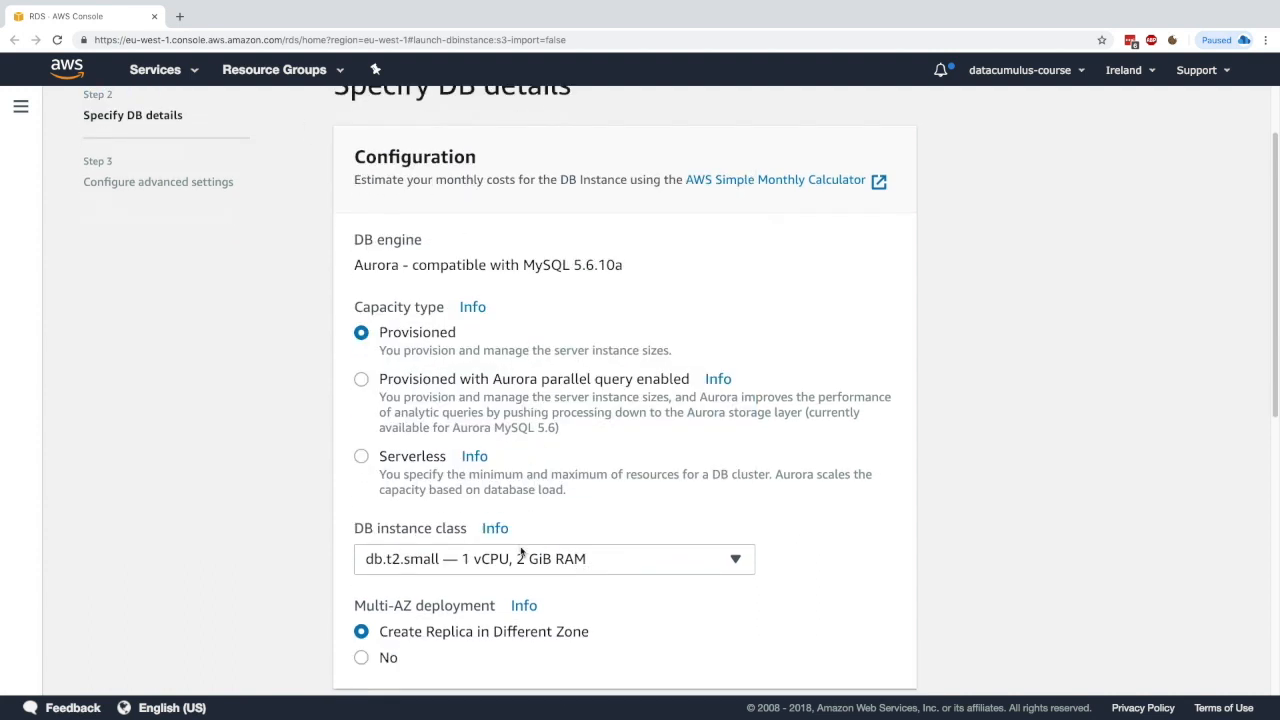
click(553, 558)
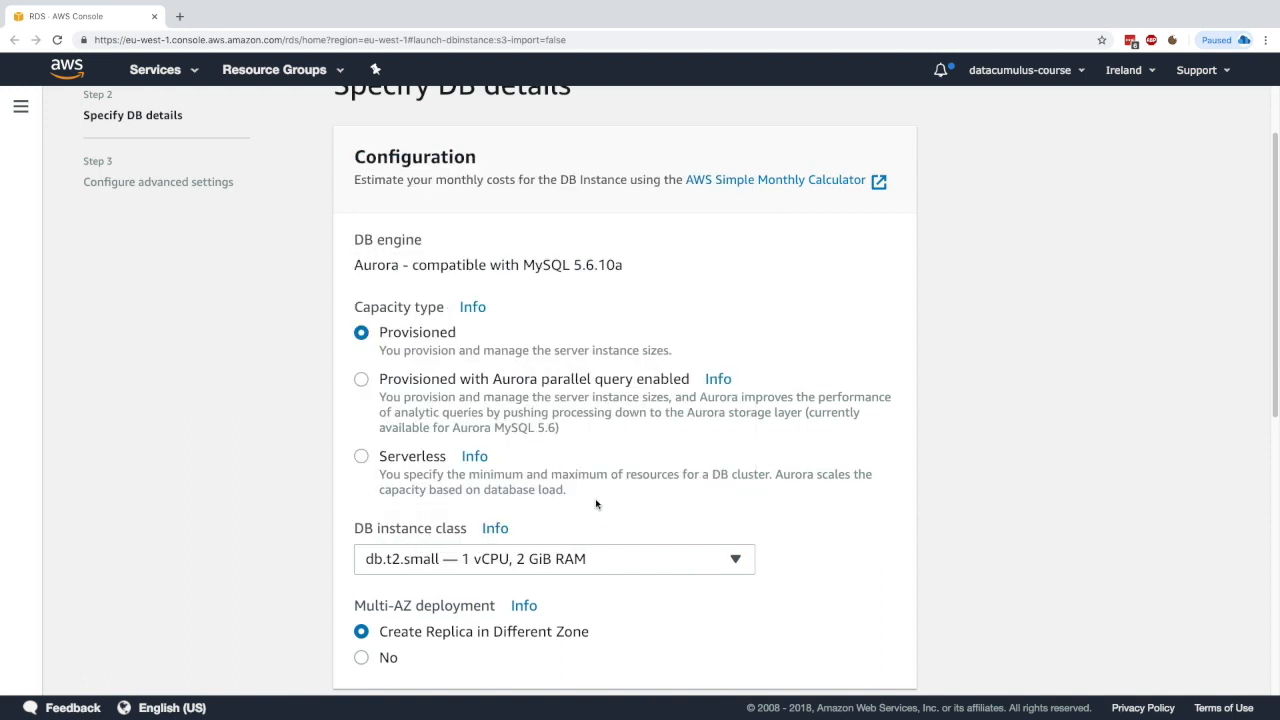
Step: Keep Provisioned capacity with db.t2.small and a replica in a different zone
click(361, 379)
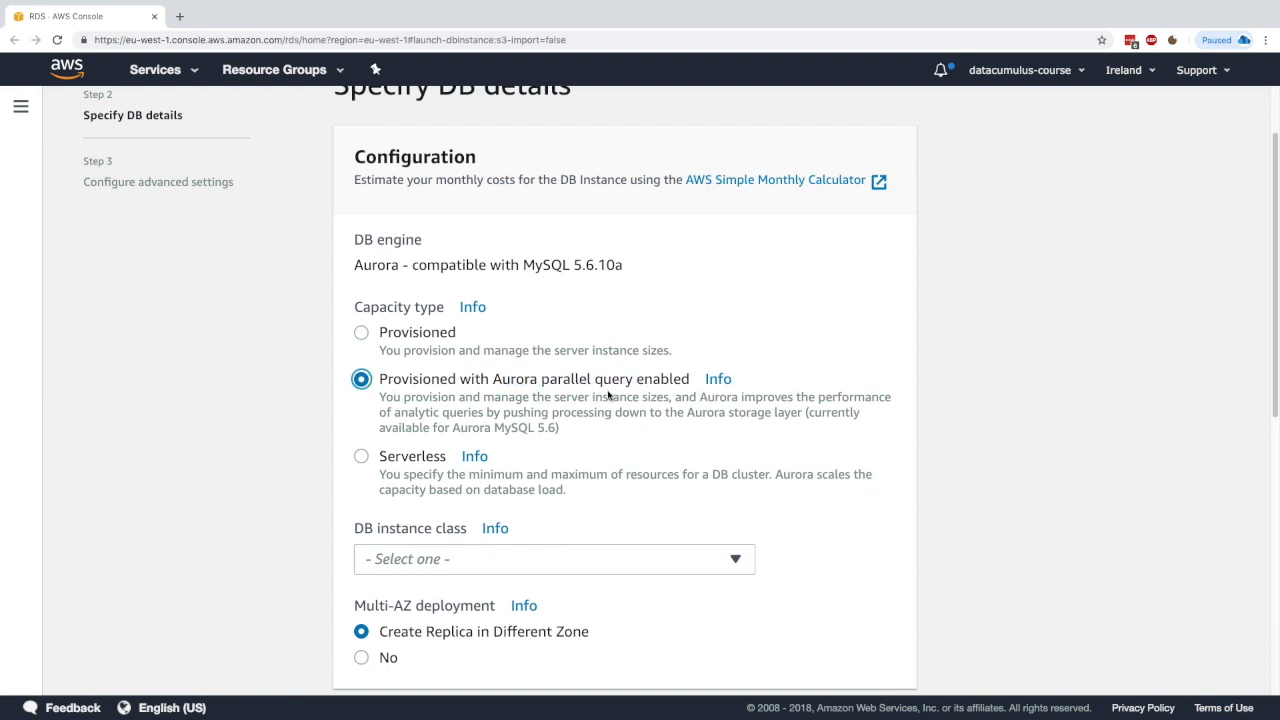
mouse_move(537, 413)
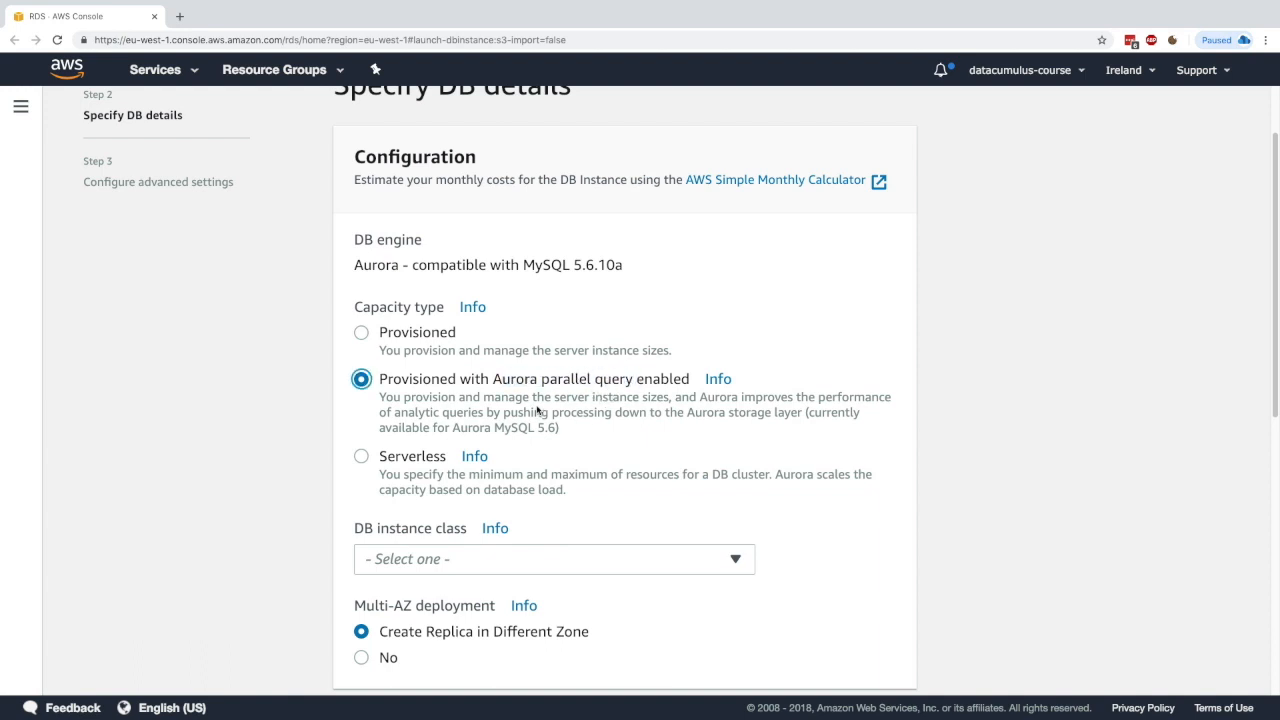
click(361, 456)
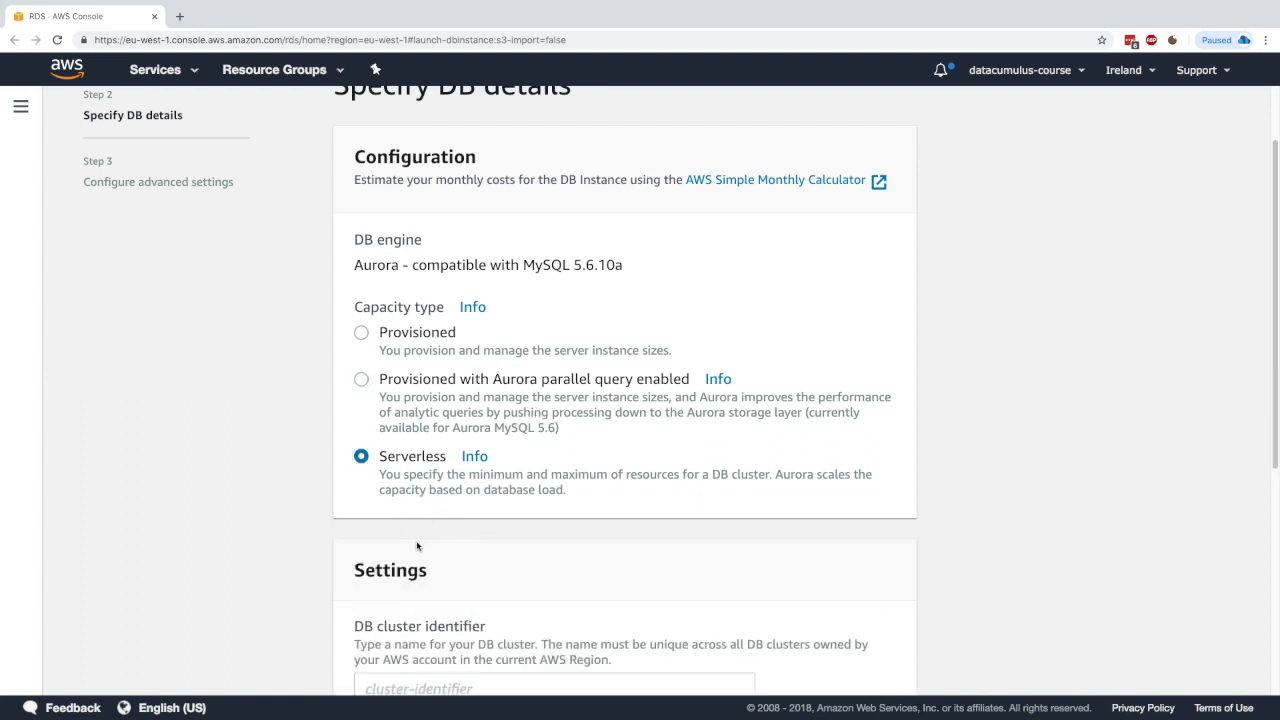
click(361, 332)
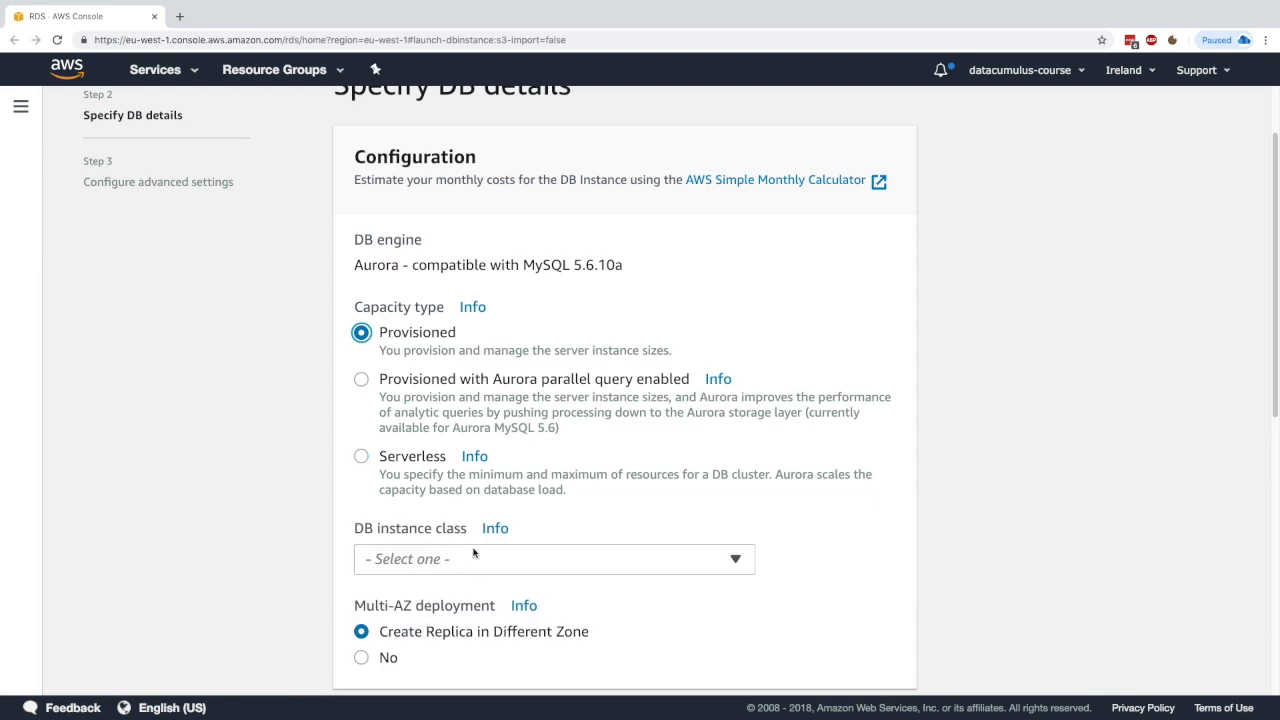
click(361, 456)
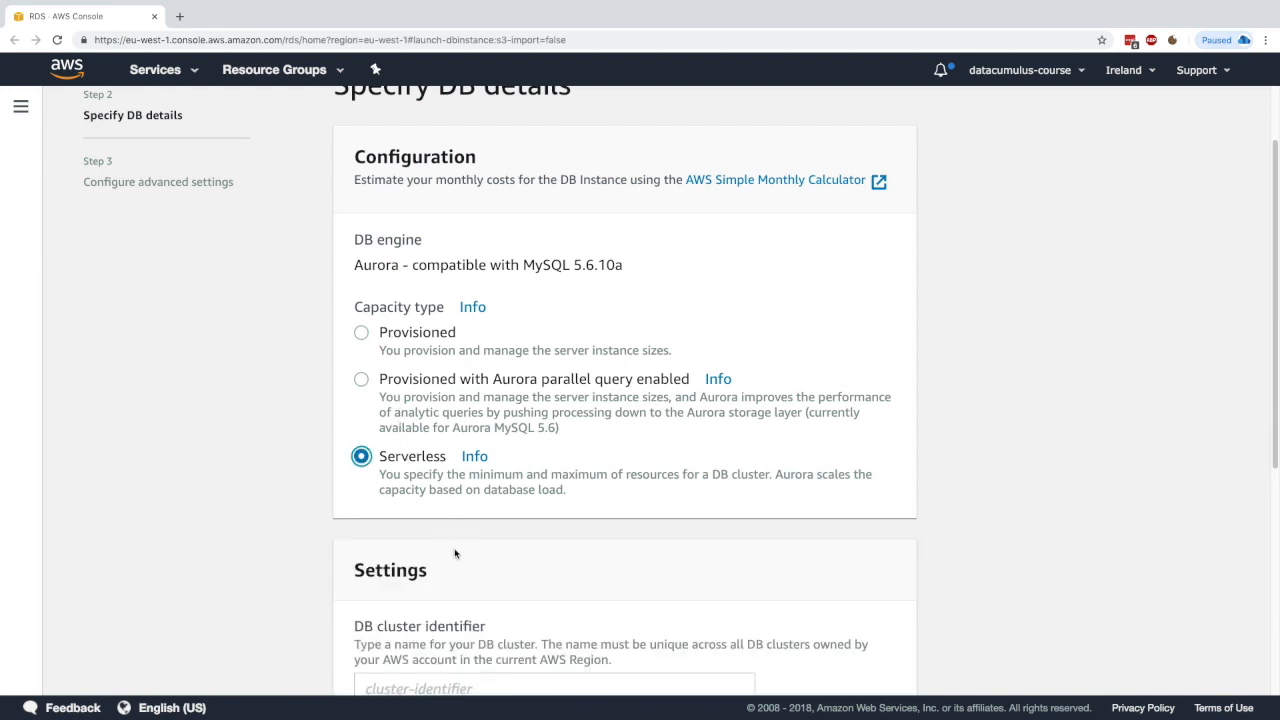
click(553, 558)
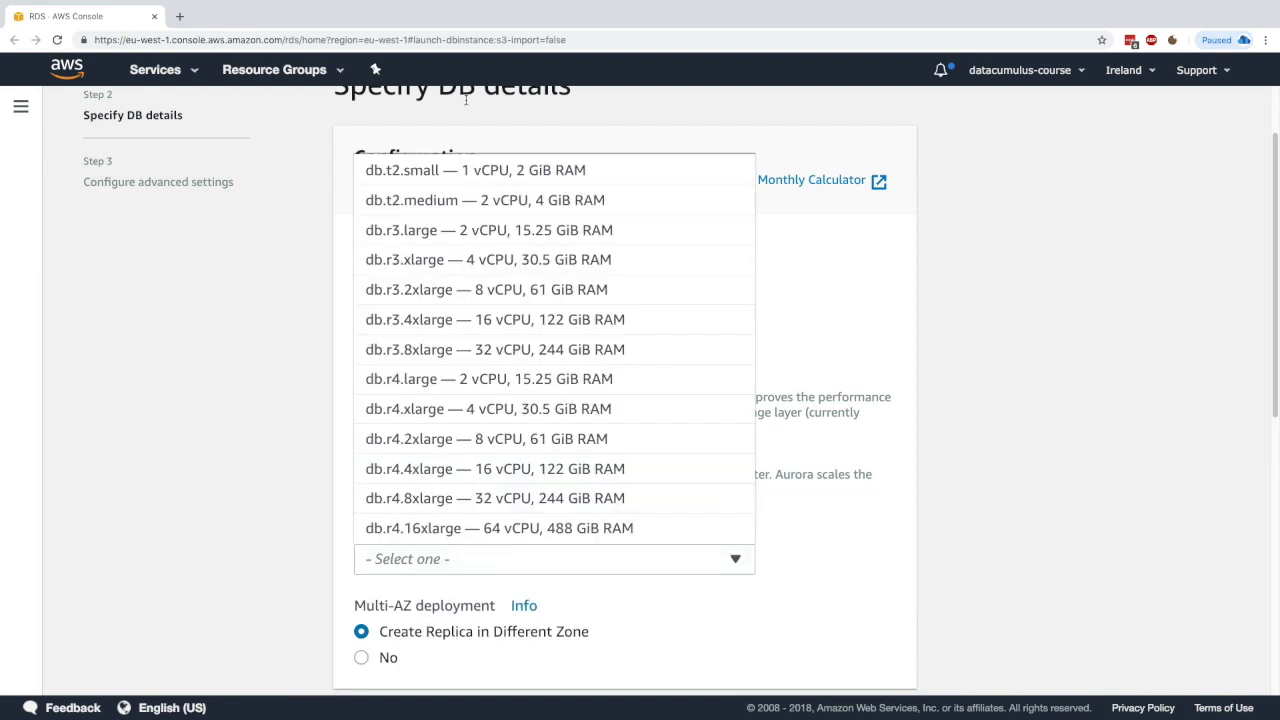
click(475, 169)
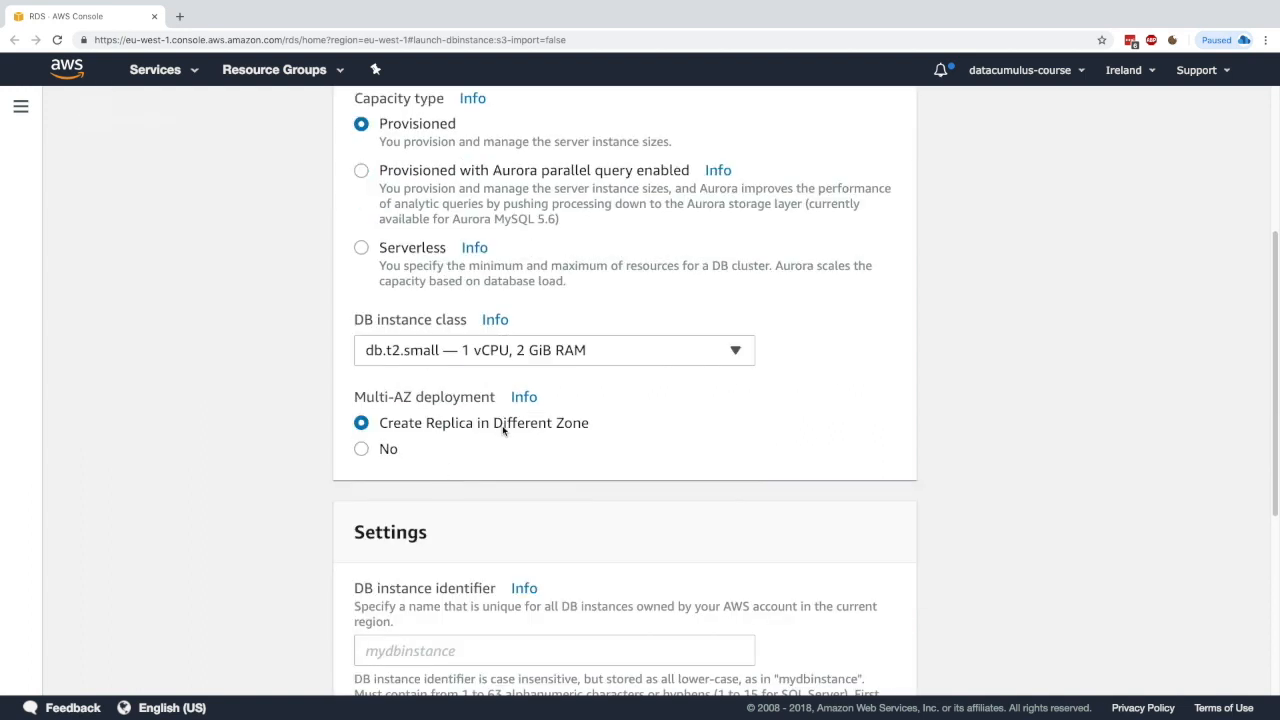
click(361, 422)
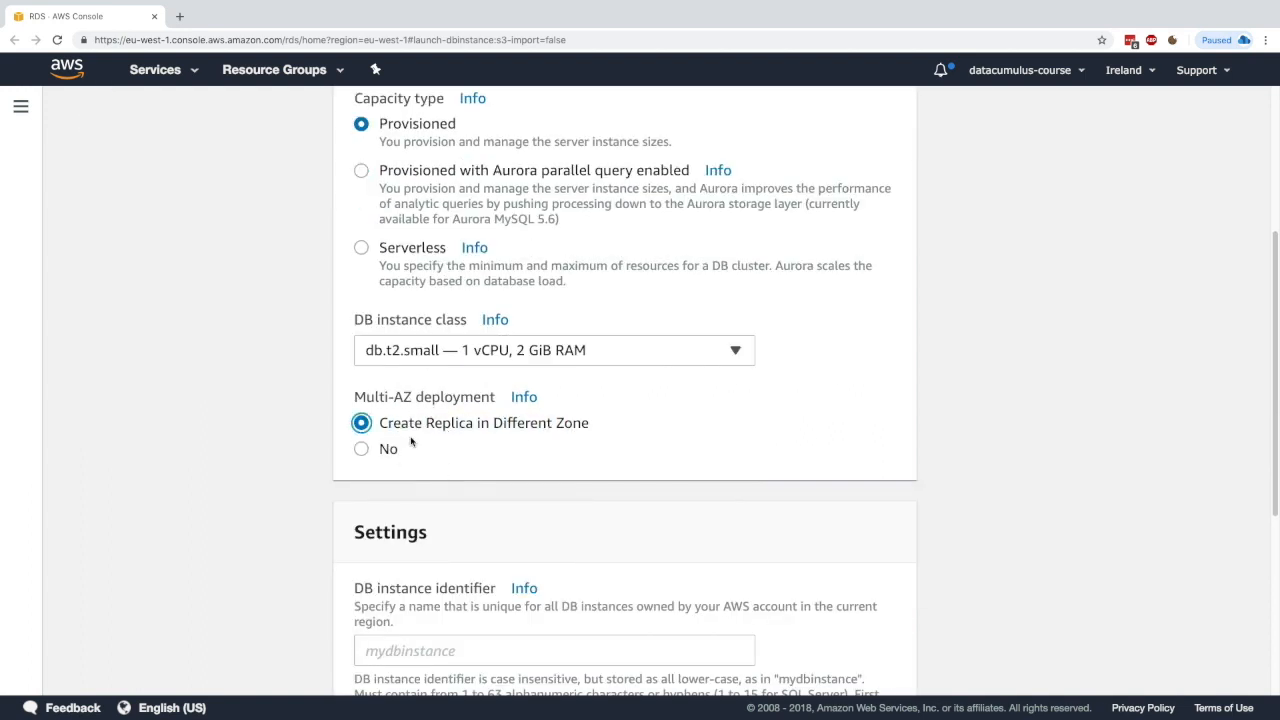
Step: Enter identifier myauroradb, master username stephane, and the password twice
text(m)
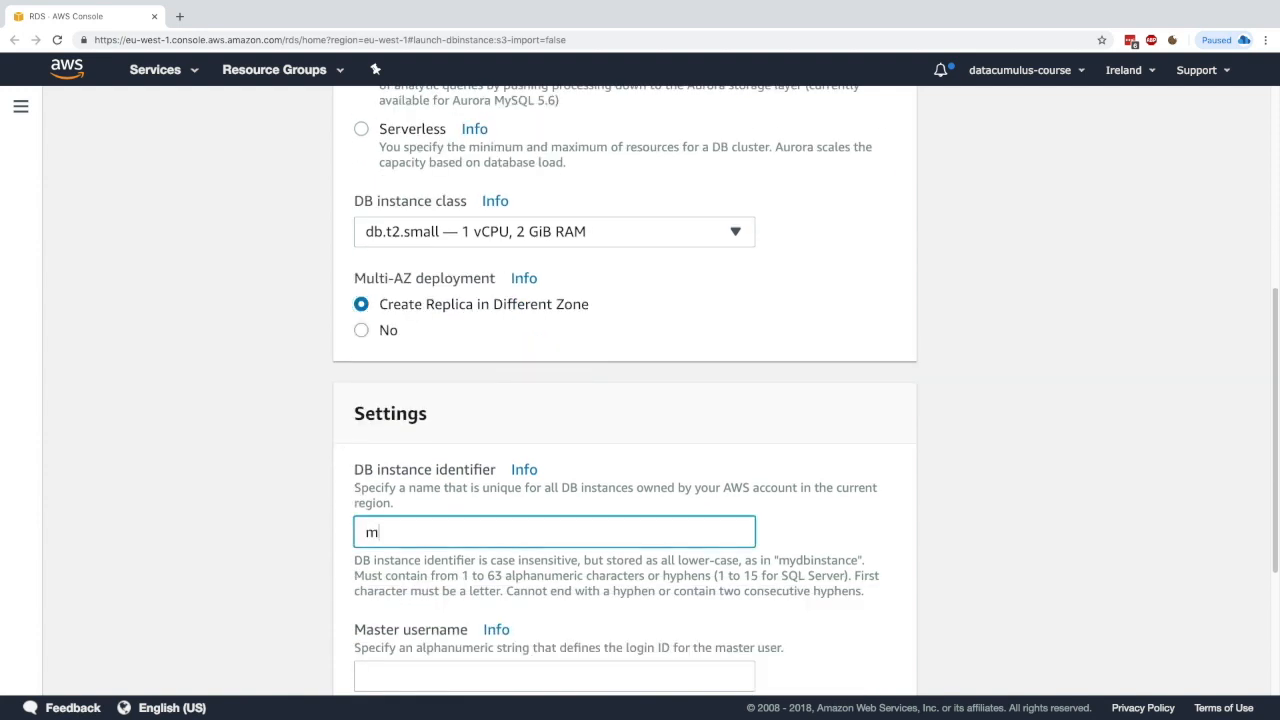
text(yauro)
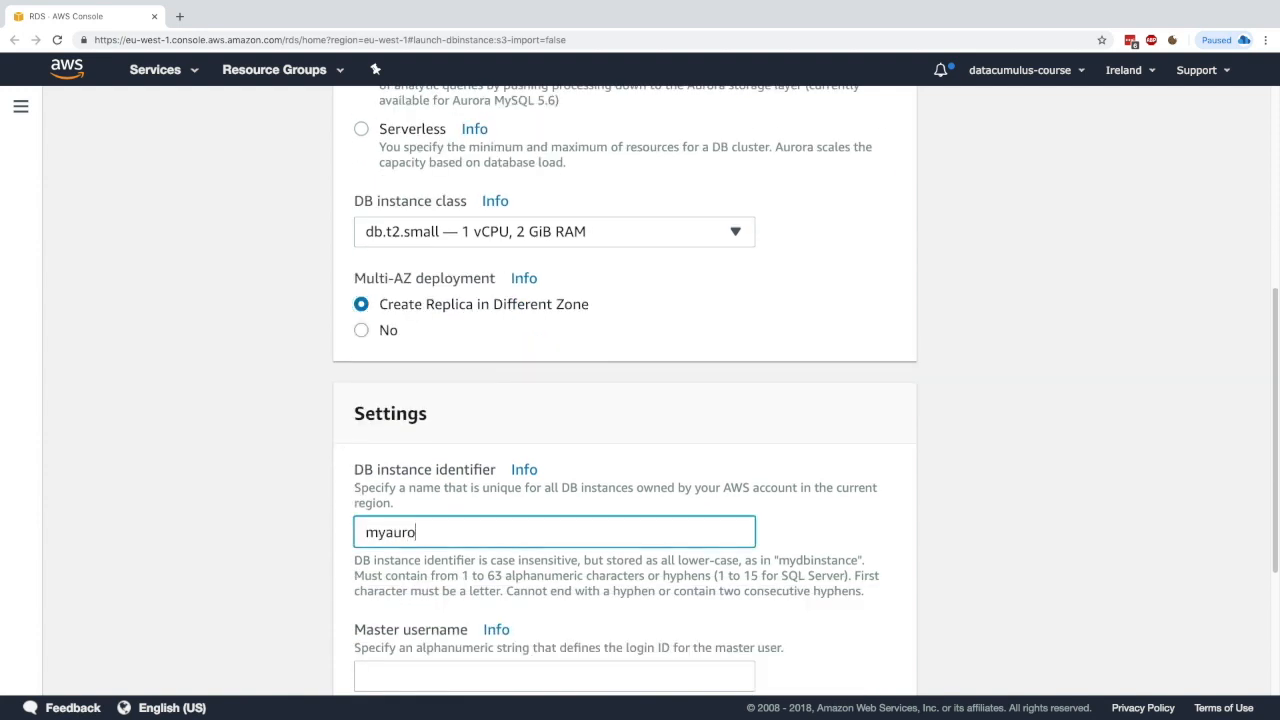
text(radb)
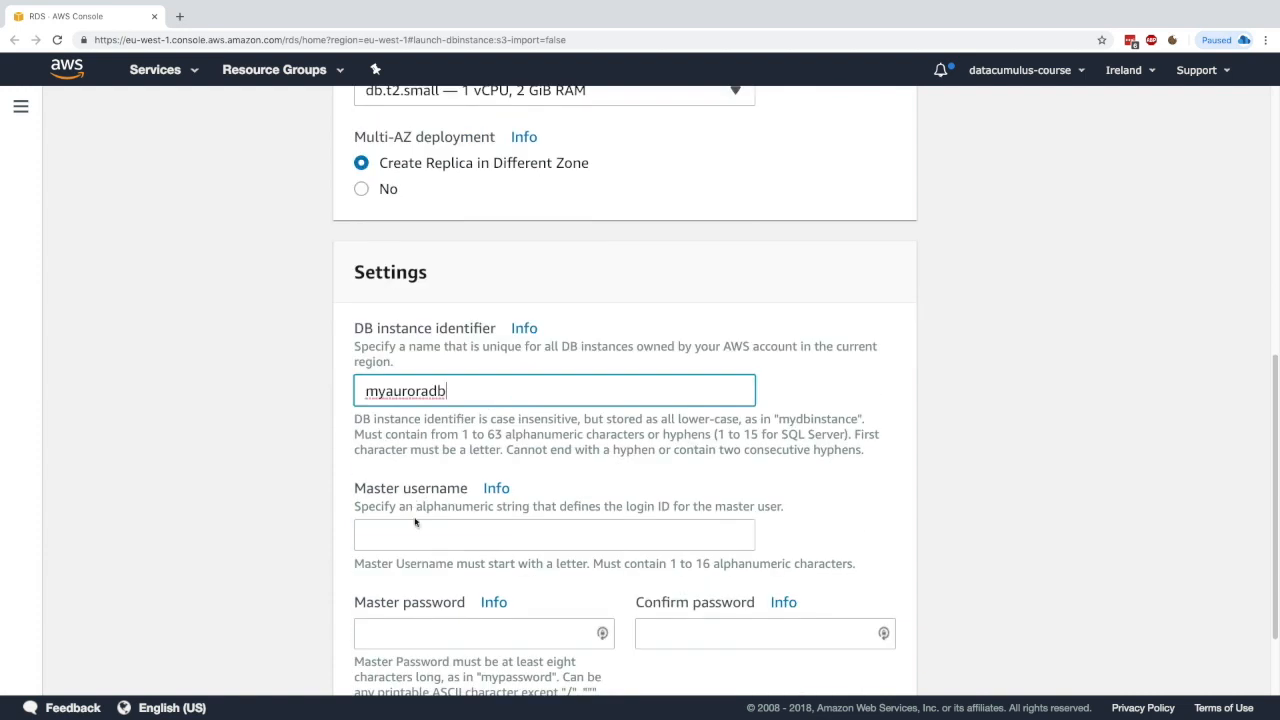
text(stephane)
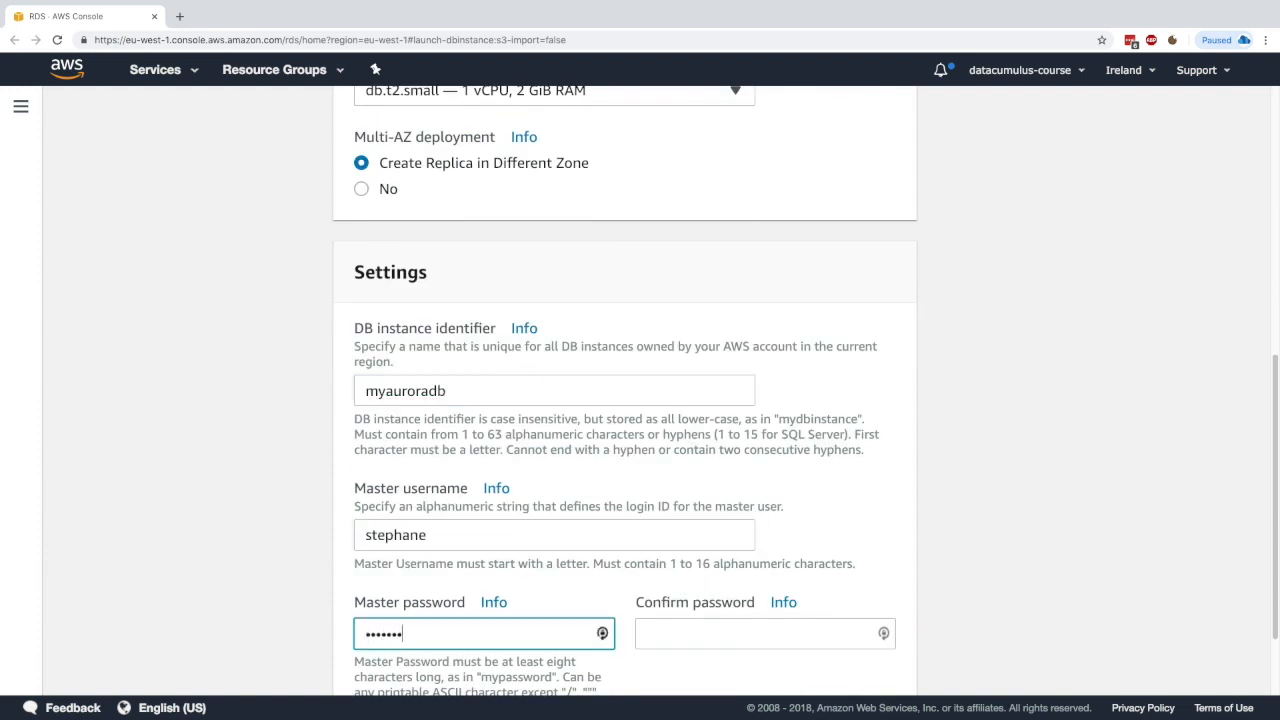
text(••••••••)
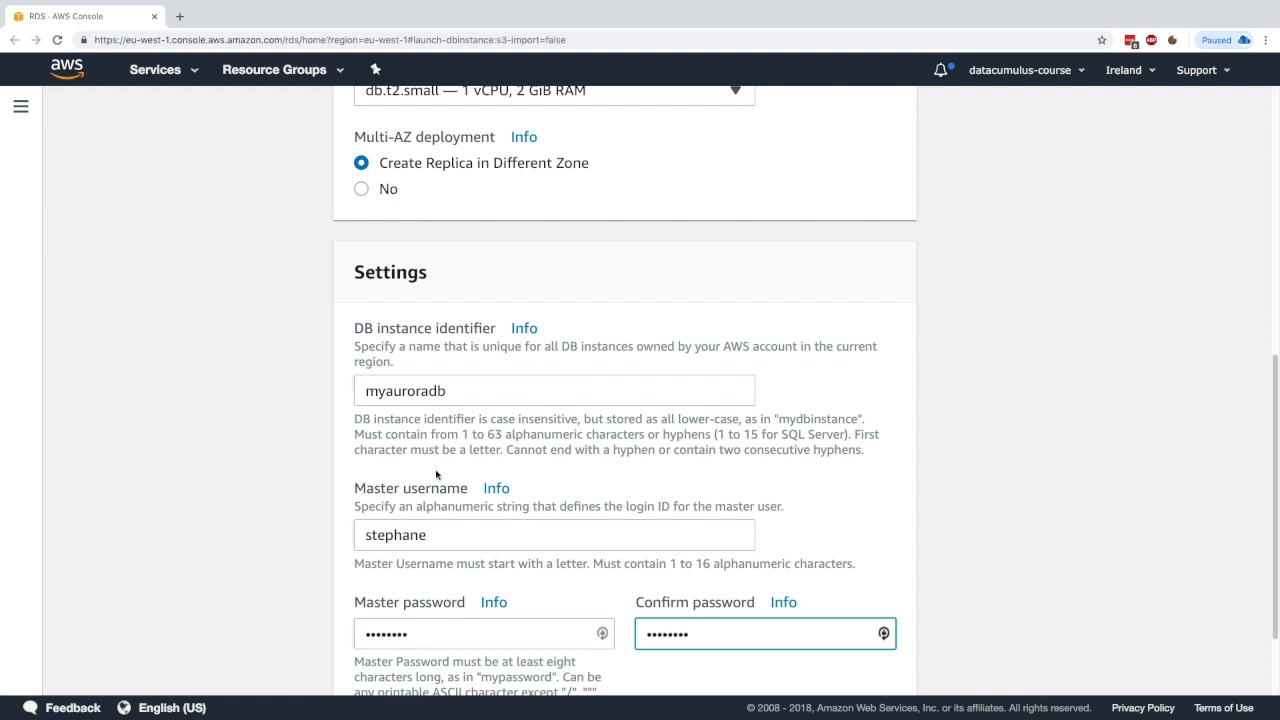
scroll(down, 3)
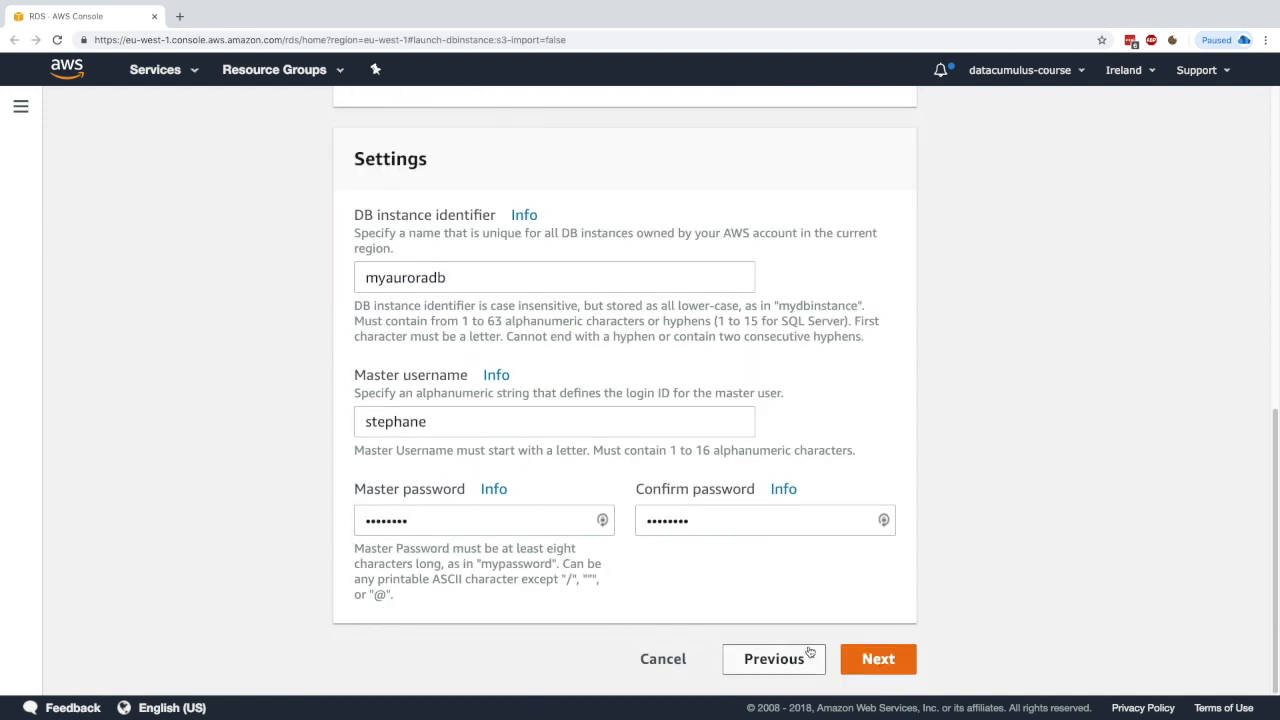
click(877, 658)
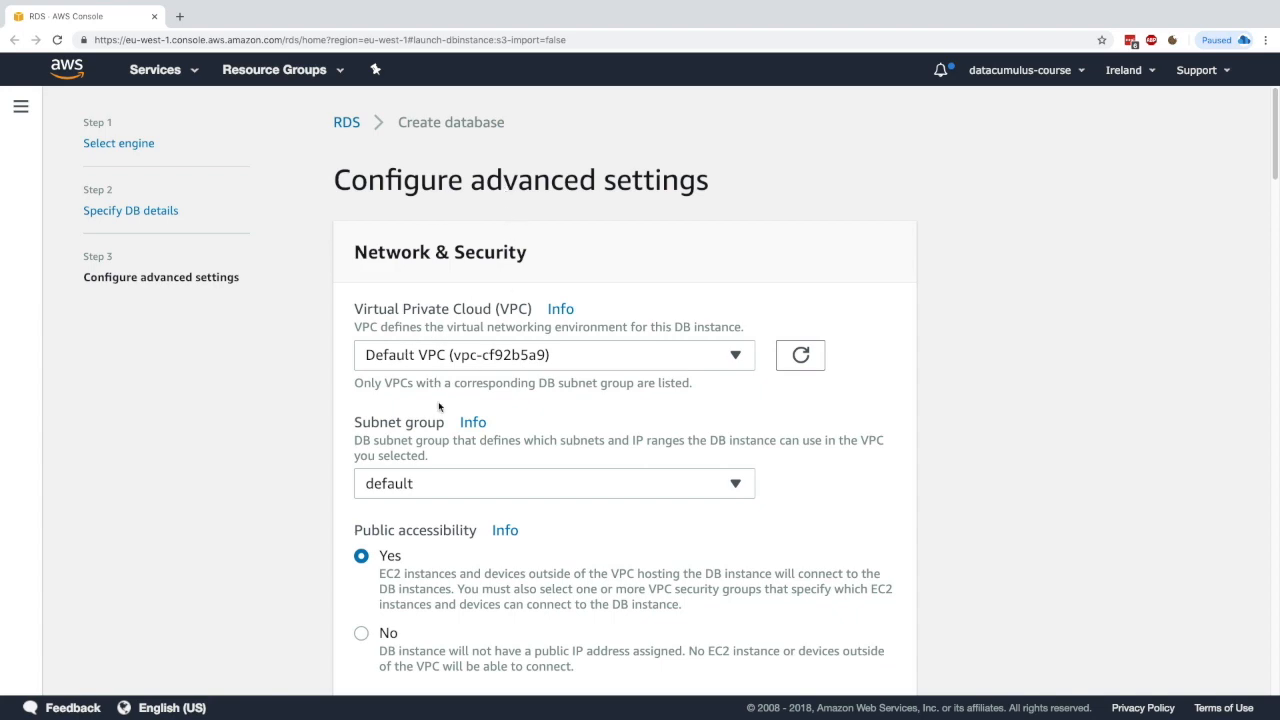
scroll(down, 3)
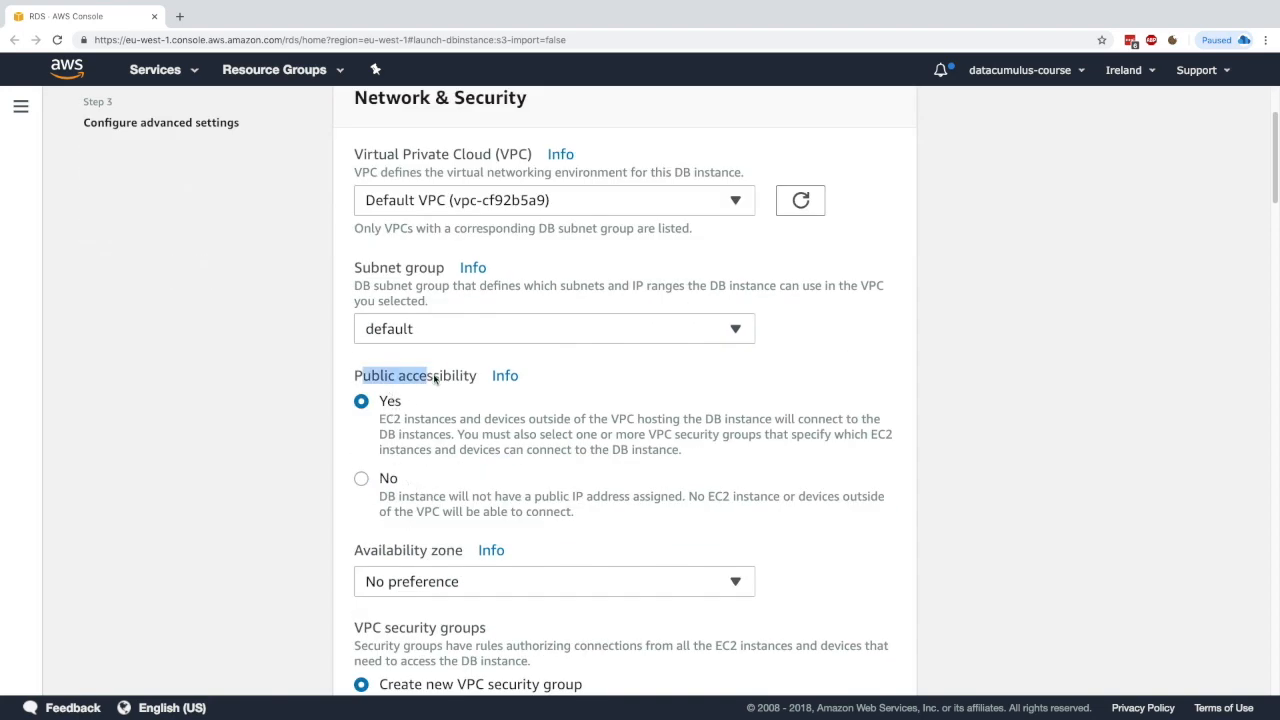
scroll(down, 3)
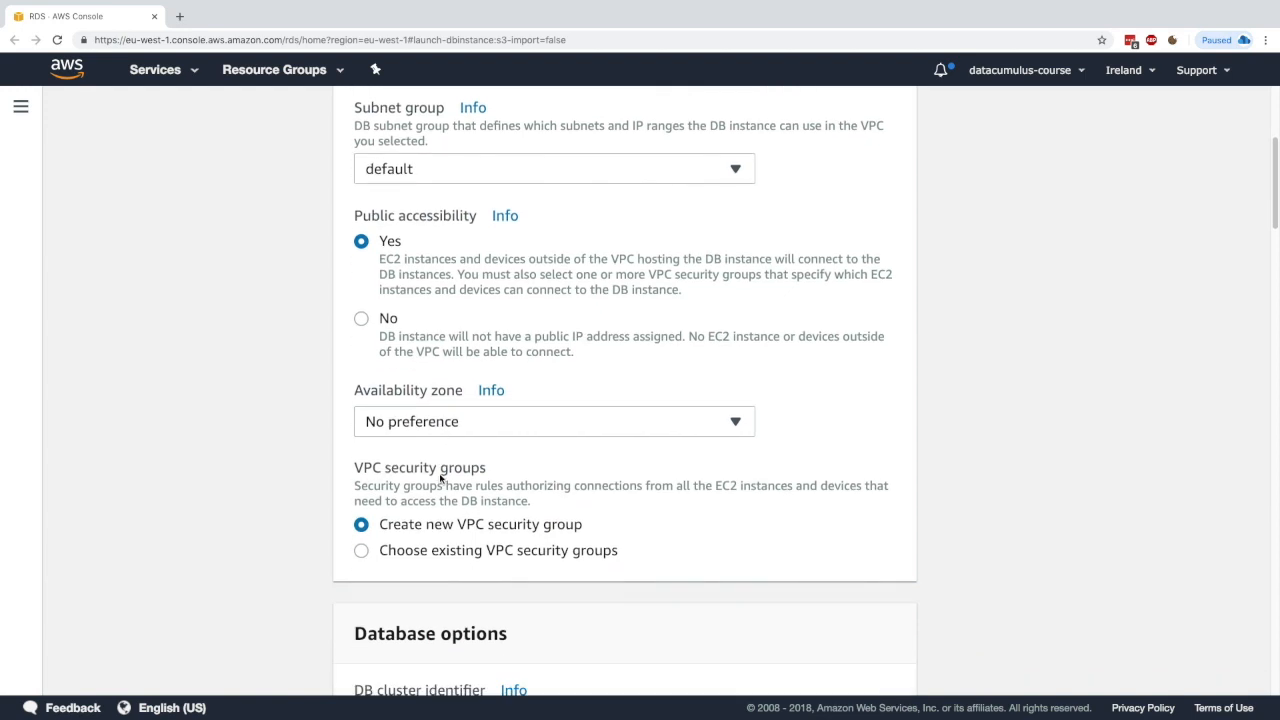
scroll(down, 3)
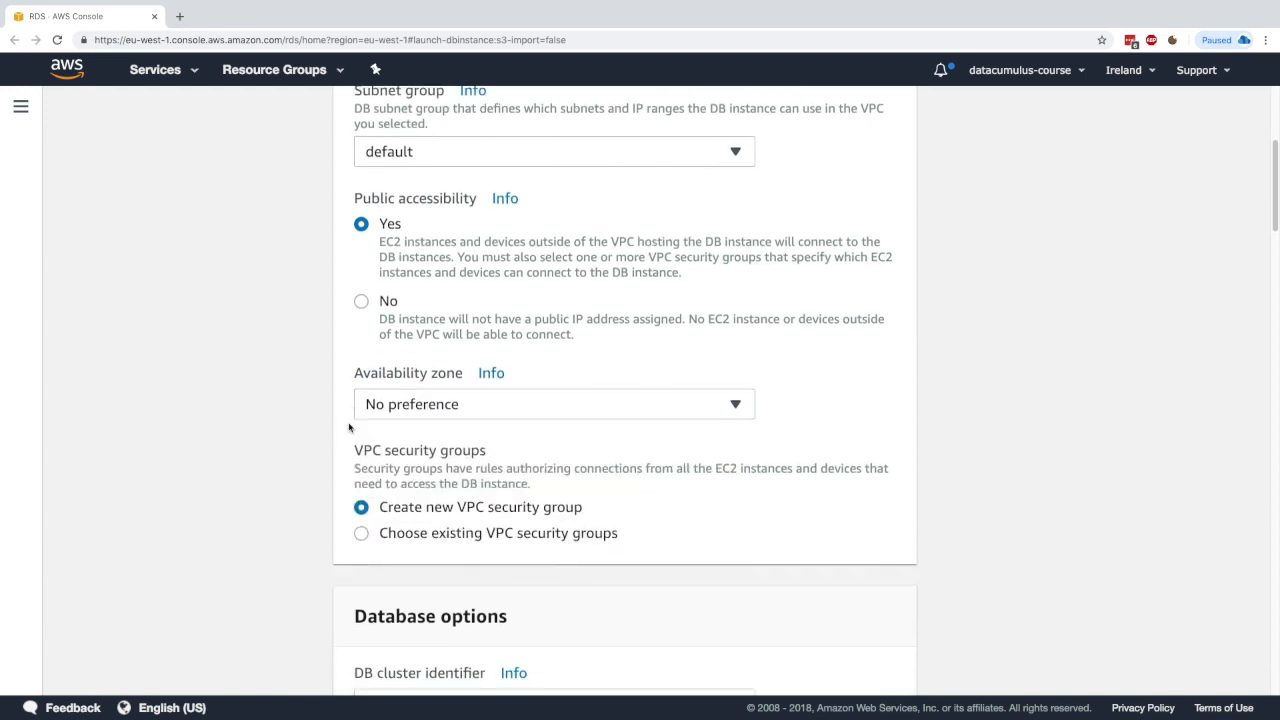
scroll(down, 3)
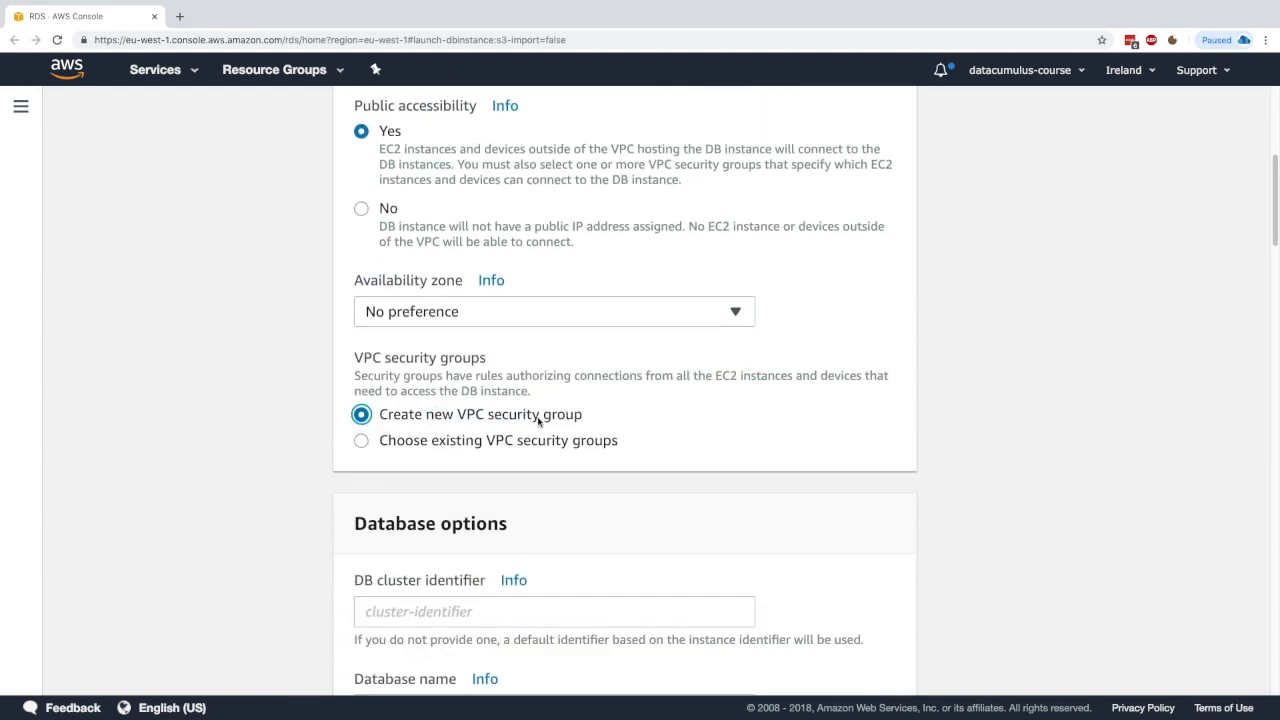
scroll(down, 3)
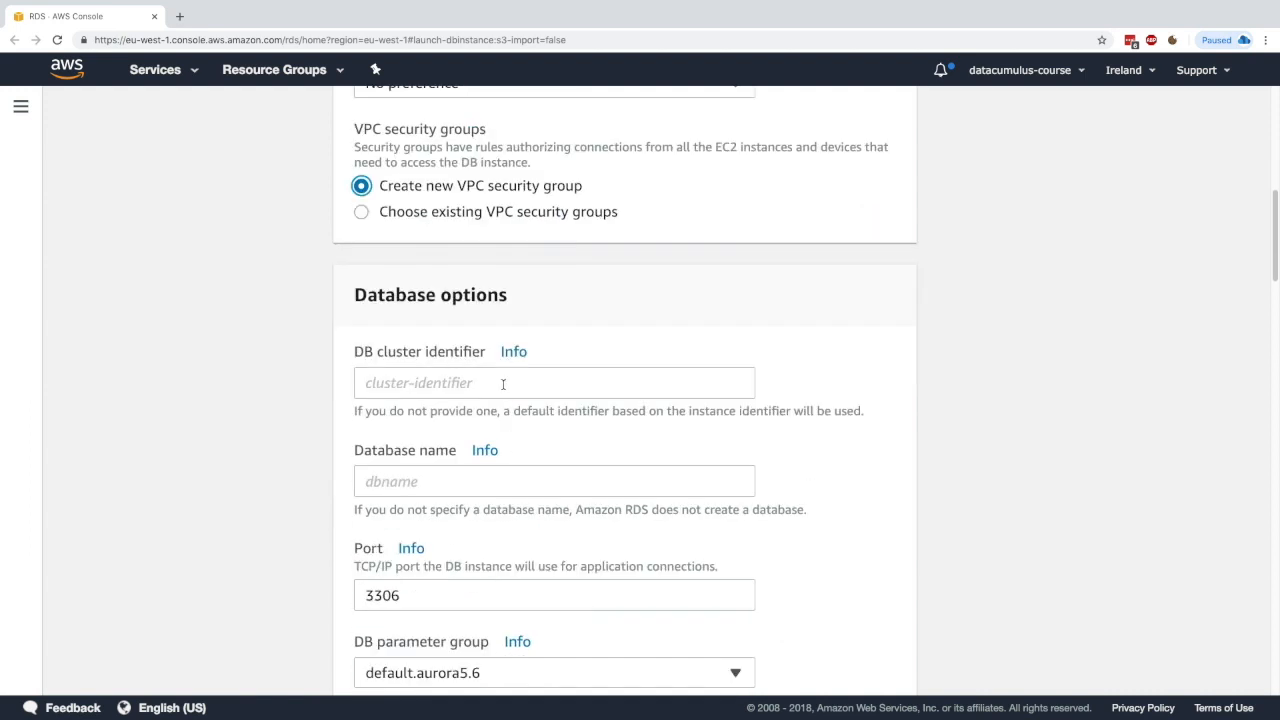
Step: Set the DB cluster identifier to myauroradb and the database name to aurora
click(554, 382)
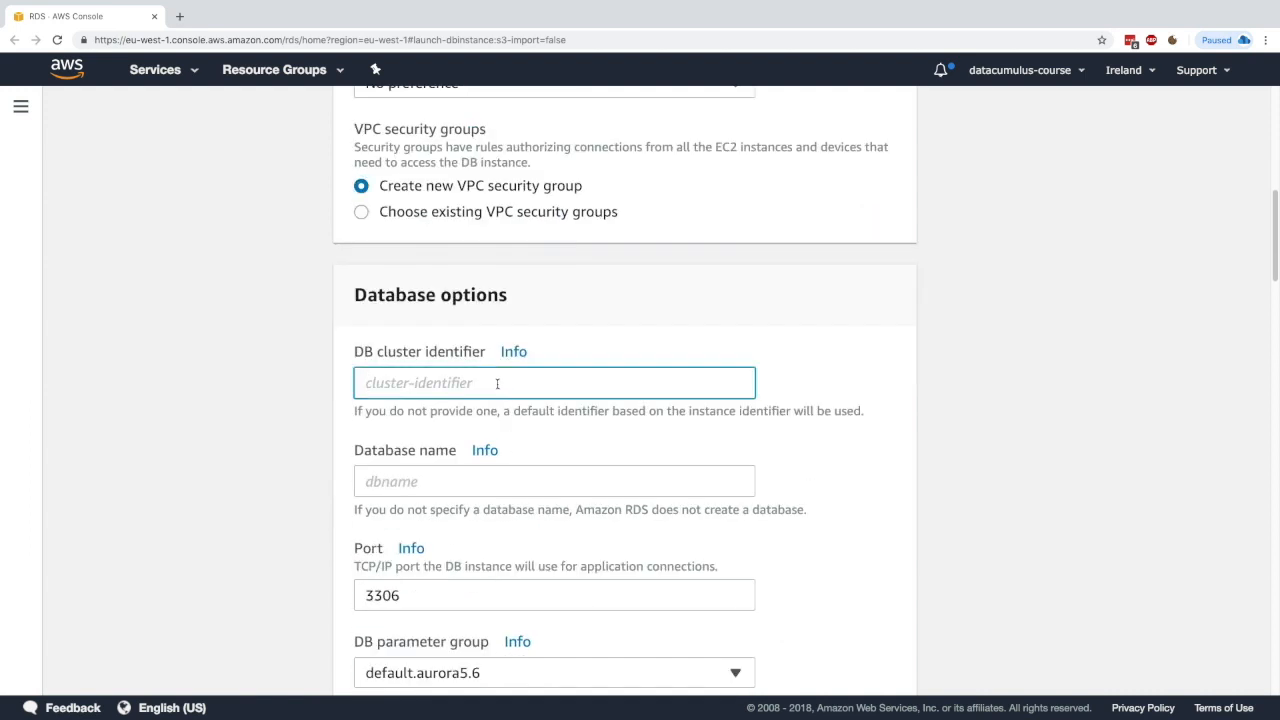
text(myd)
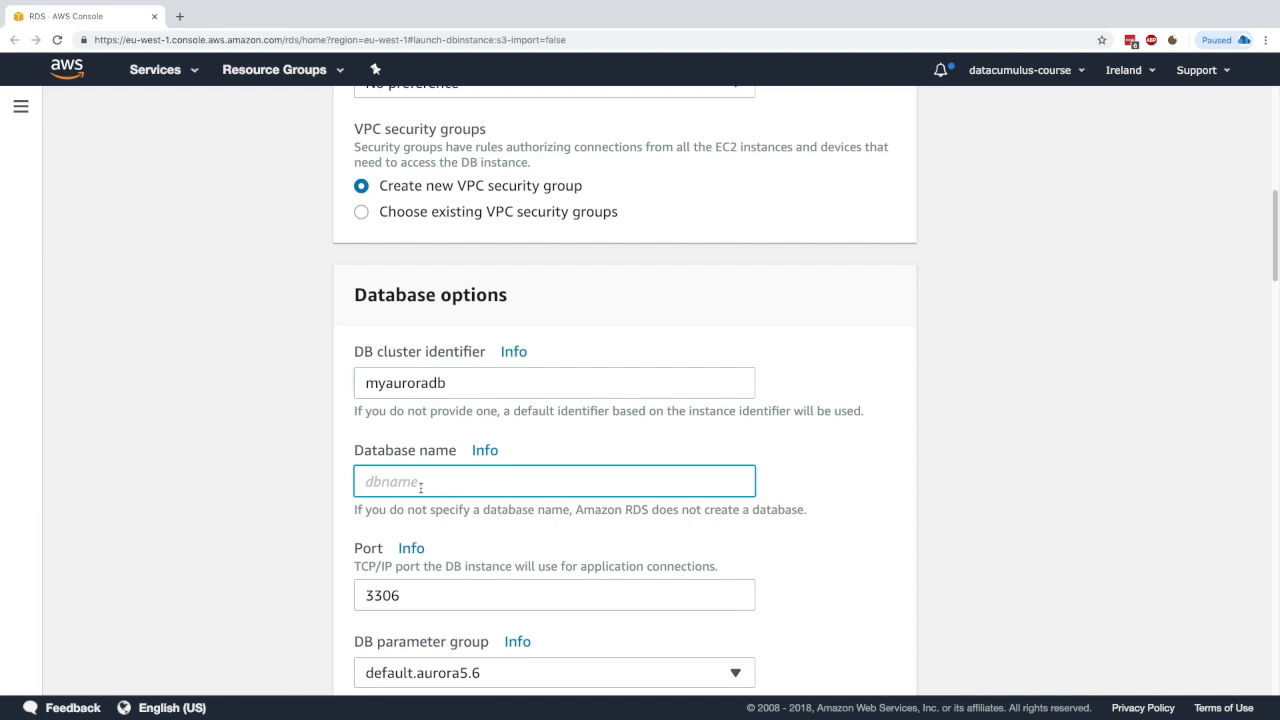
text(aurora)
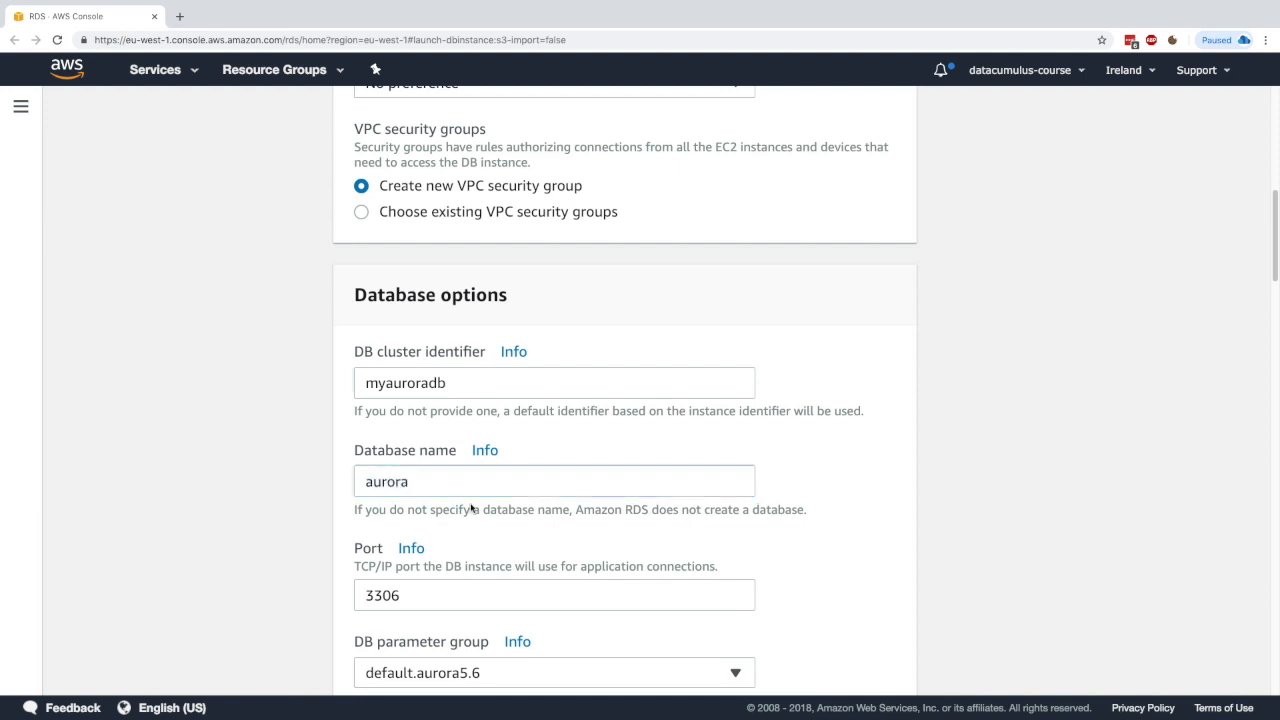
scroll(down, 3)
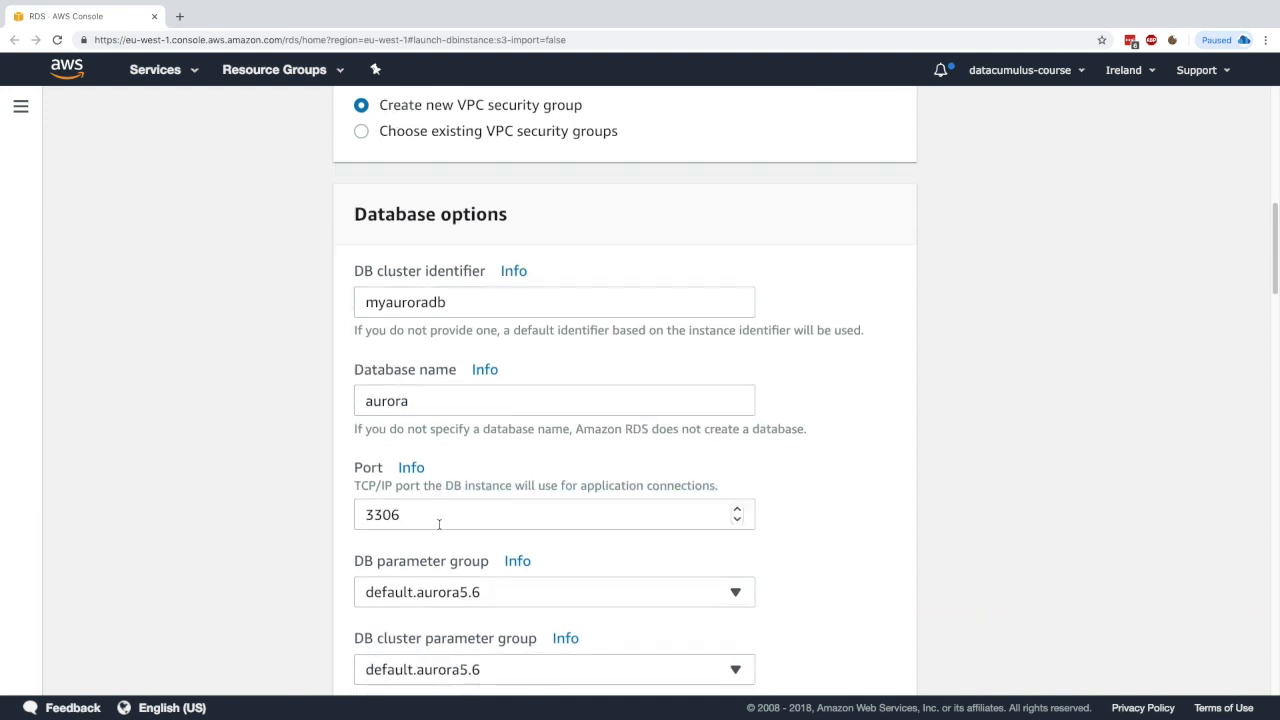
Step: Review the Encryption, Backup and Backtrack settings
scroll(down, 3)
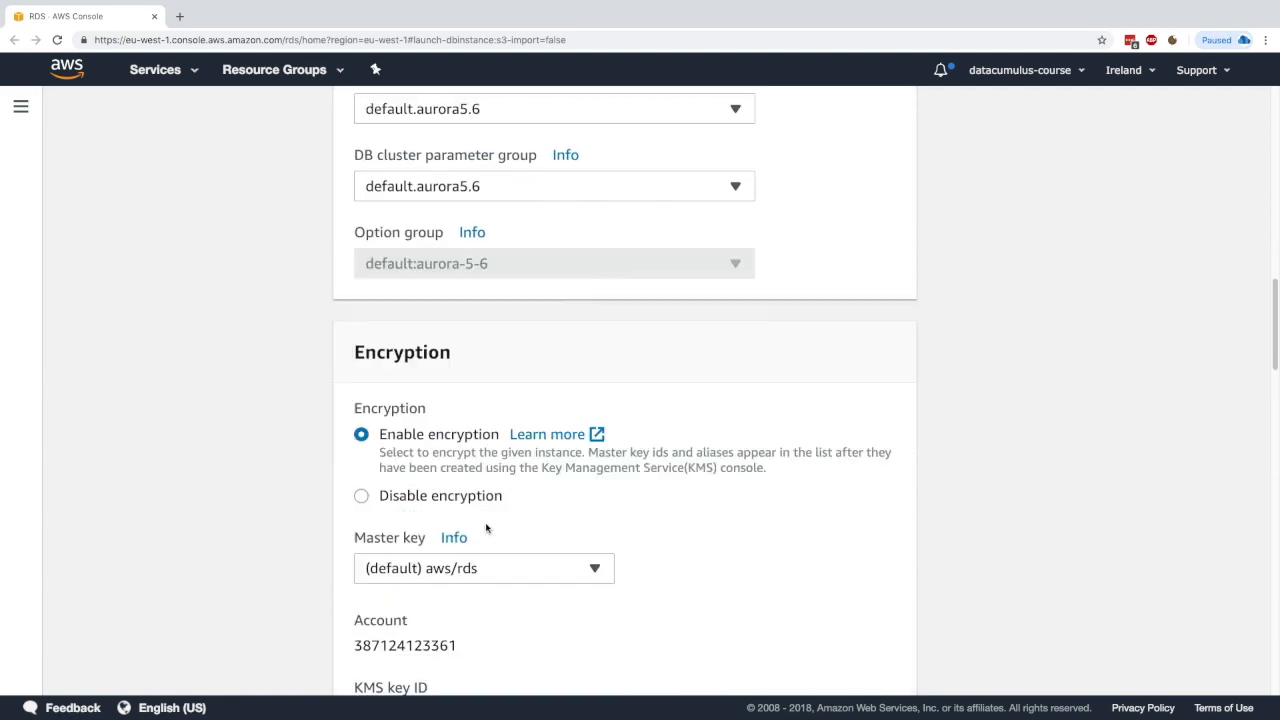
scroll(down, 3)
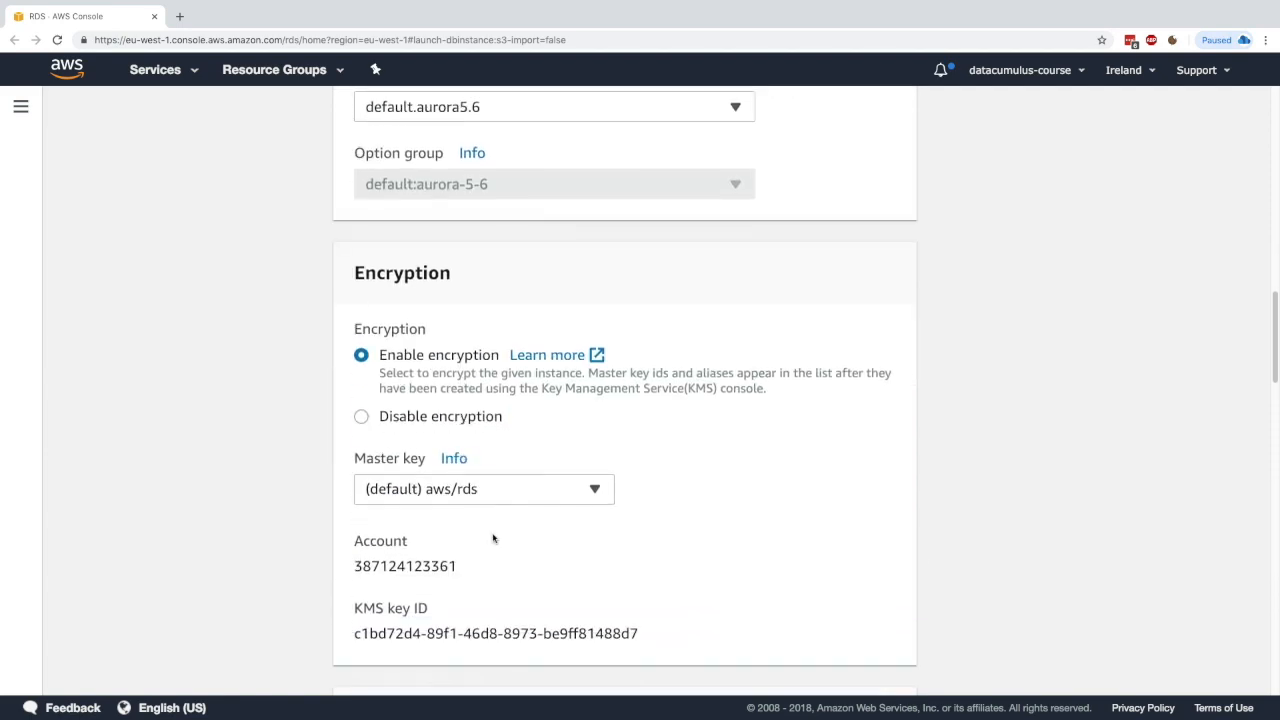
scroll(down, 3)
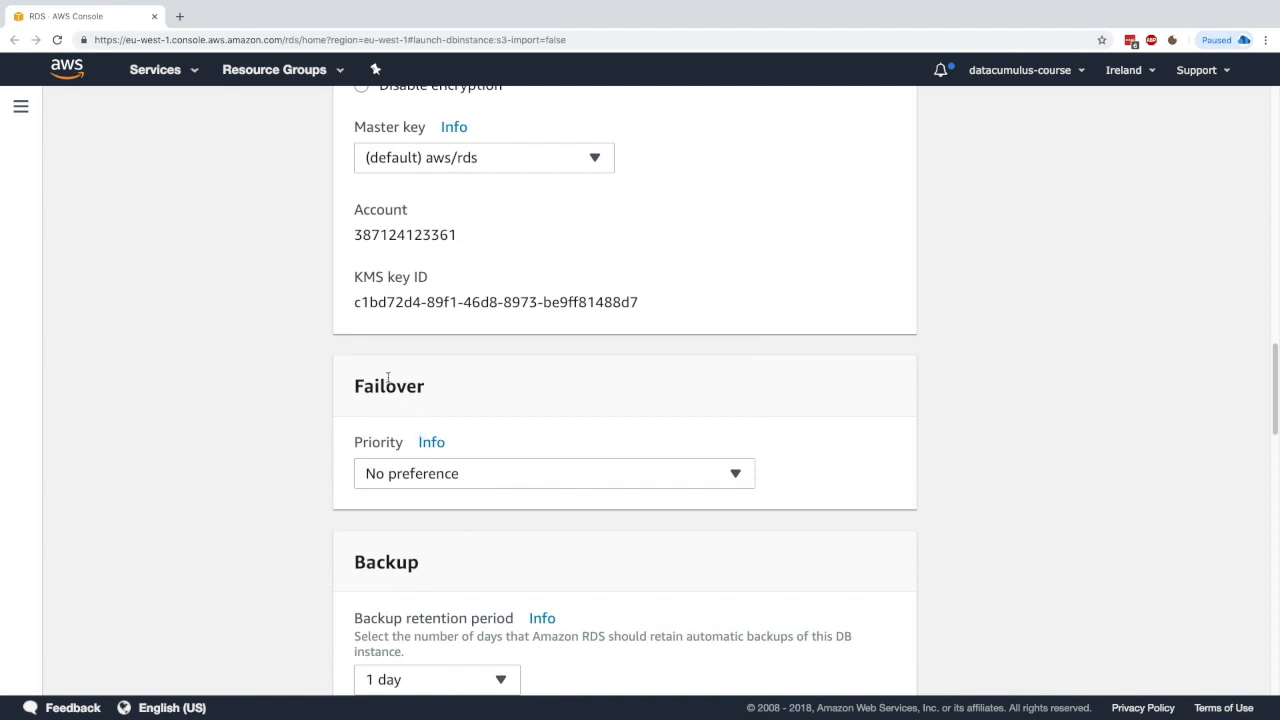
click(553, 473)
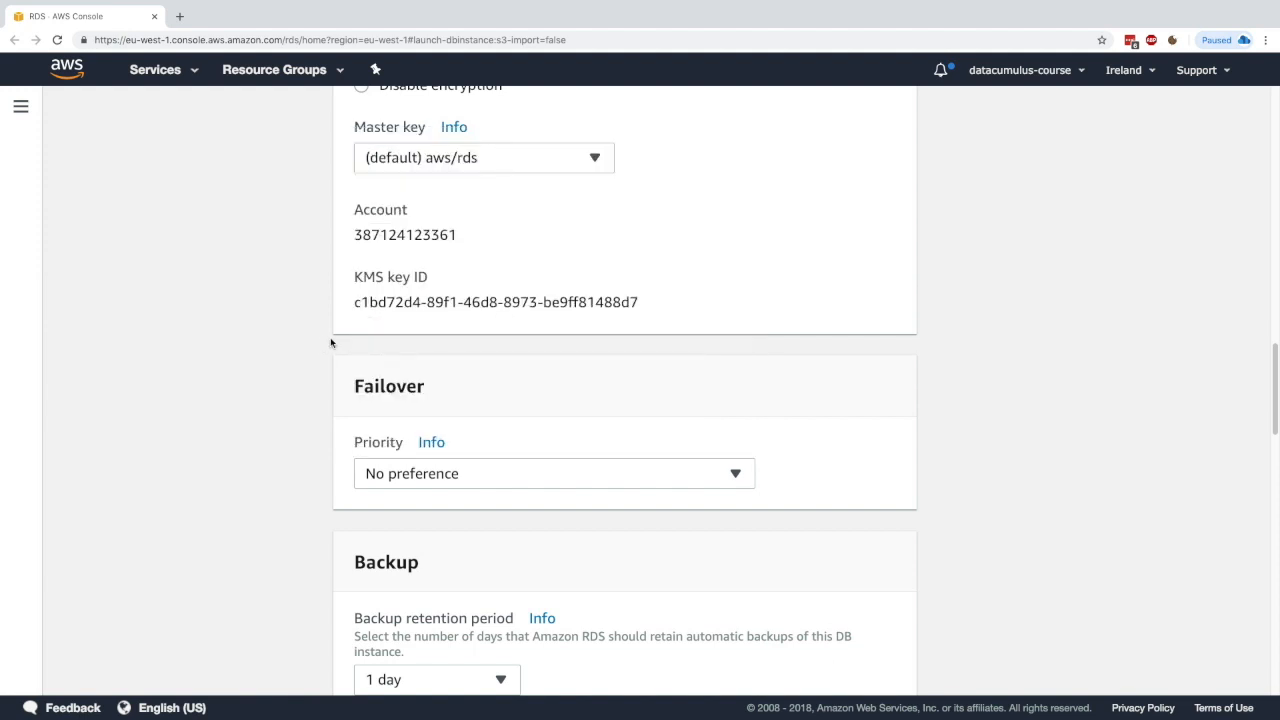
scroll(down, 3)
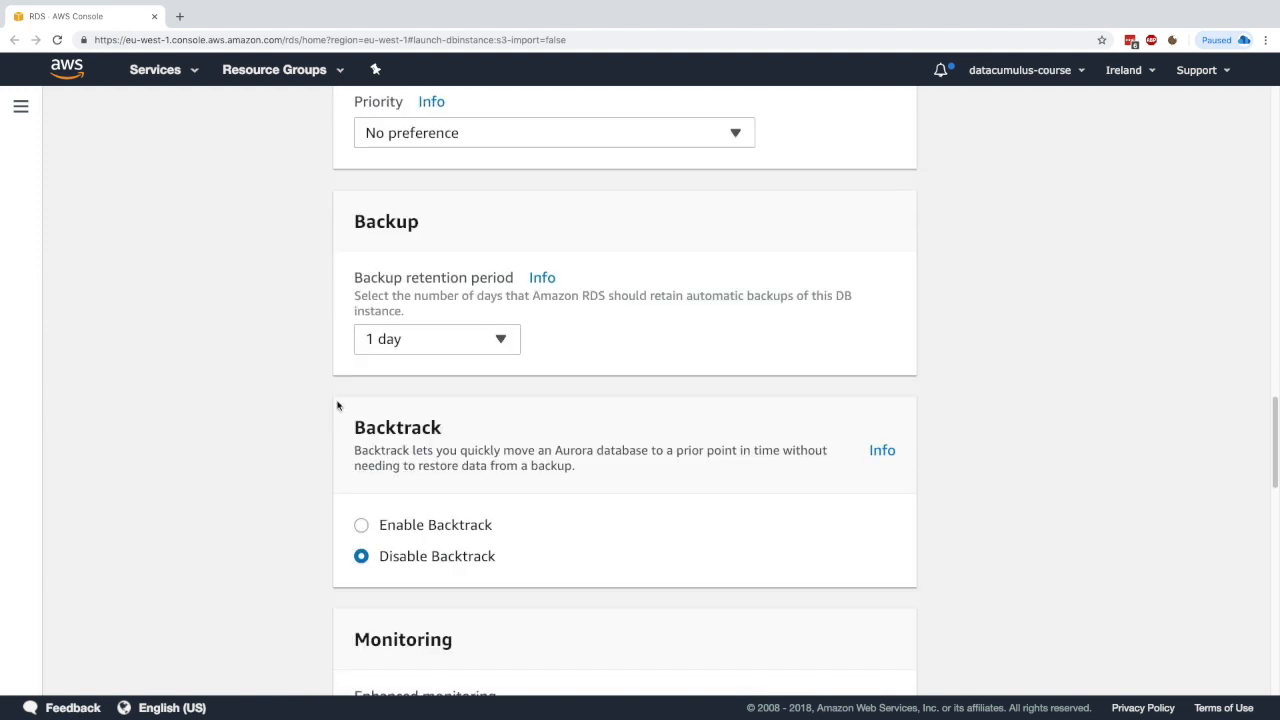
mouse_move(436, 312)
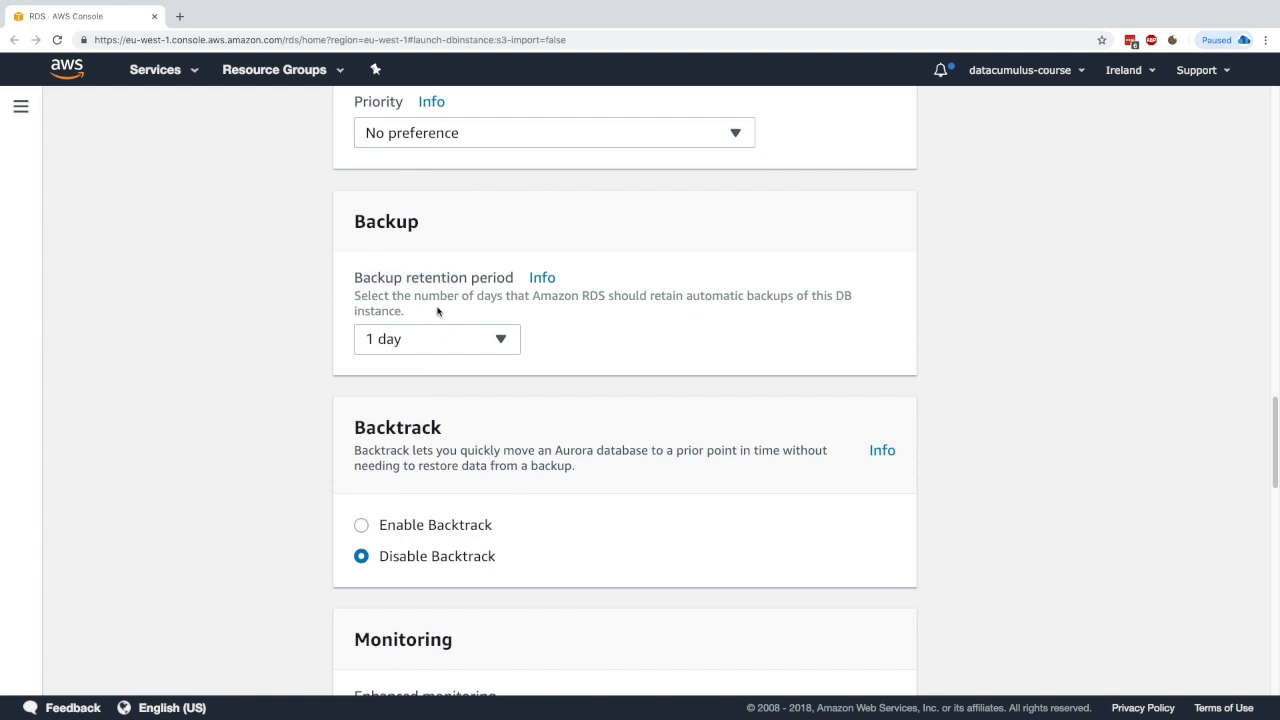
mouse_move(462, 489)
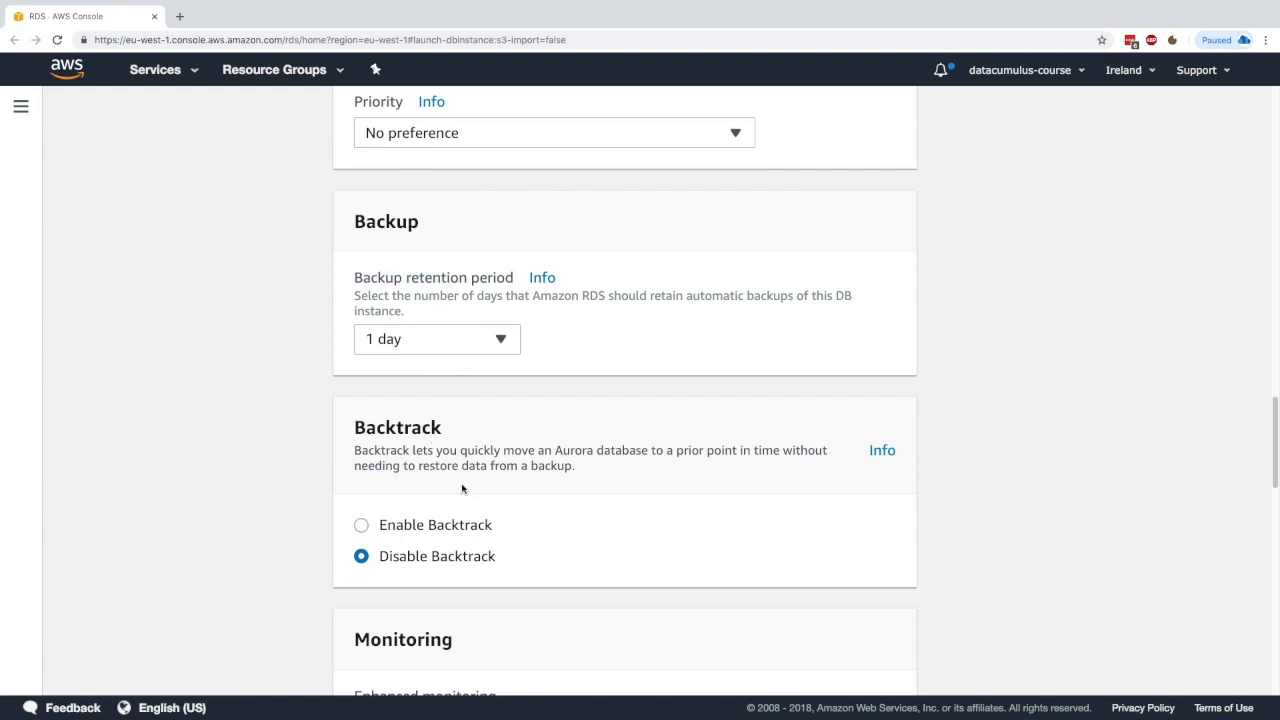
mouse_move(417, 468)
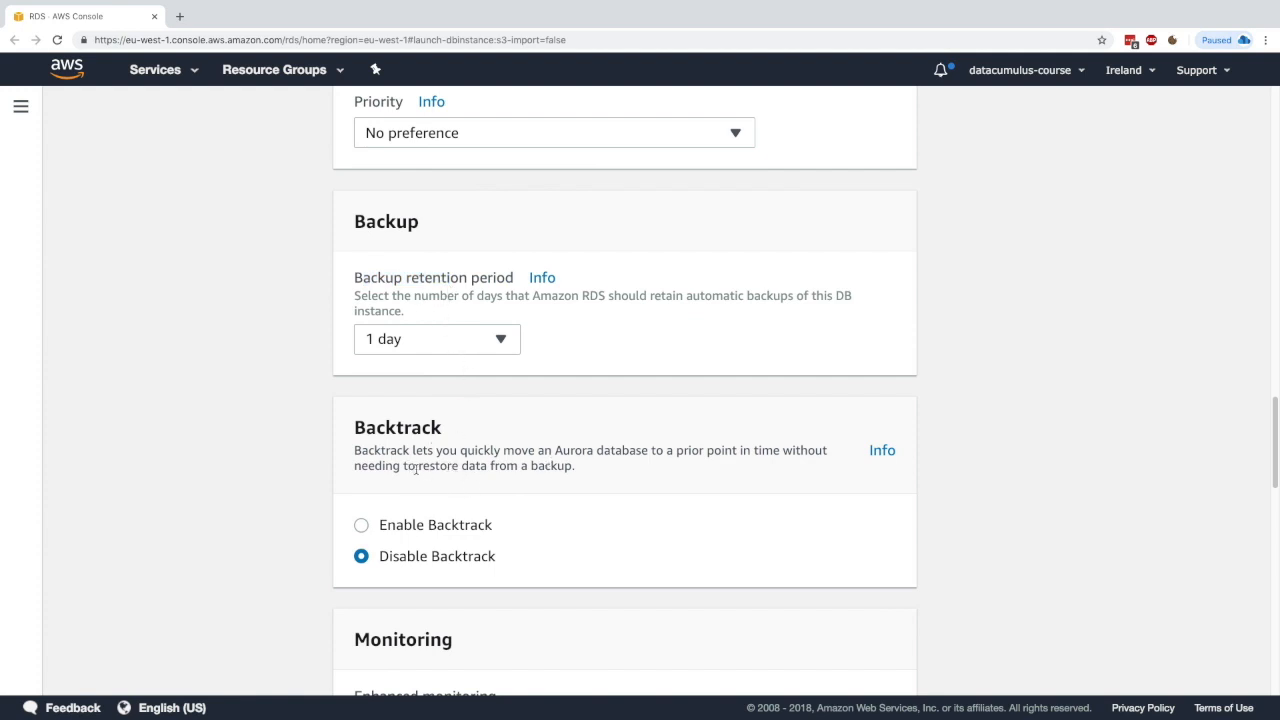
mouse_move(473, 507)
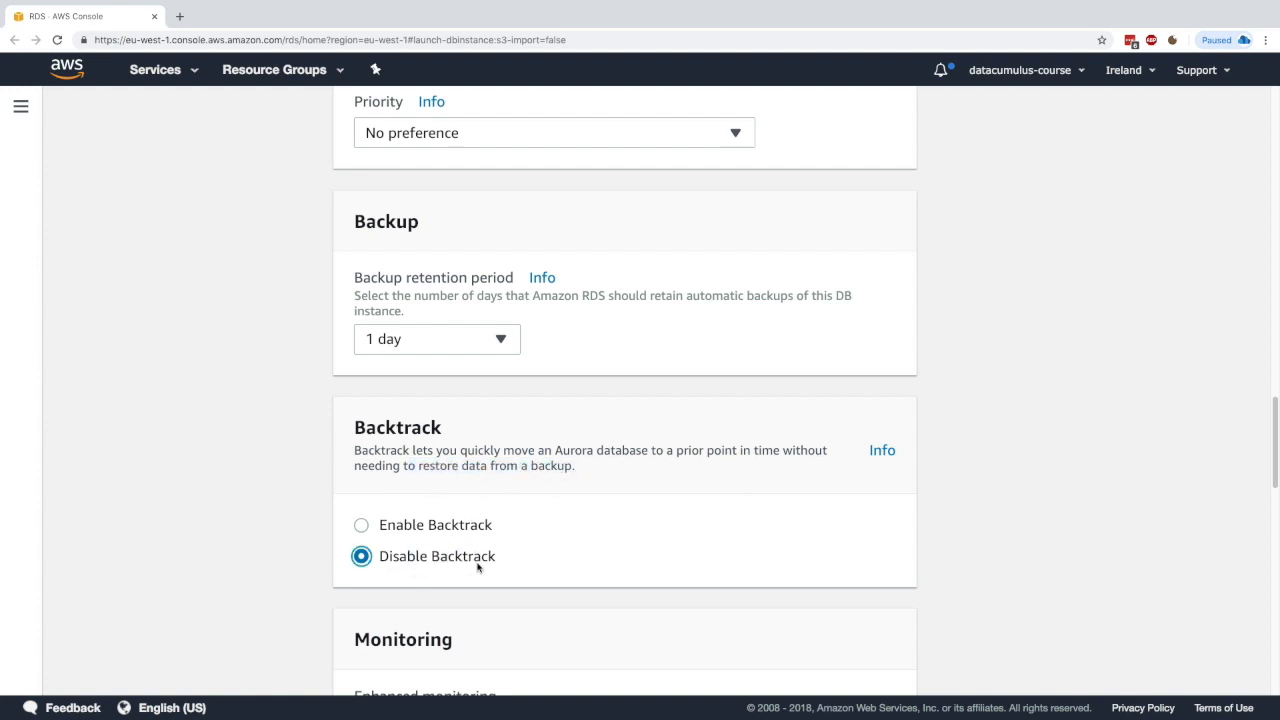
Step: Uncheck deletion protection and submit the Aurora cluster for creation
scroll(down, 3)
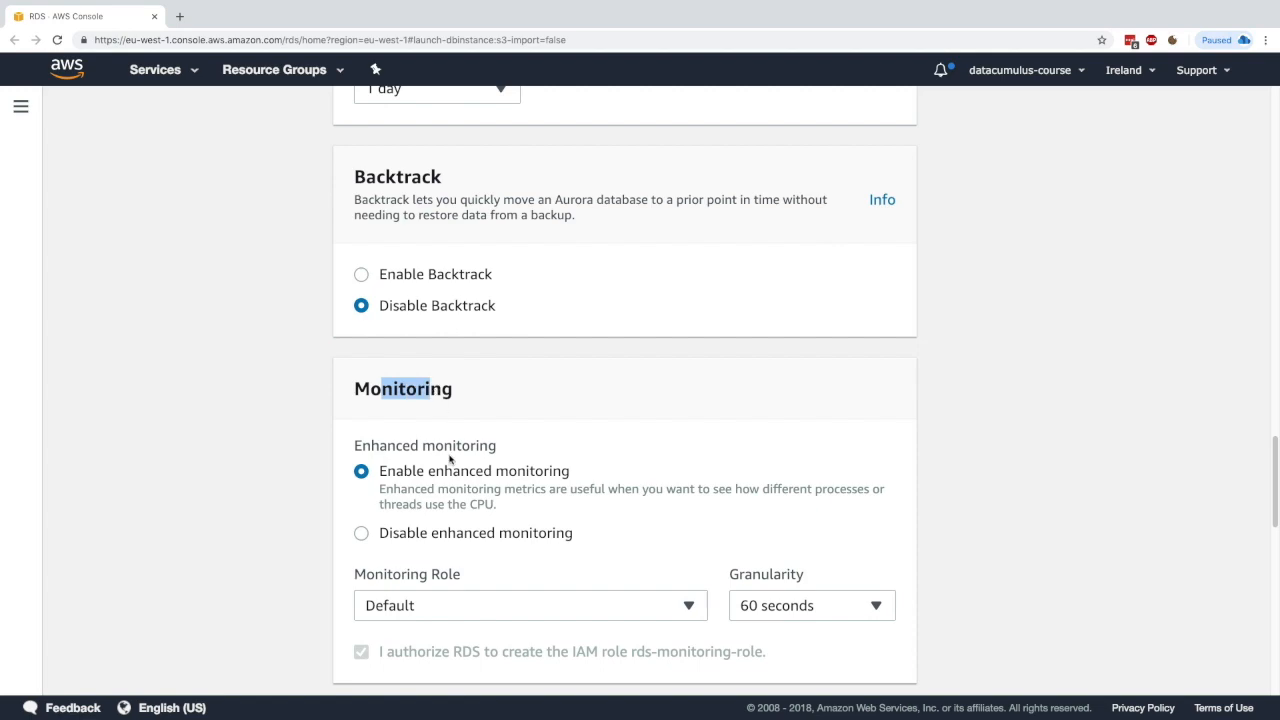
scroll(down, 3)
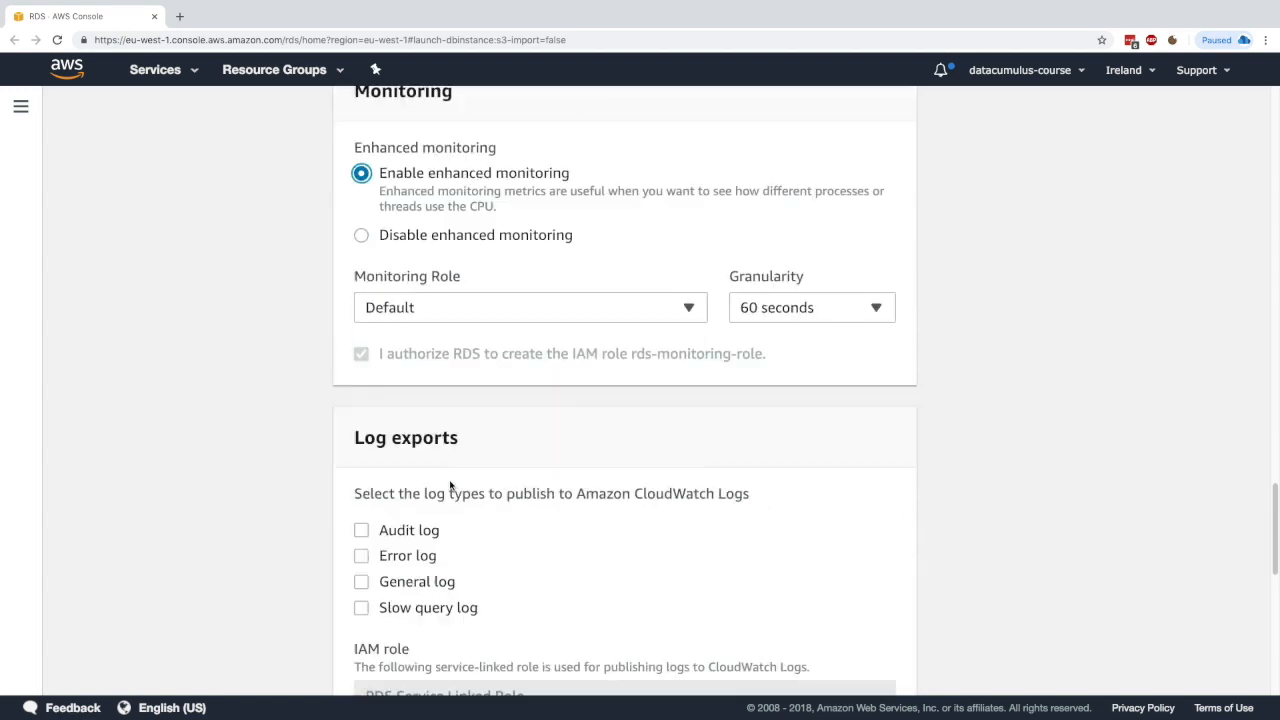
scroll(down, 3)
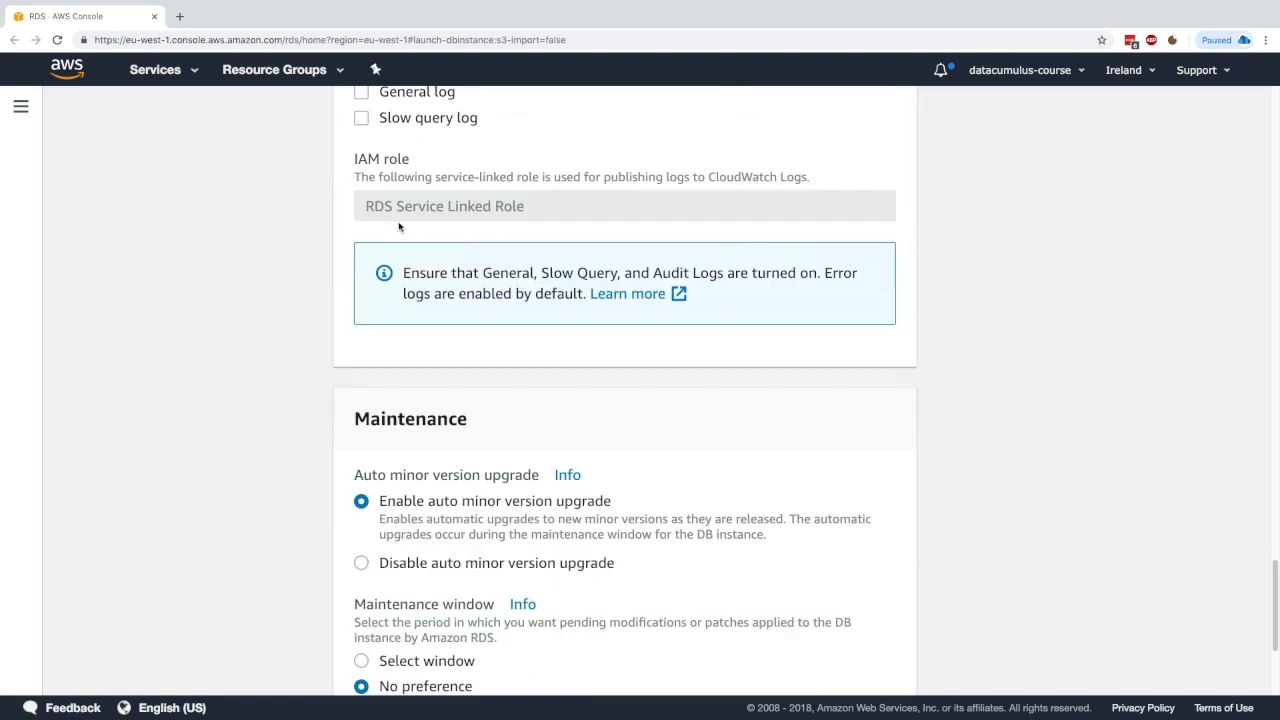
scroll(down, 3)
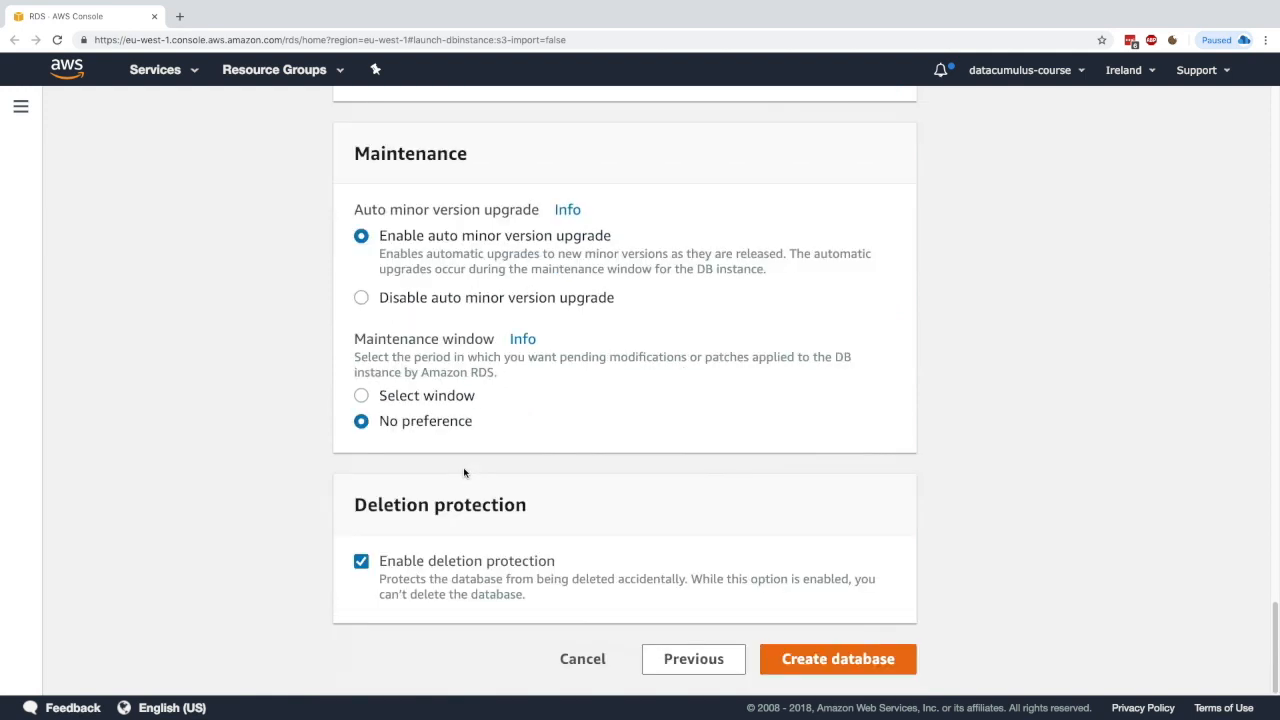
mouse_move(380, 566)
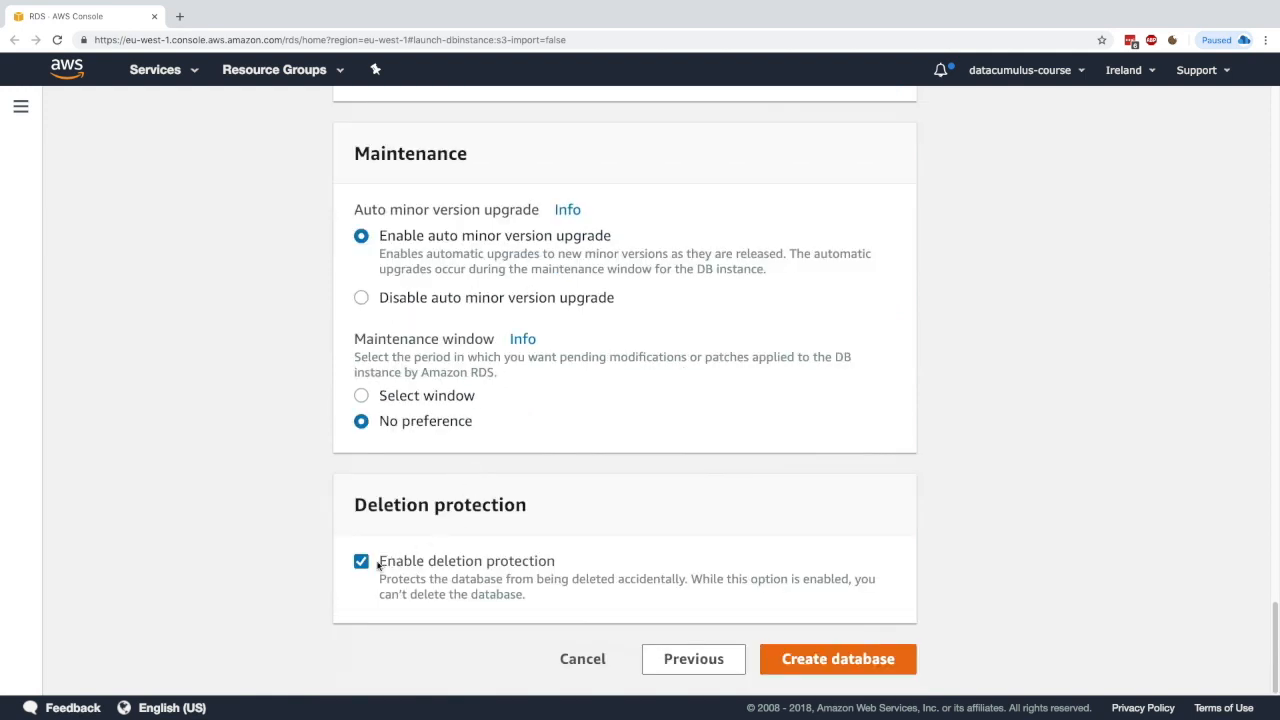
mouse_move(445, 534)
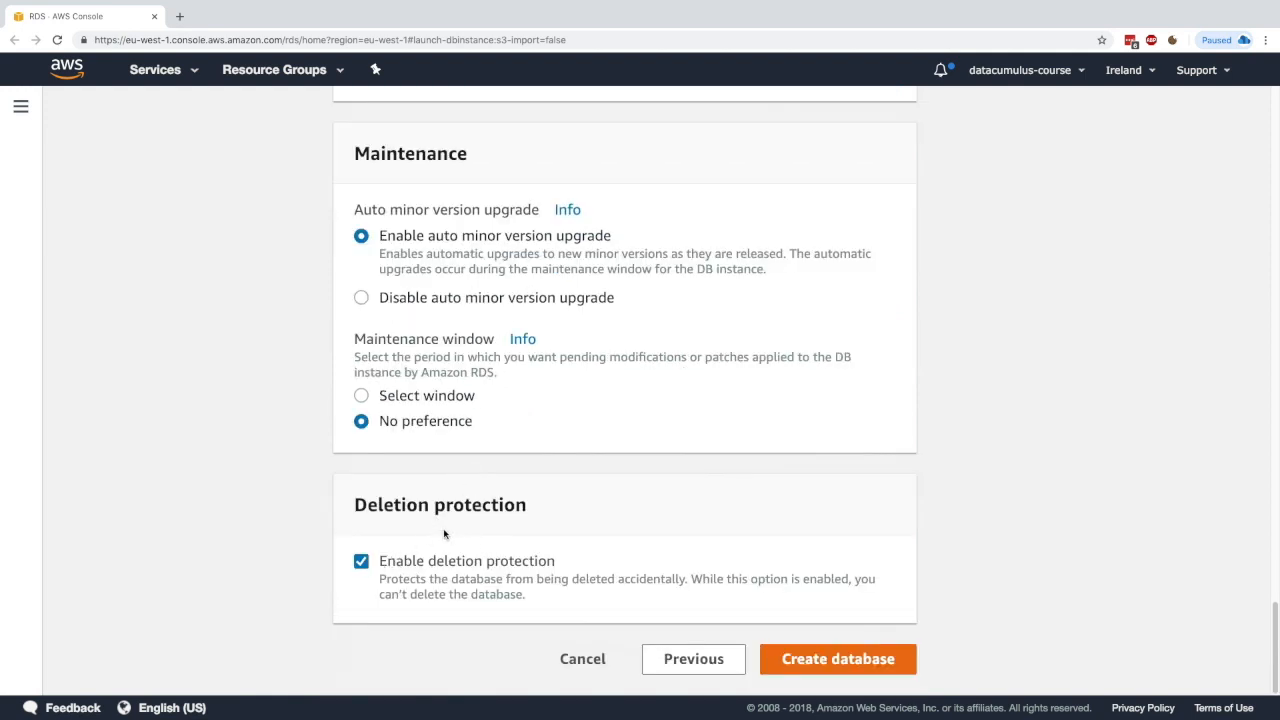
click(360, 560)
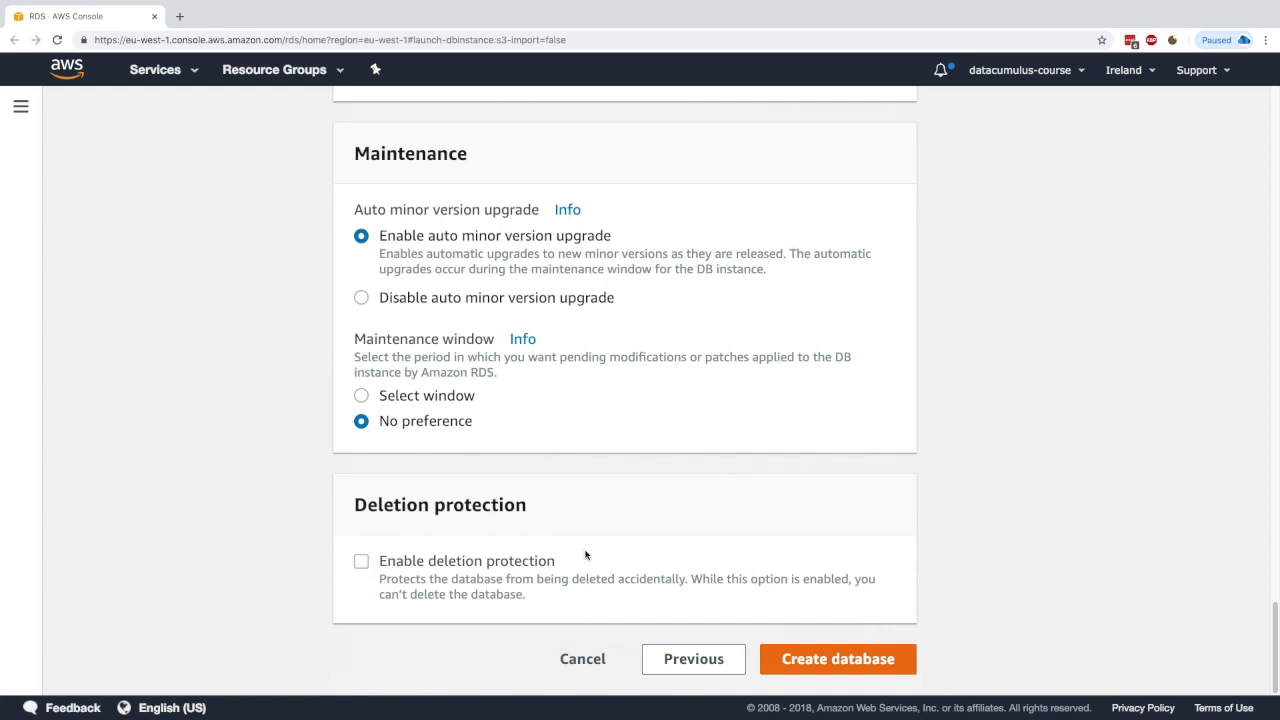
click(837, 659)
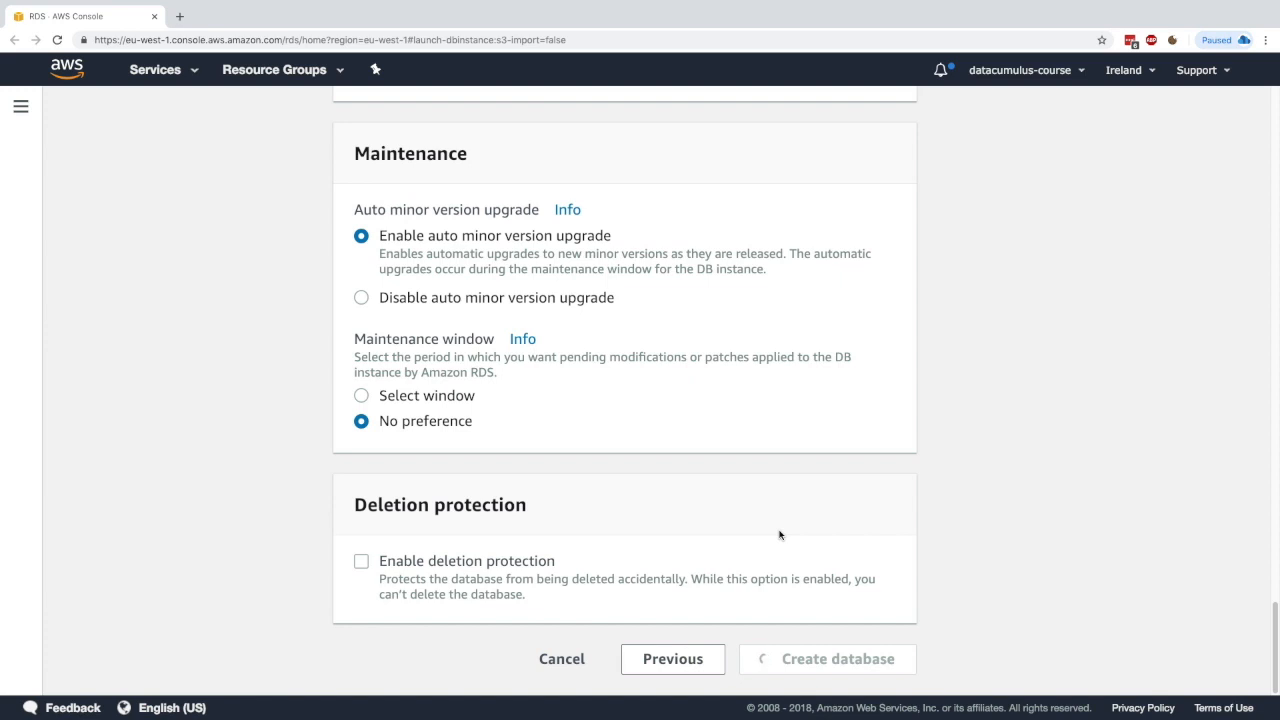
Step: View the new database instance's details, then return to the Databases list
click(837, 658)
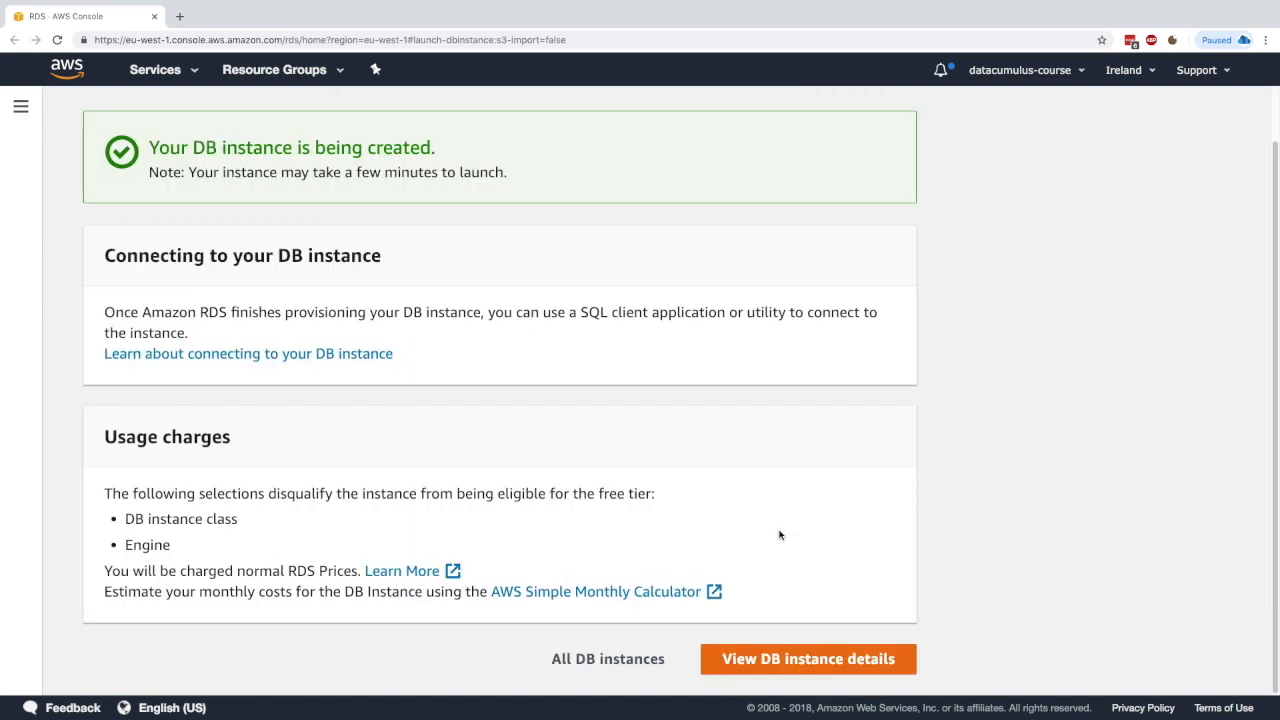
click(808, 658)
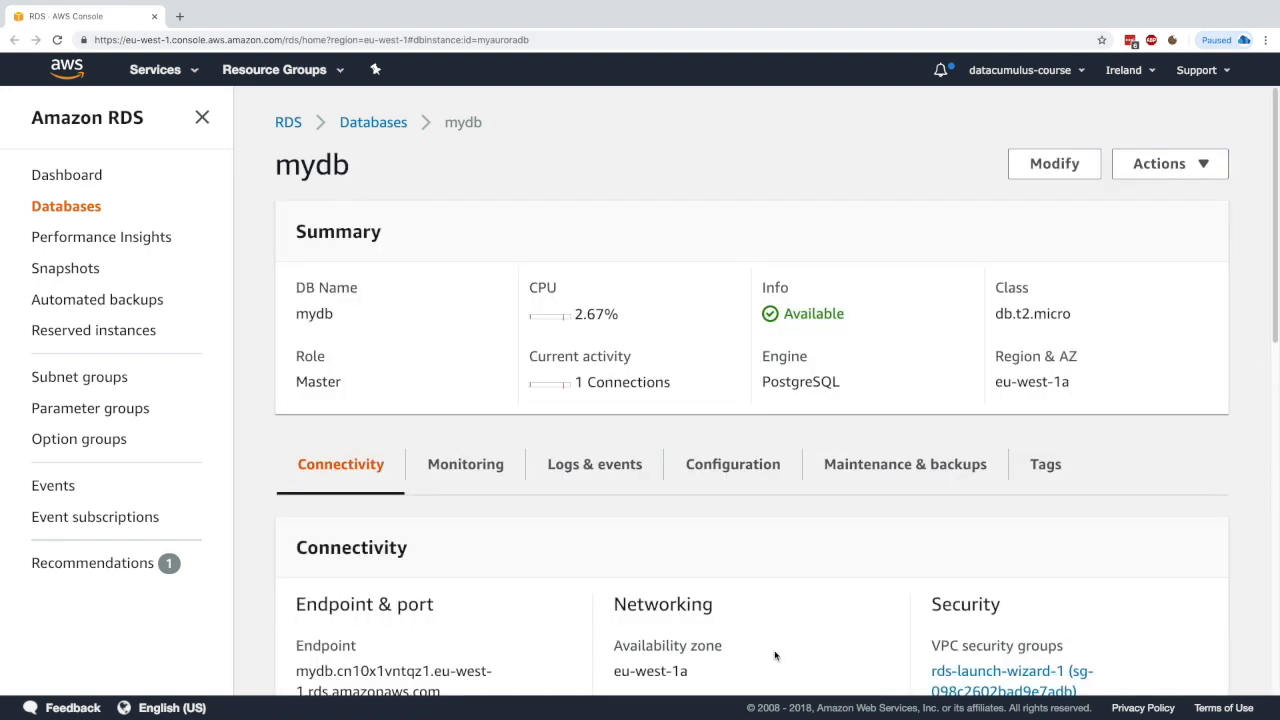
click(373, 122)
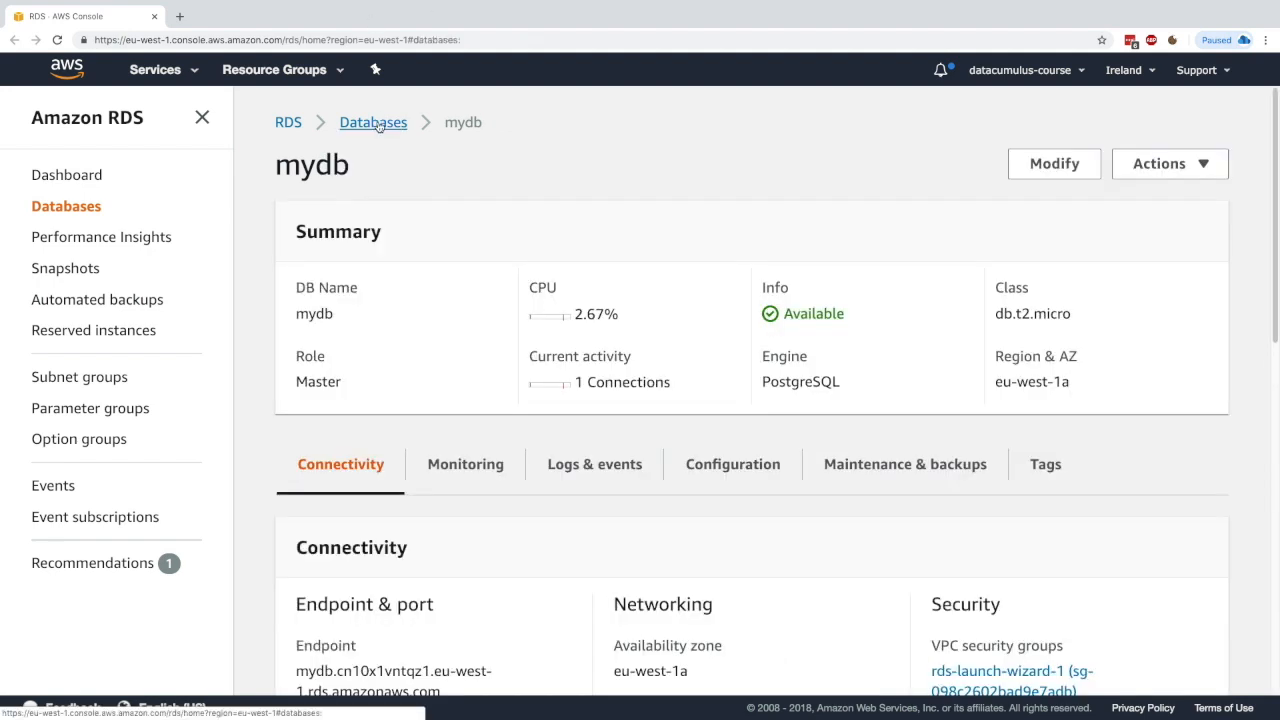
click(373, 122)
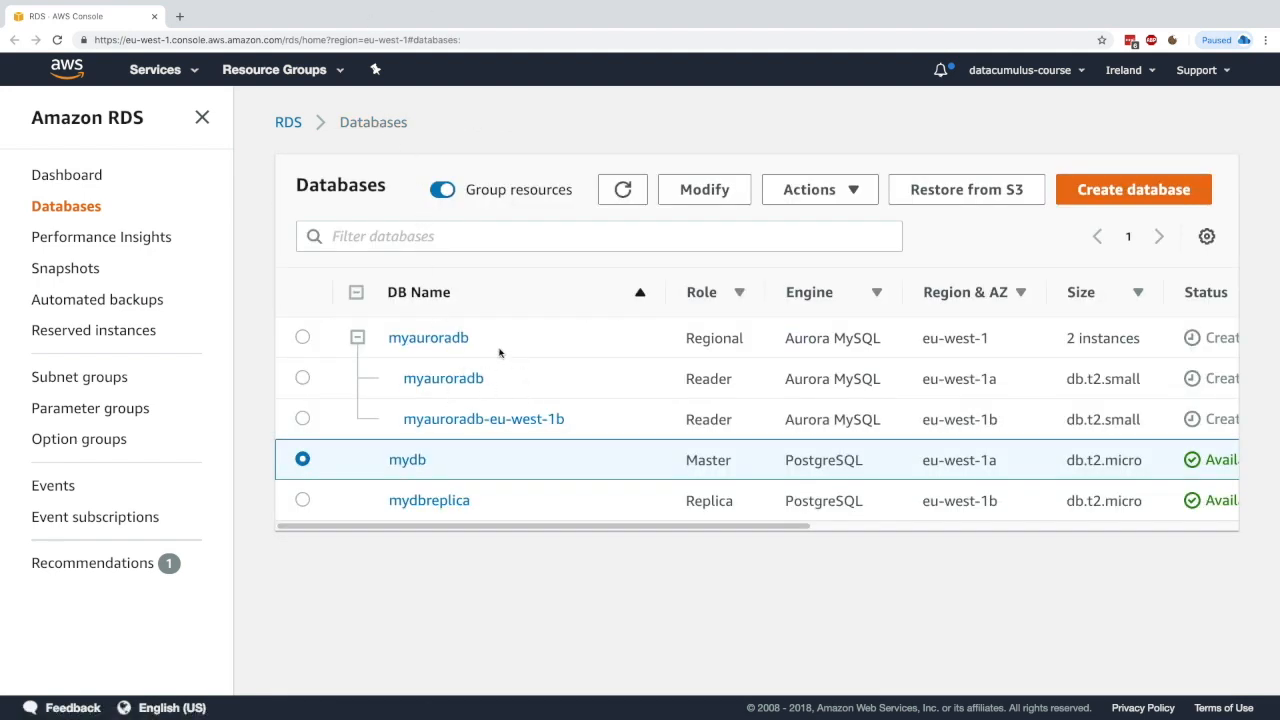
mouse_move(513, 337)
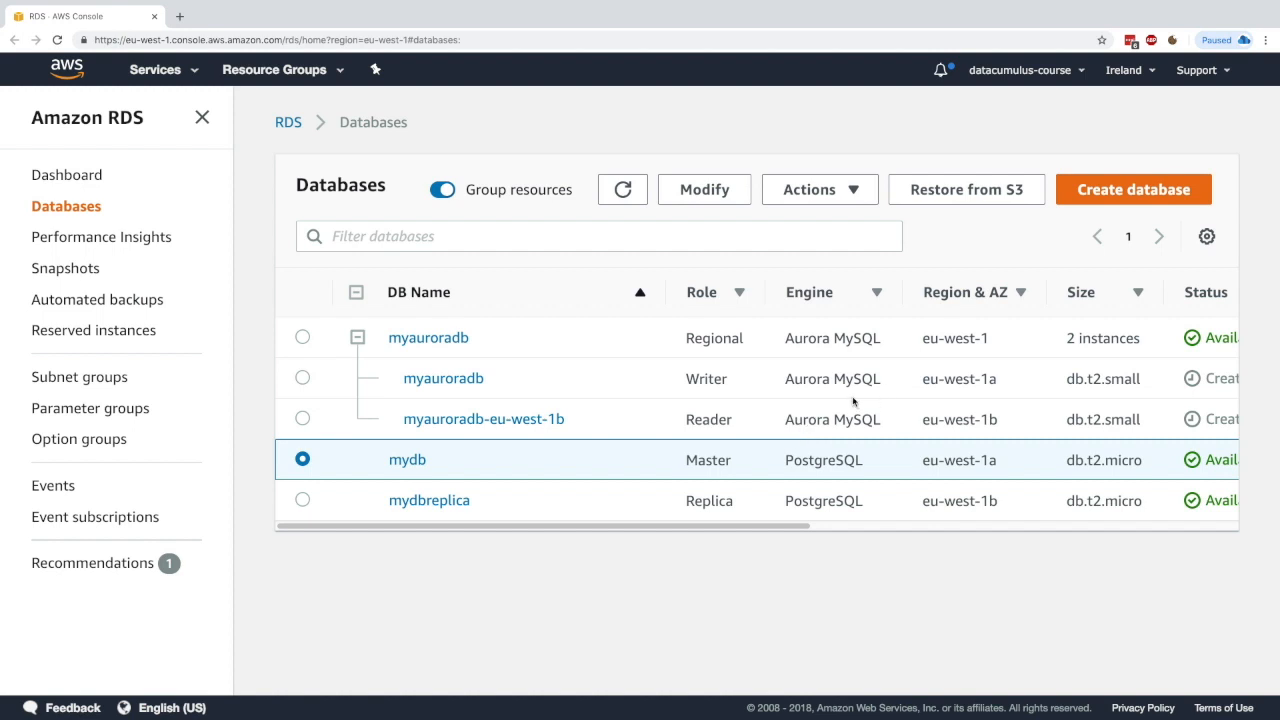
Step: Check the Writer and Reader instances and open the myauroradb cluster page
double_click(706, 378)
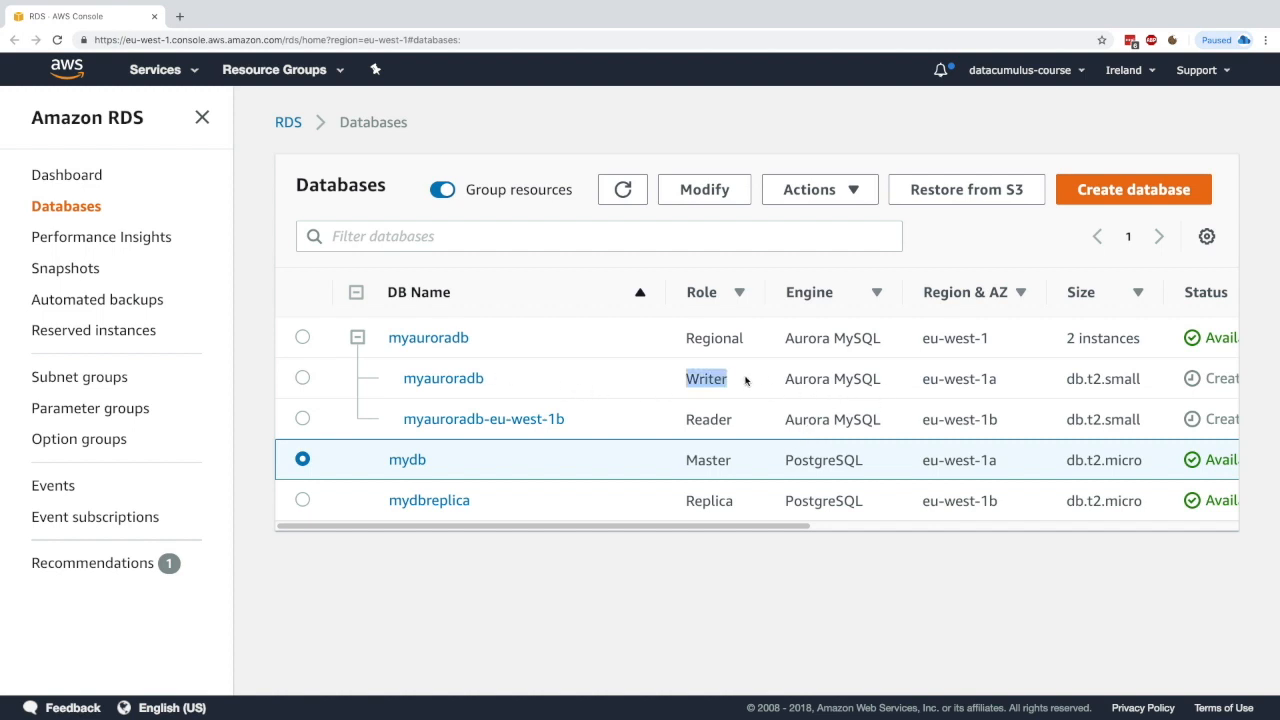
mouse_move(685, 418)
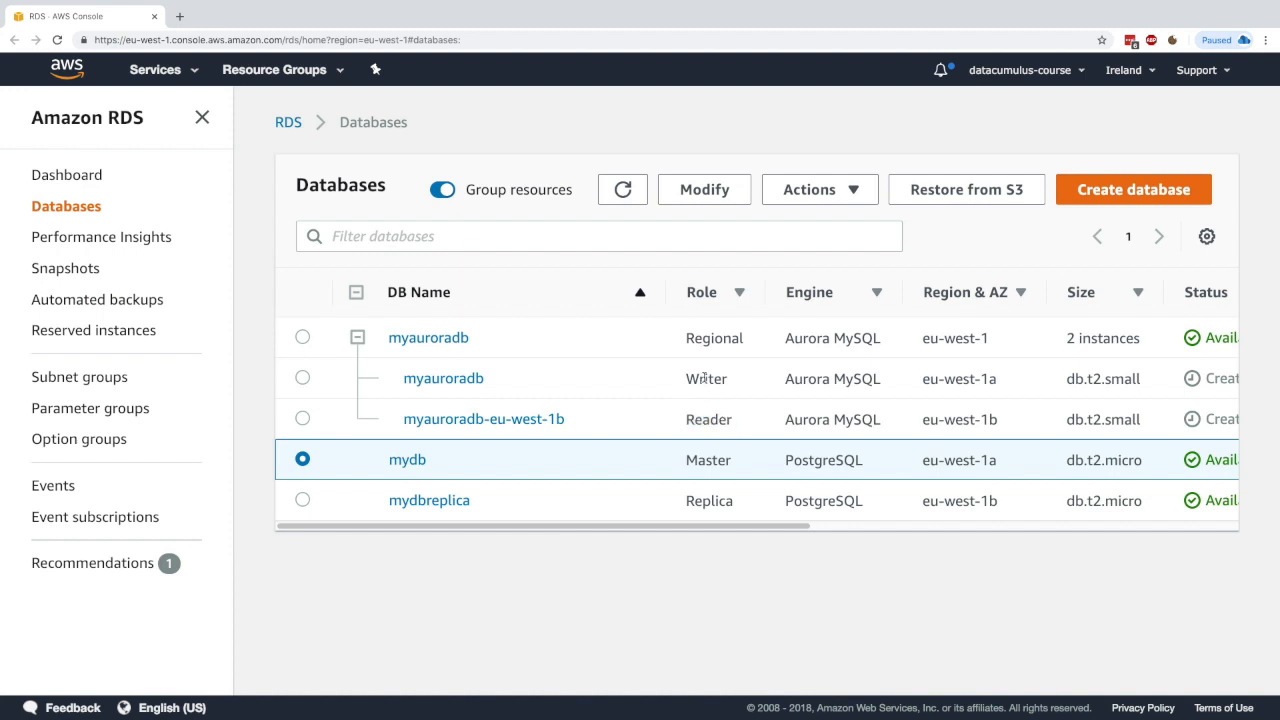
double_click(708, 419)
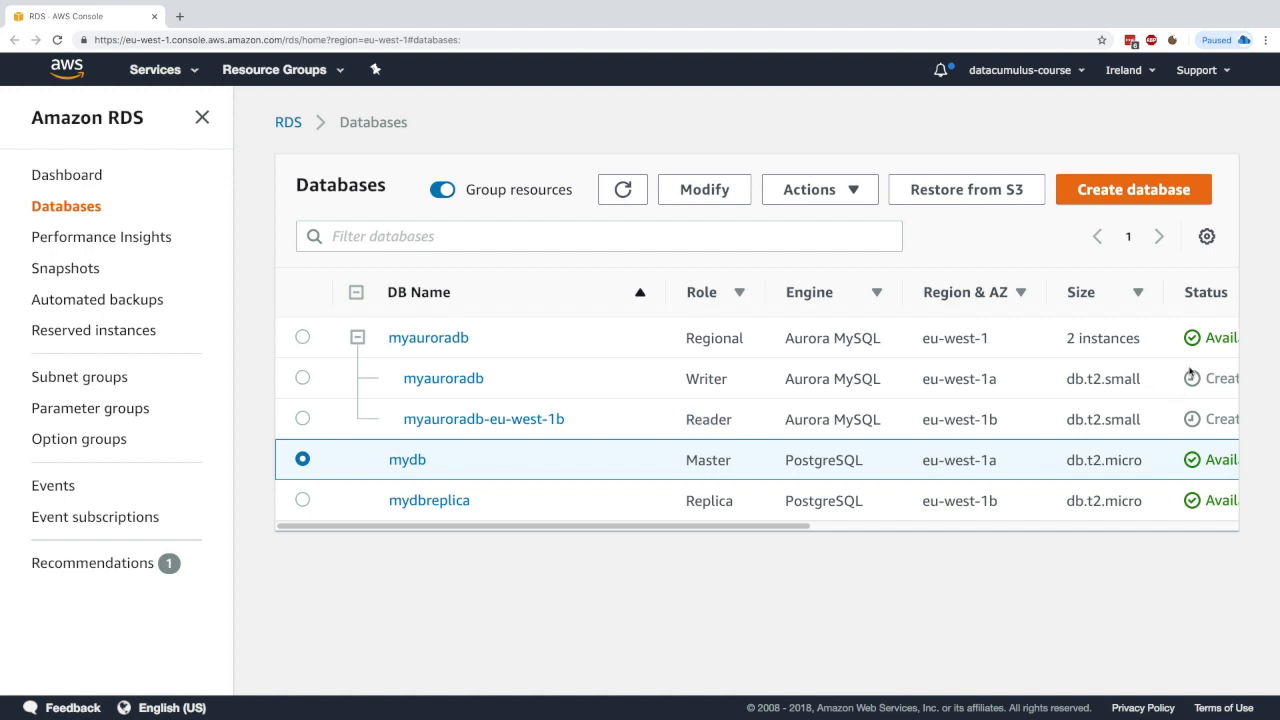
click(302, 459)
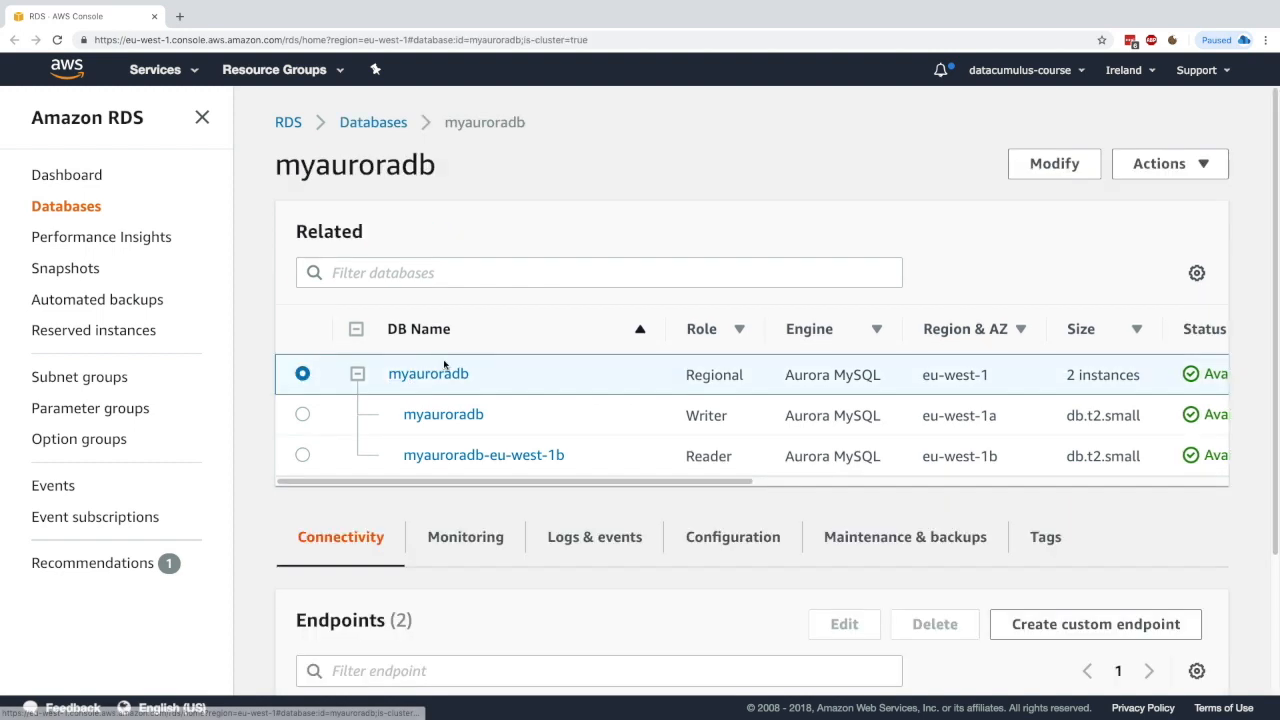
scroll(down, 3)
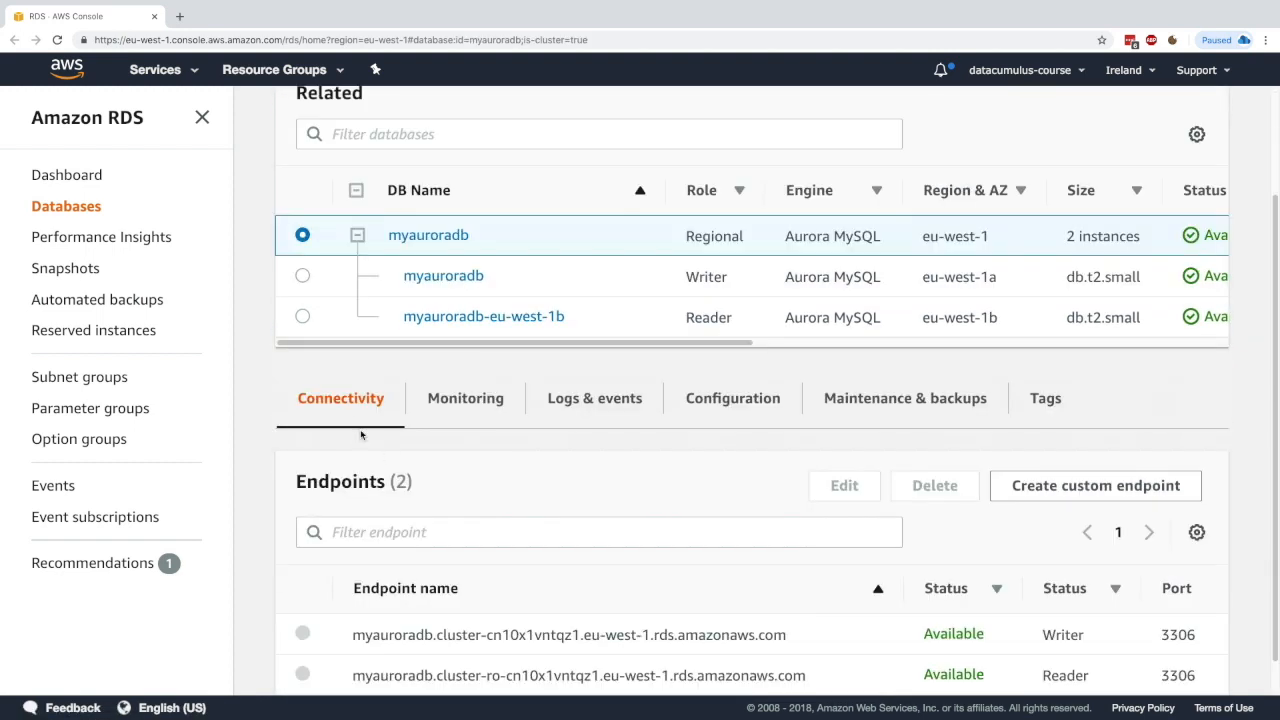
scroll(down, 3)
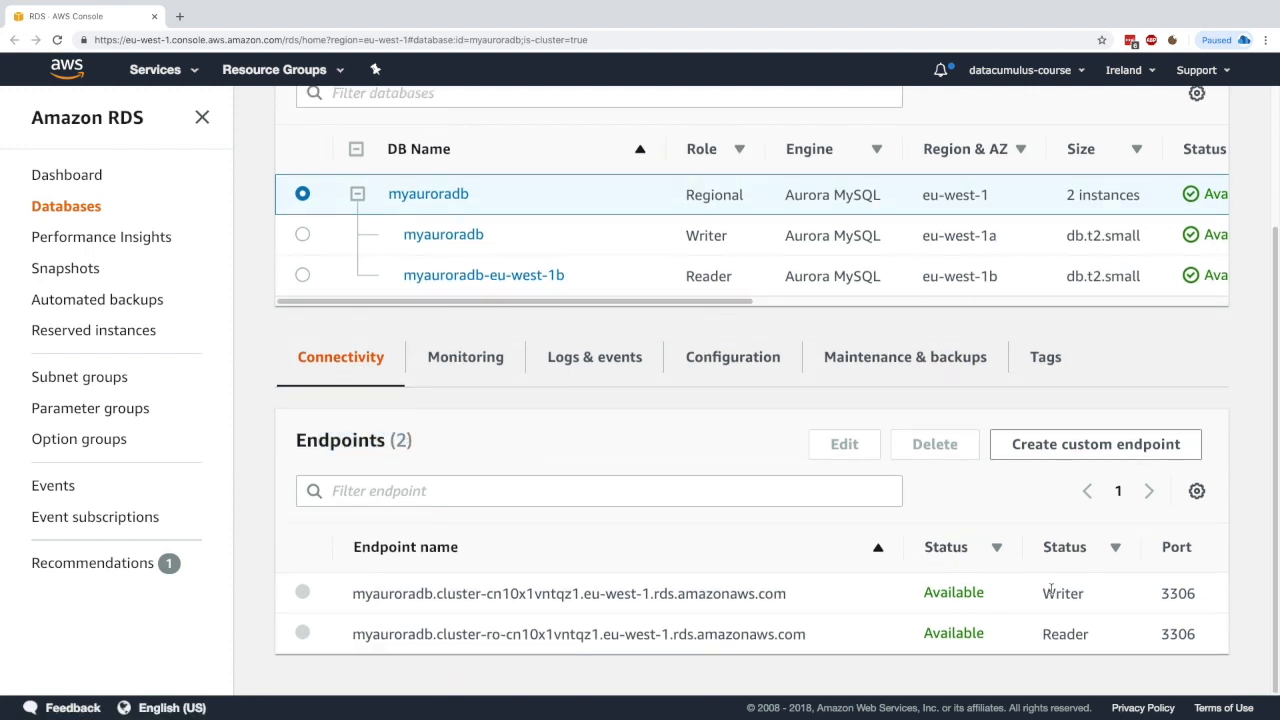
double_click(1065, 633)
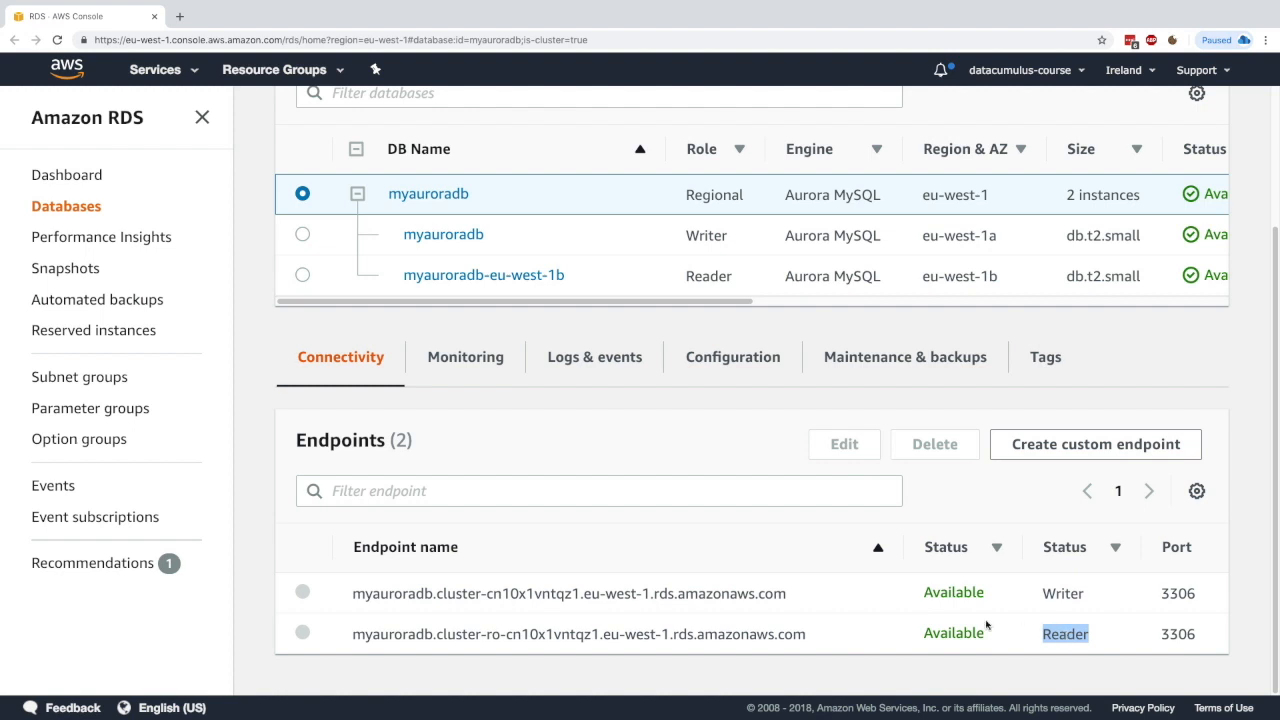
double_click(400, 593)
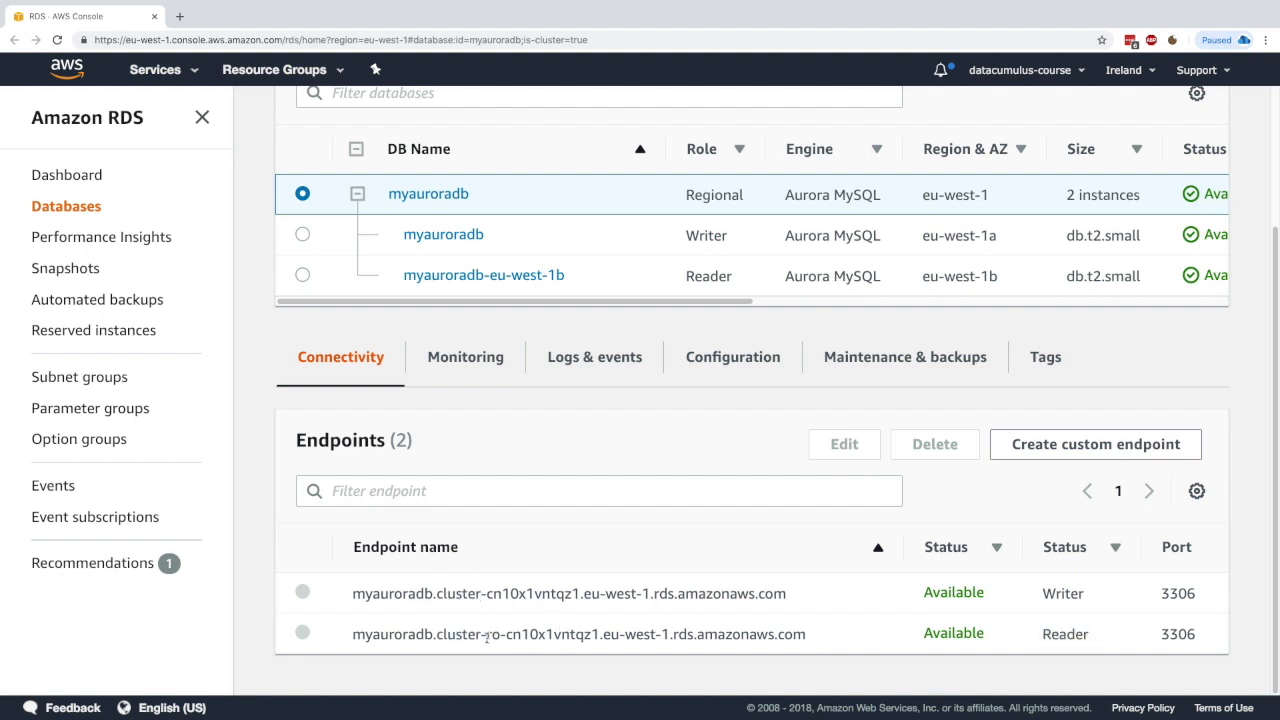
double_click(490, 634)
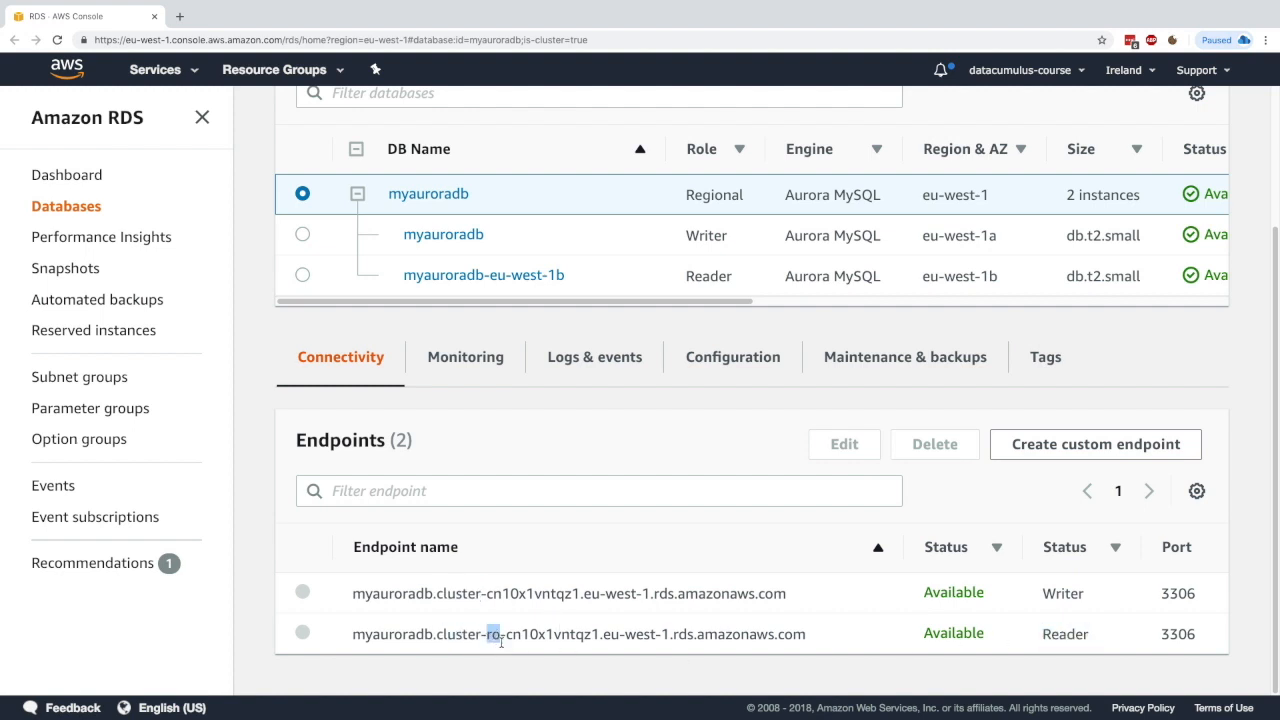
triple_click(568, 593)
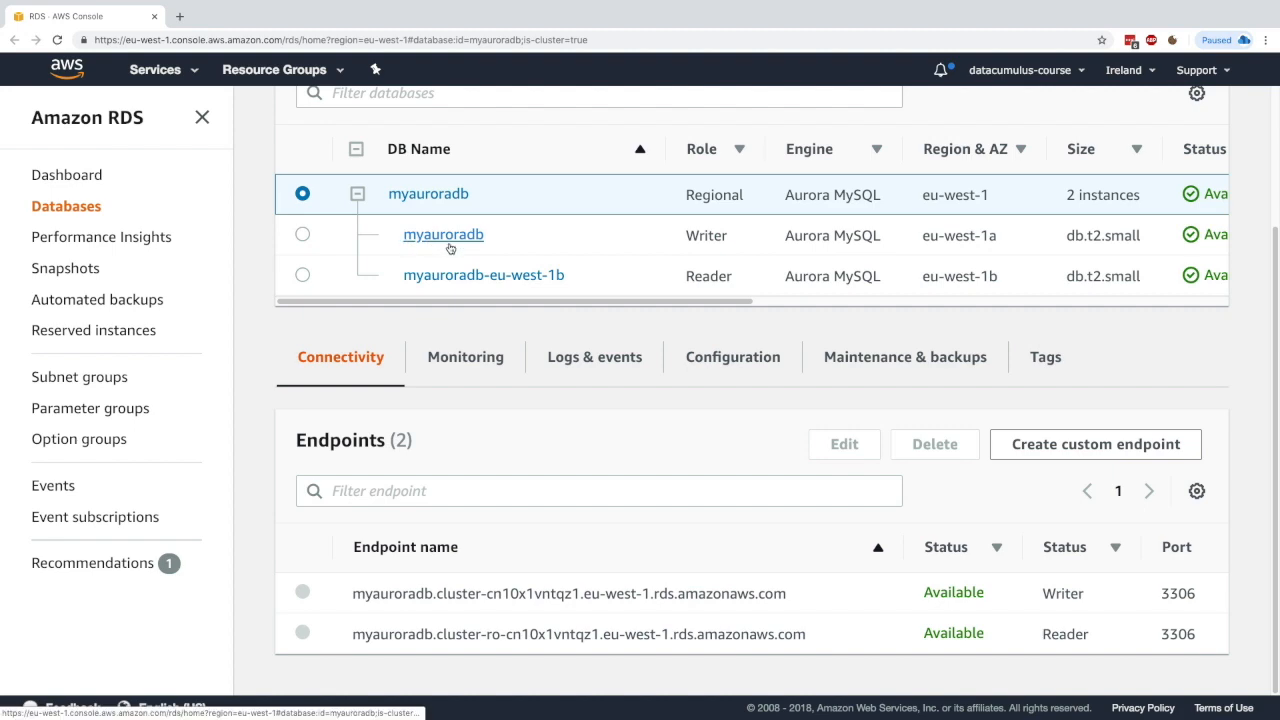
click(442, 234)
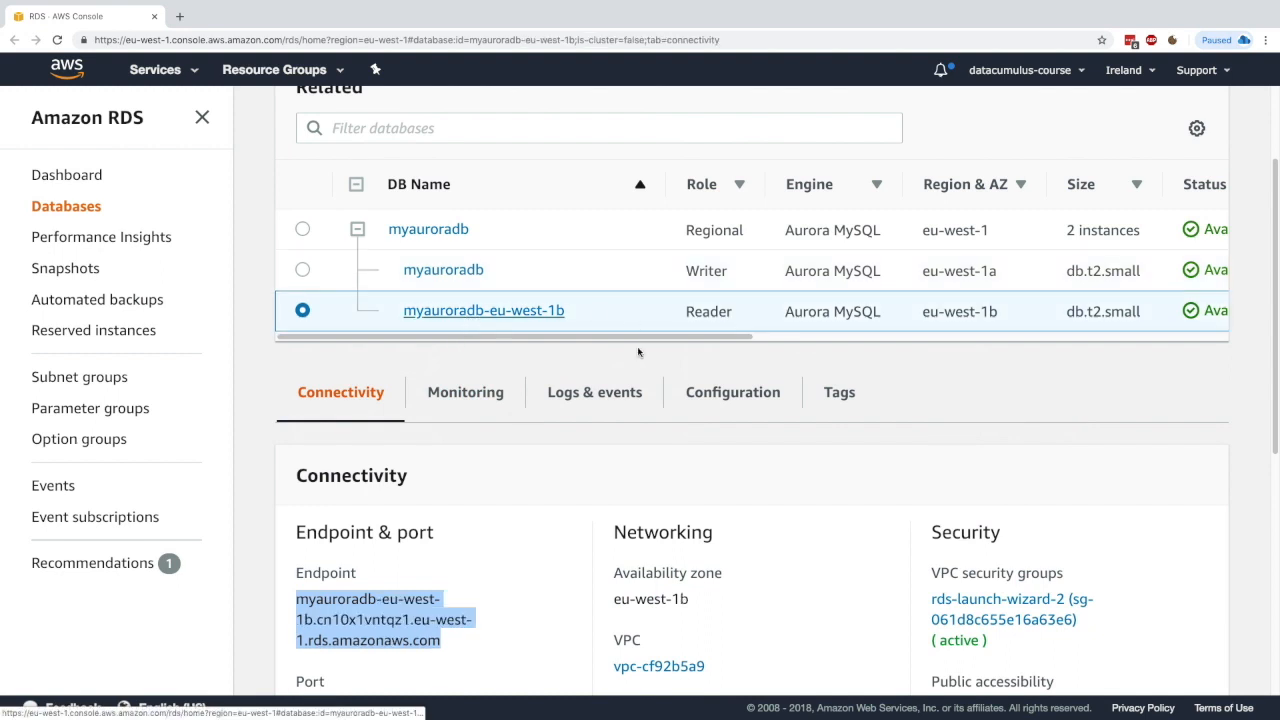
click(420, 598)
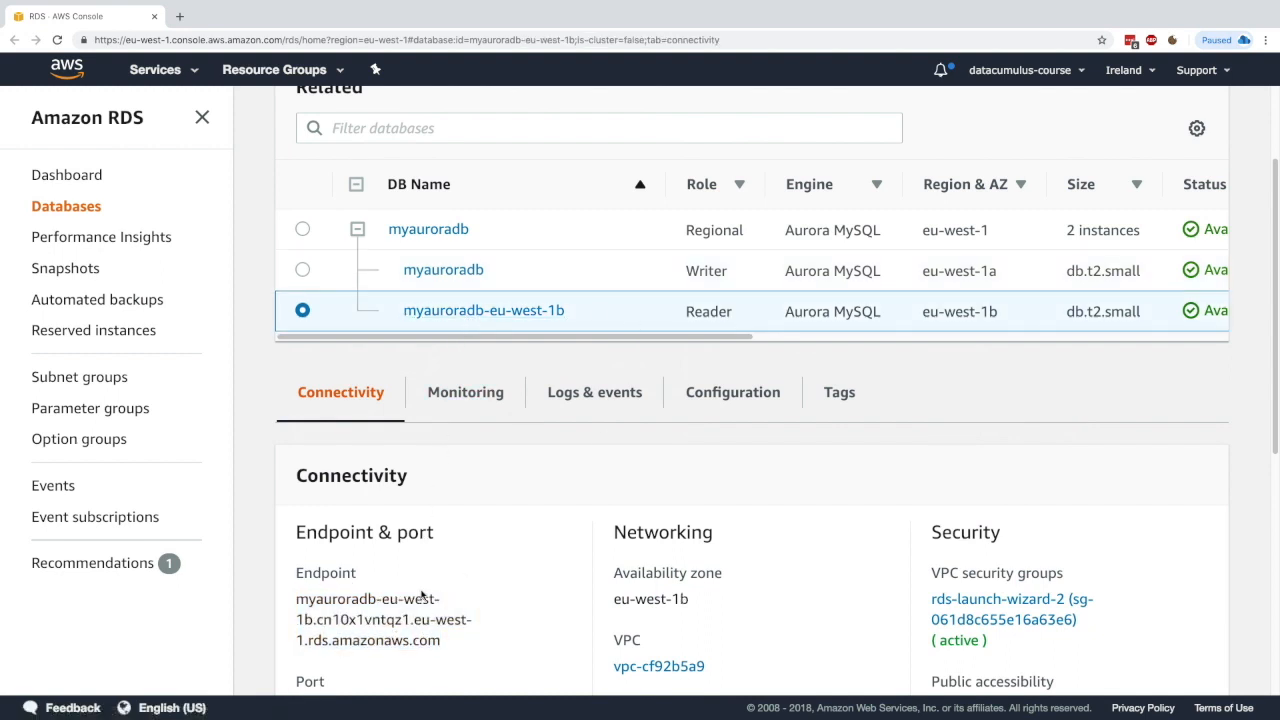
scroll(down, 3)
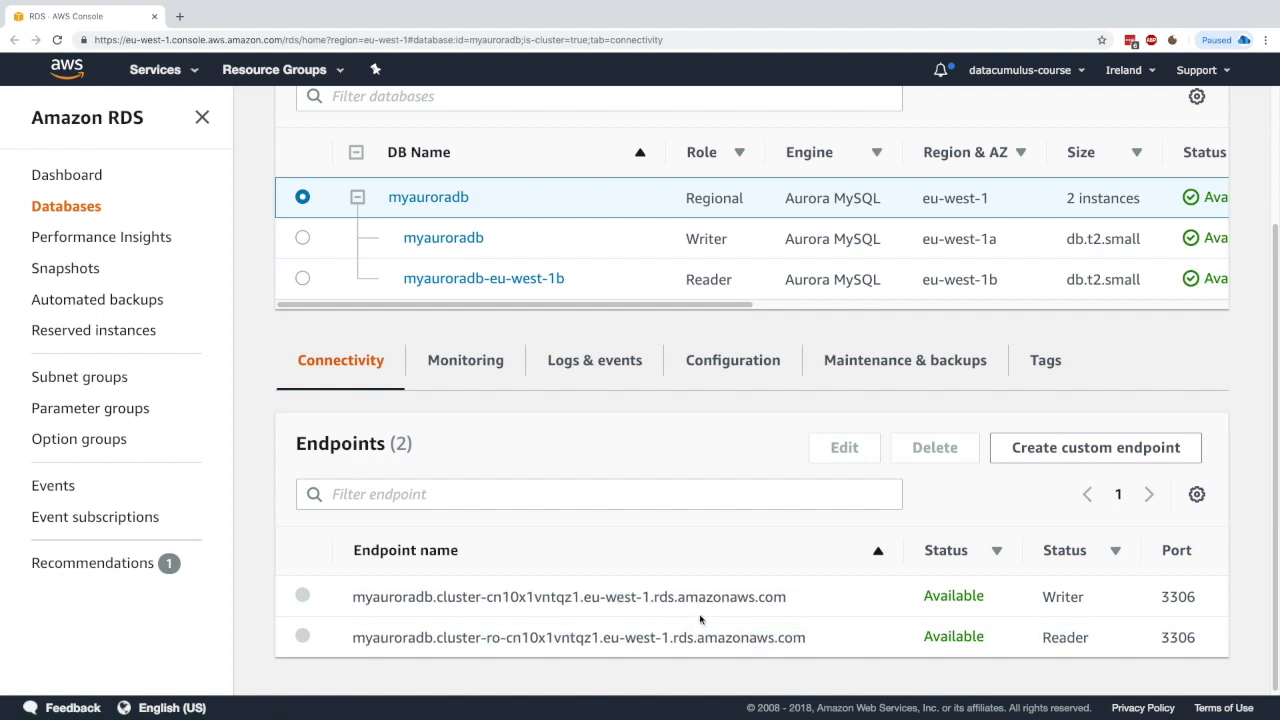
mouse_move(652, 622)
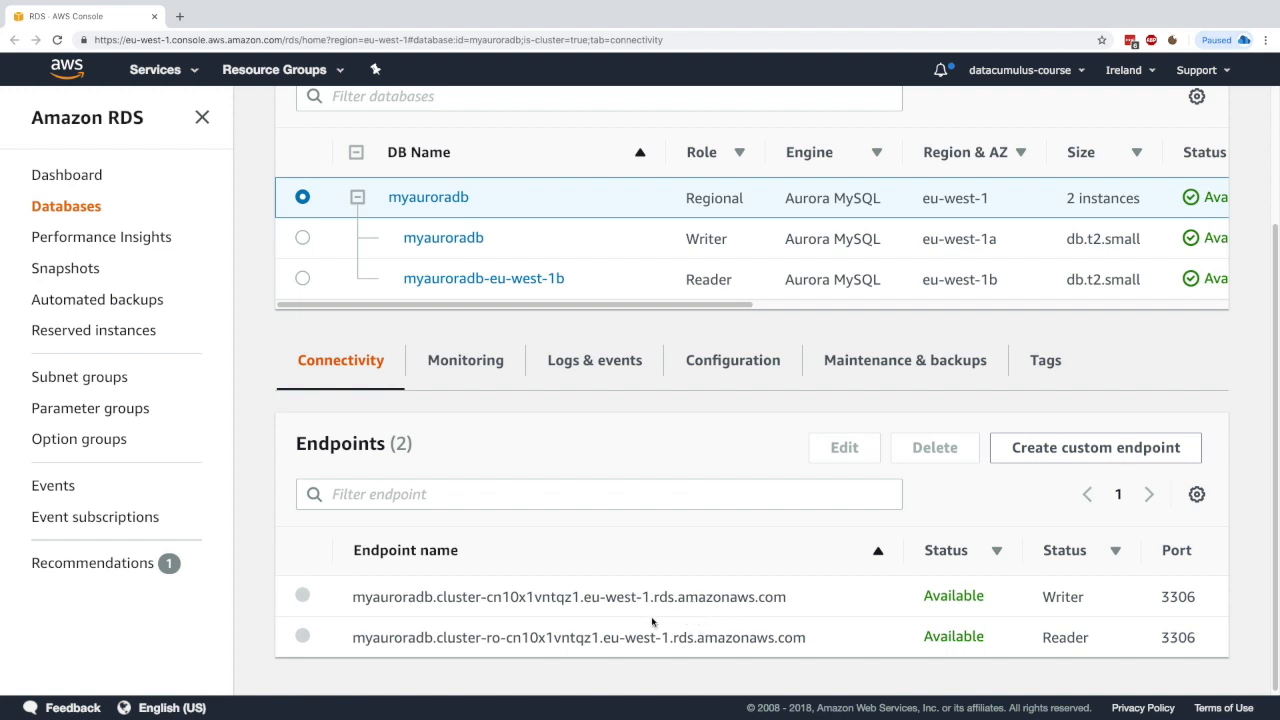
mouse_move(686, 628)
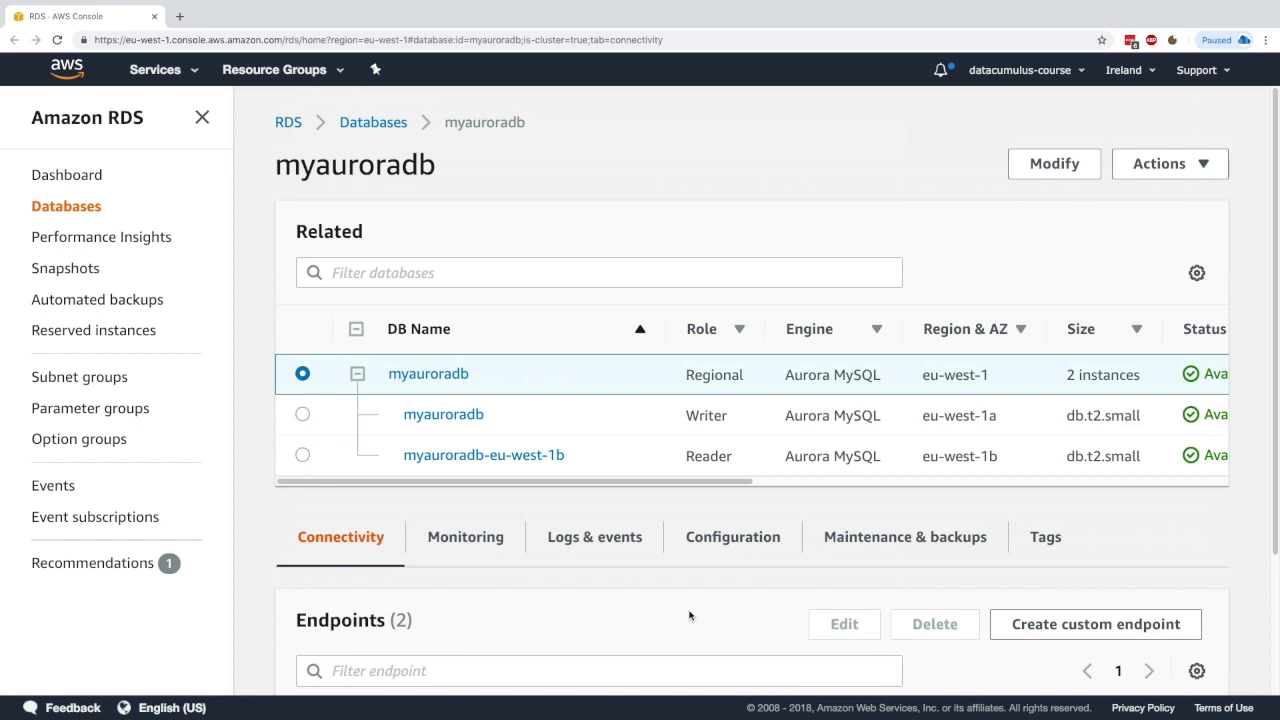
mouse_move(940, 201)
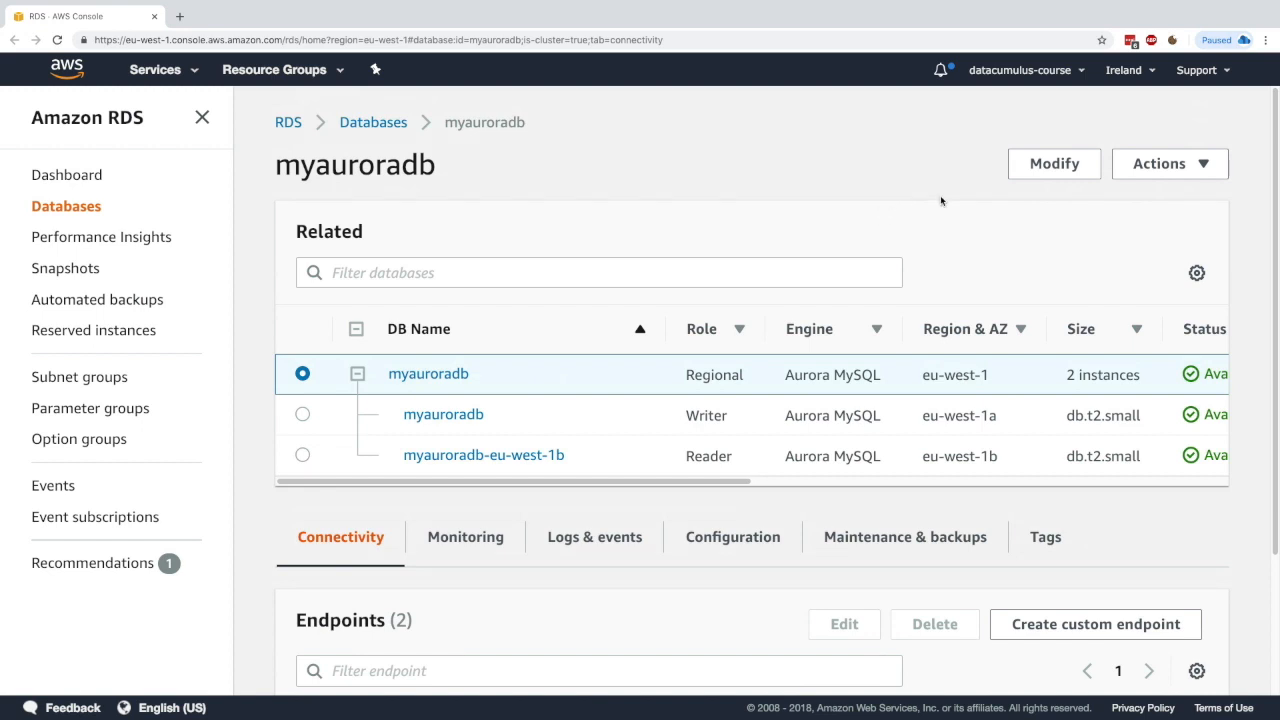
Step: From Actions, add an auto scaling policy named MyDemoPolicy with target value 60
click(1169, 163)
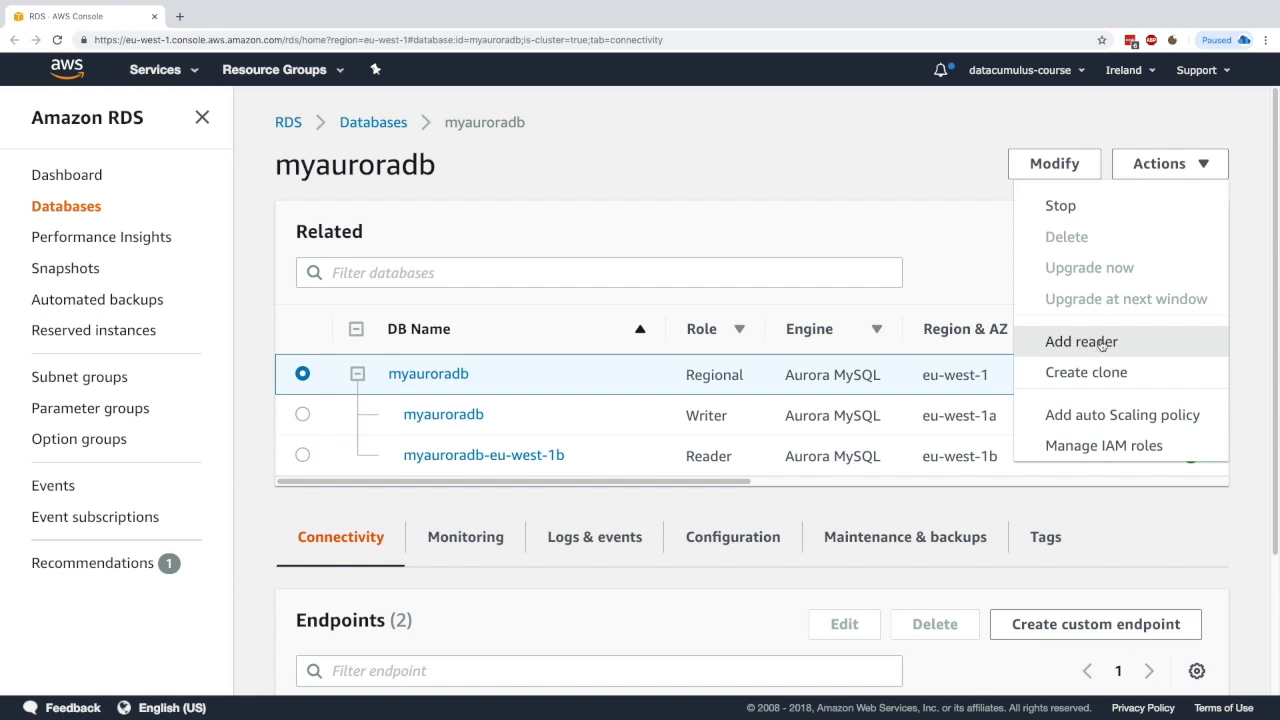
mouse_move(1122, 414)
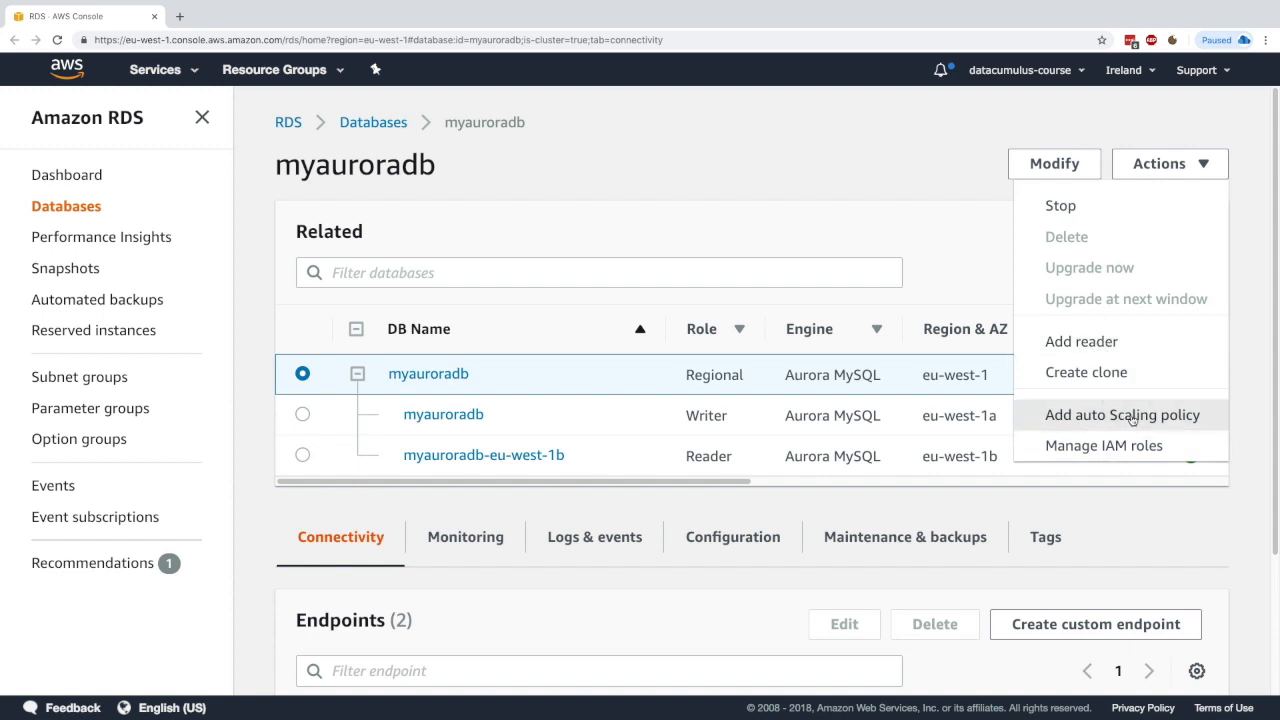
click(1121, 414)
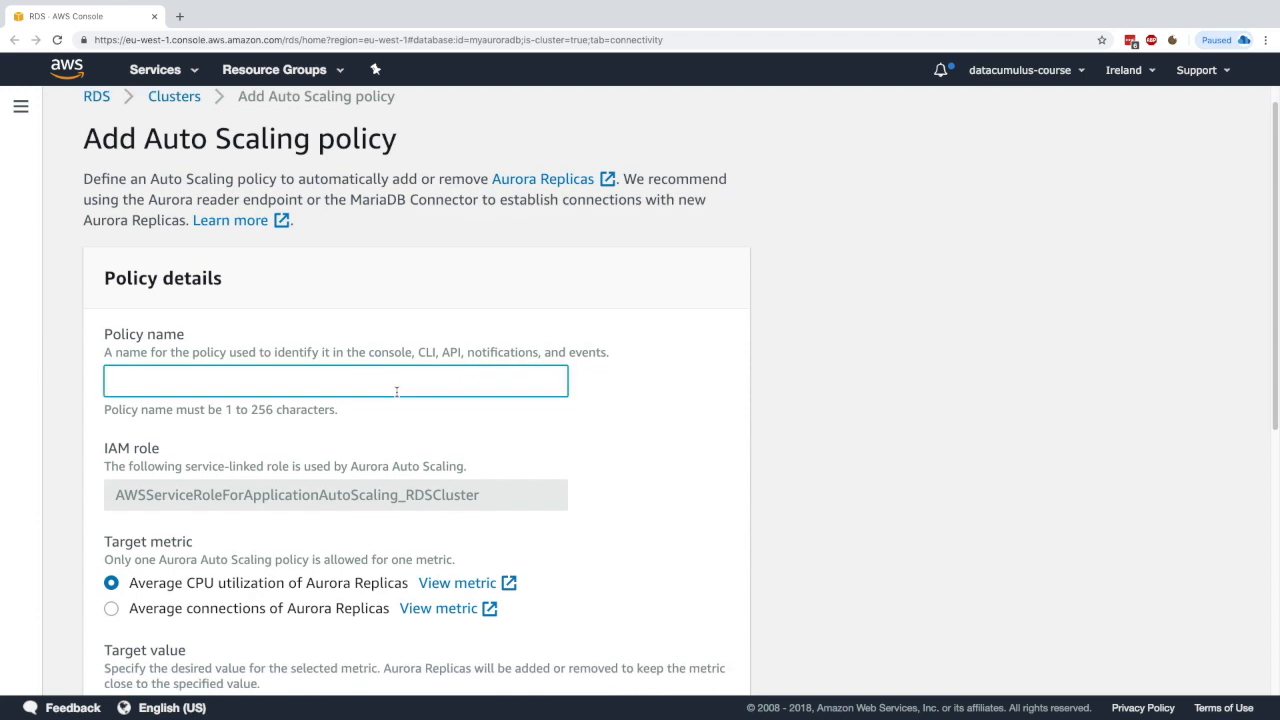
text(MyDemoPoli)
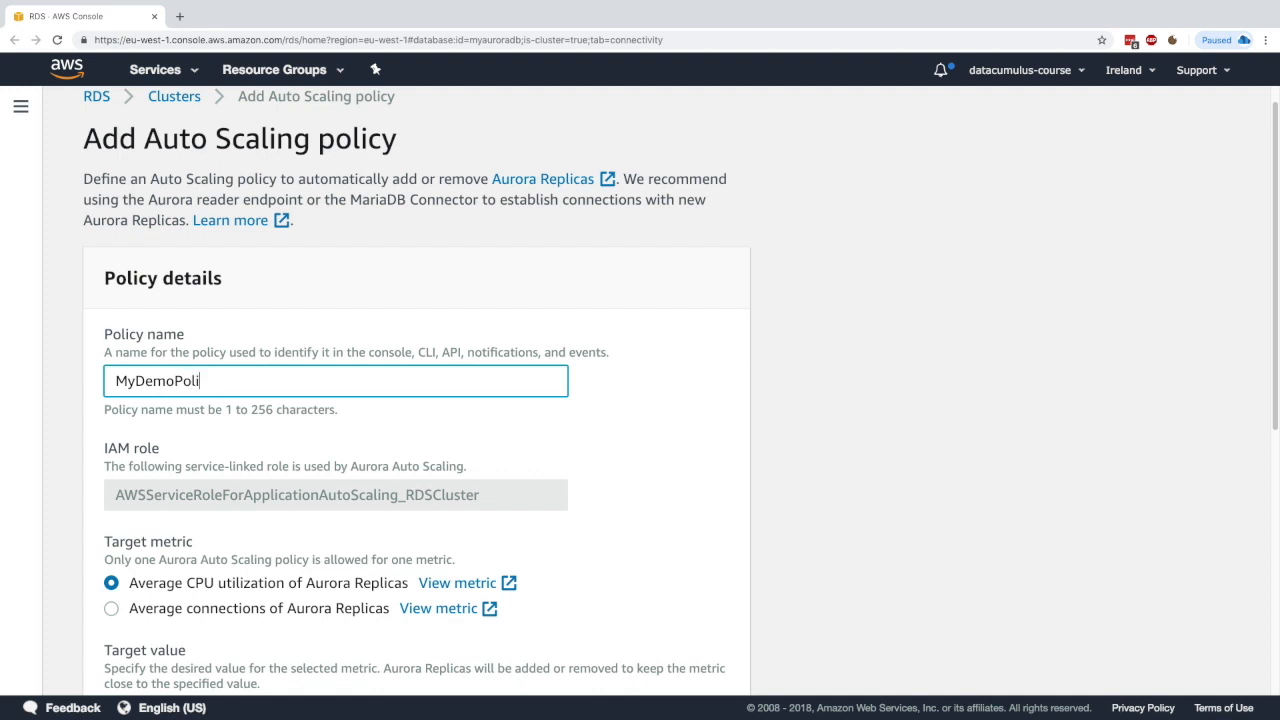
text(cy)
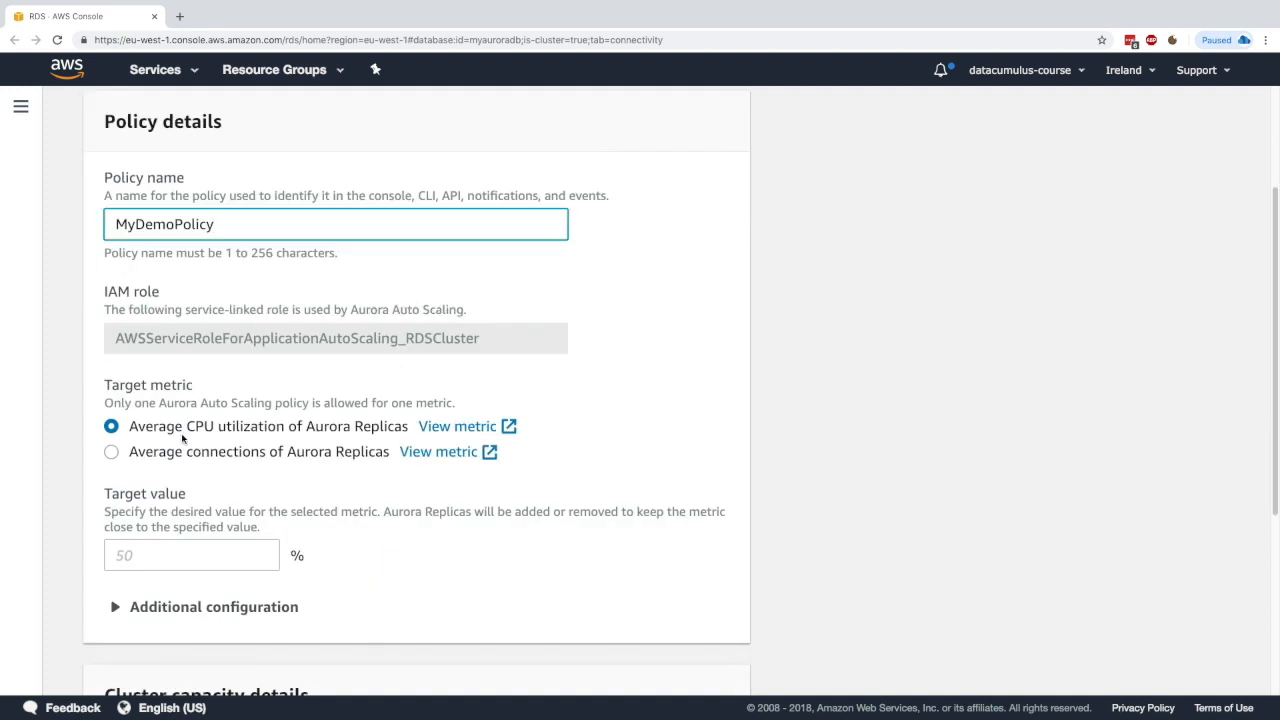
drag(140, 426, 340, 426)
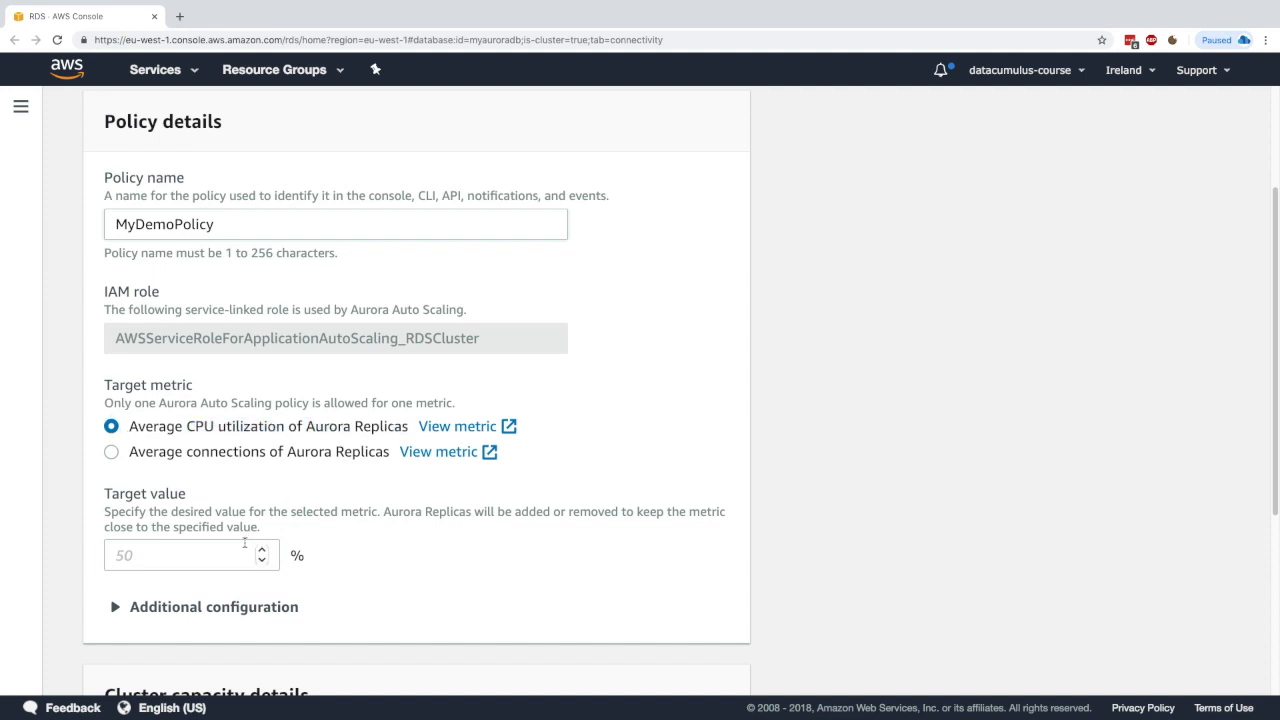
click(185, 555)
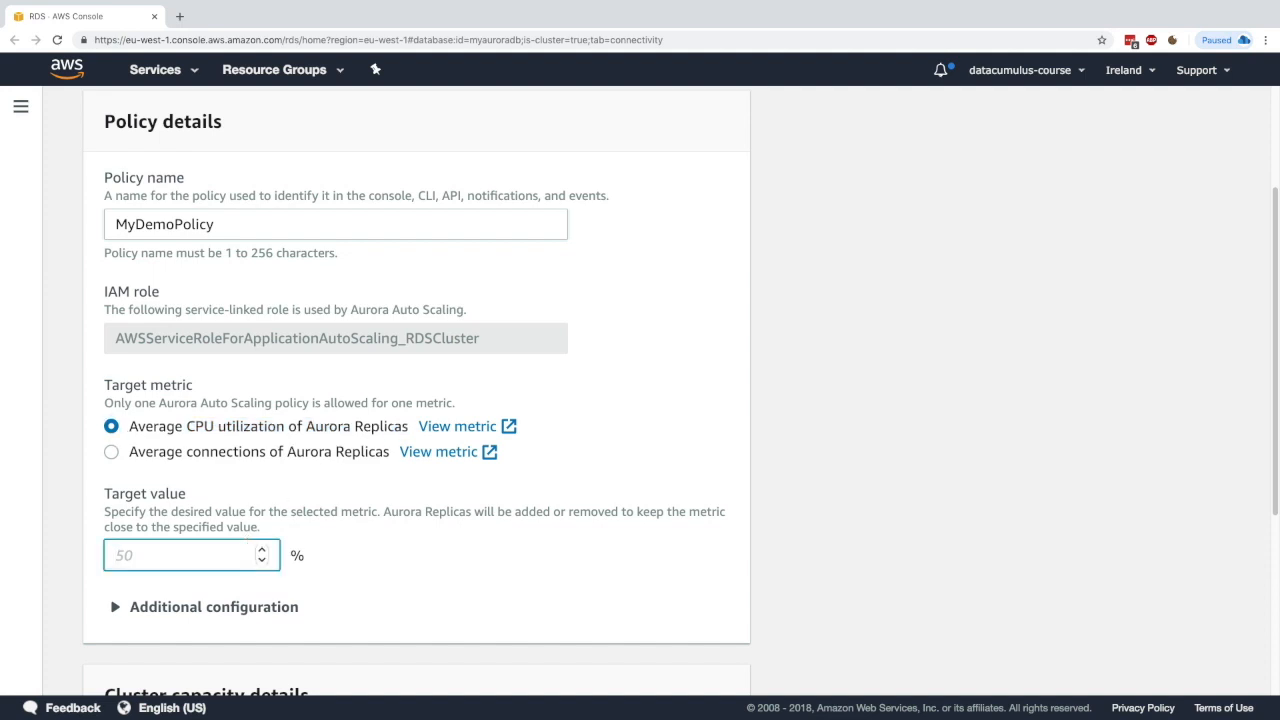
text(60)
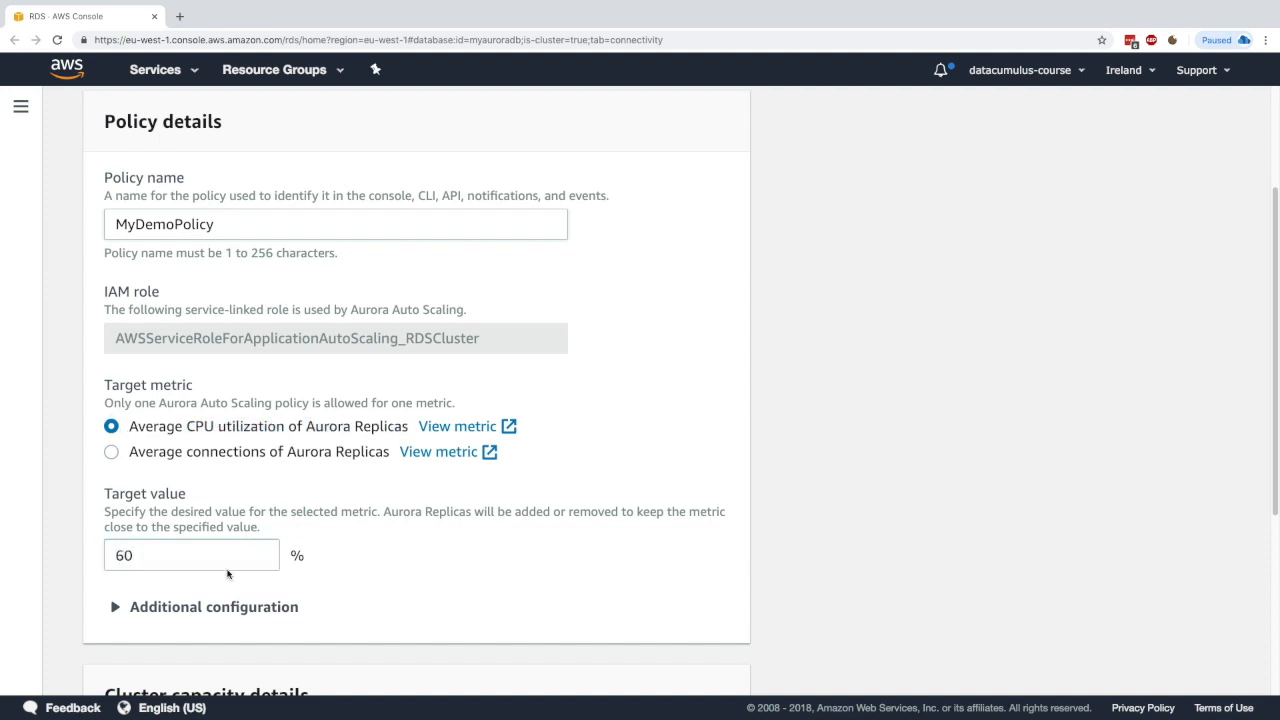
Step: Keep minimum capacity 1 and maximum 15, and add the MyDemoPolicy policy
click(113, 606)
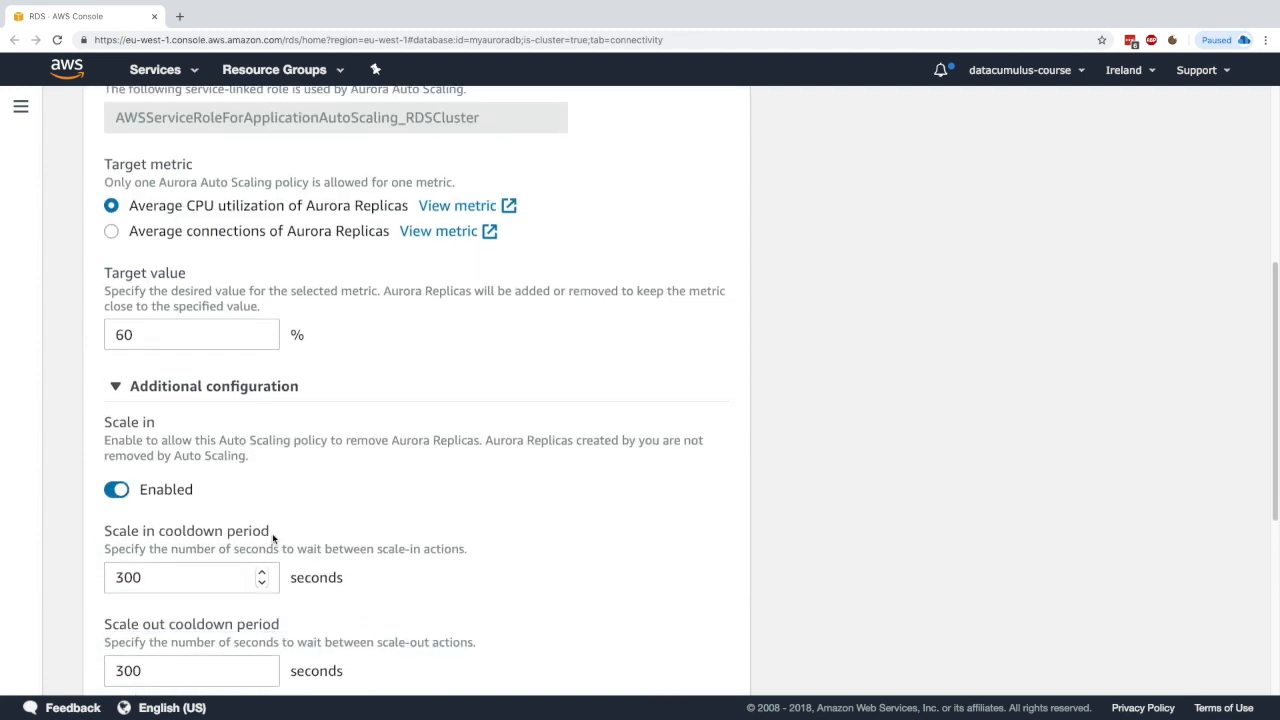
scroll(down, 3)
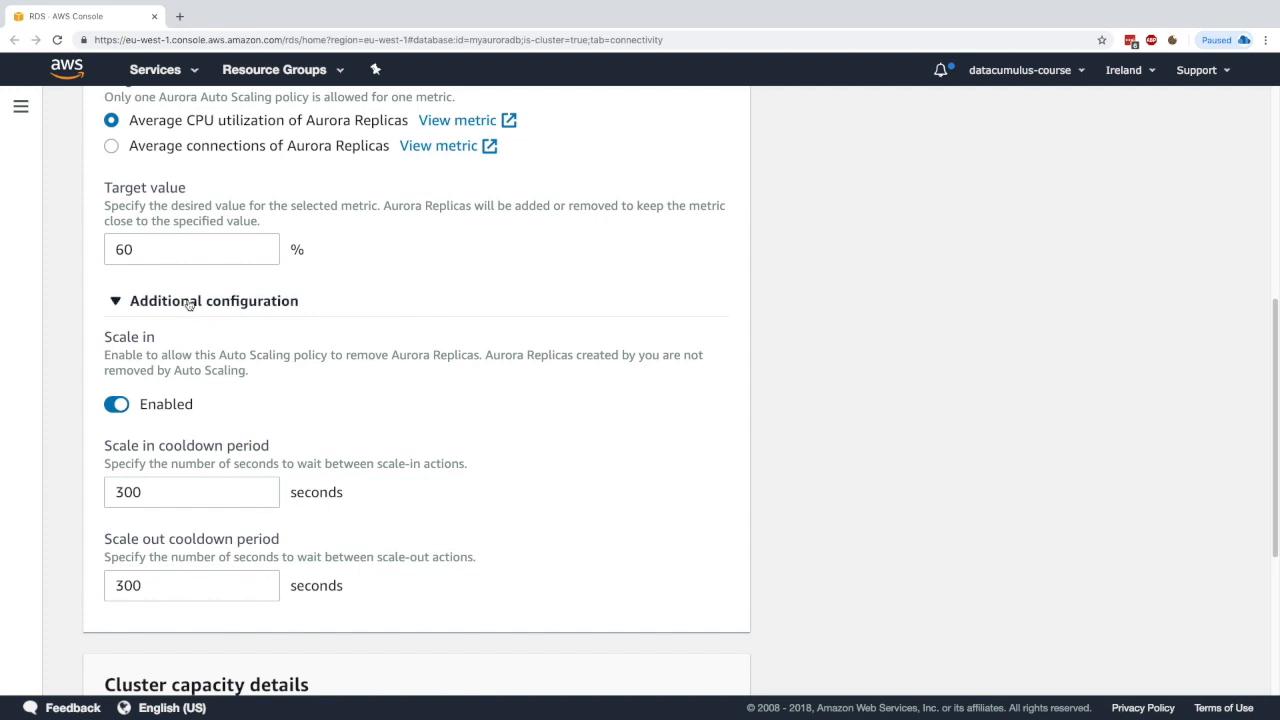
click(115, 300)
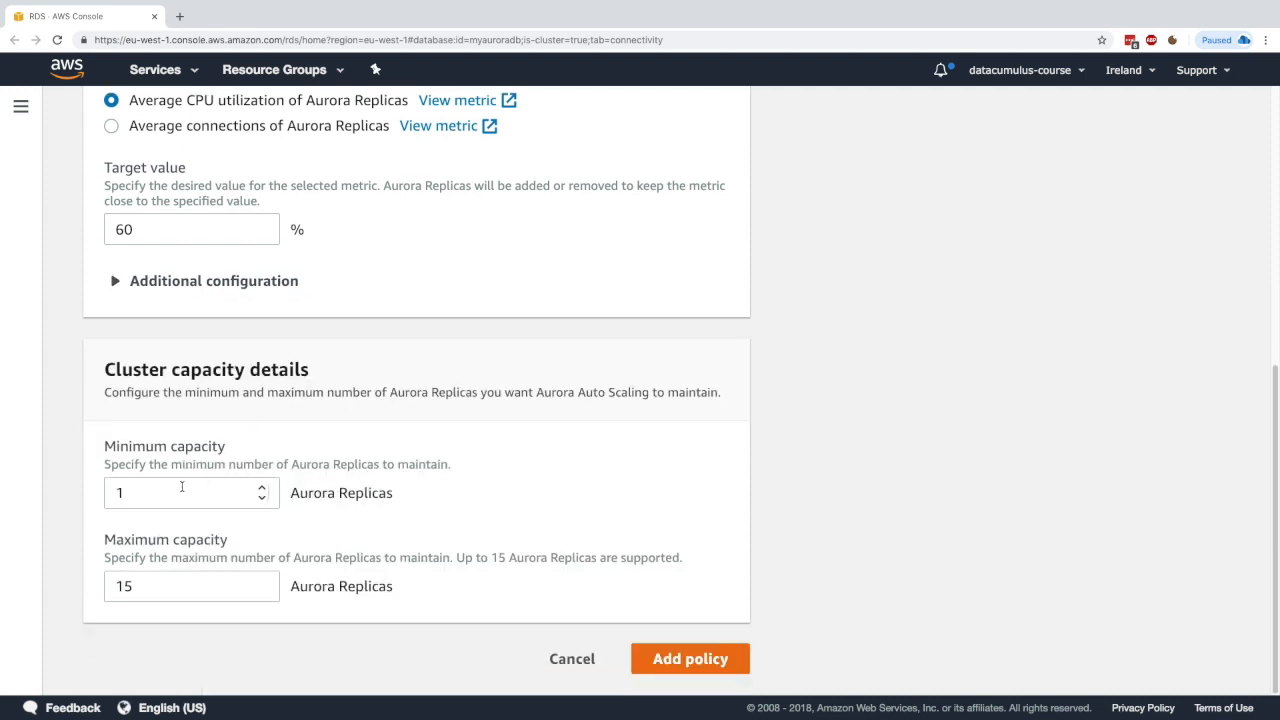
click(190, 586)
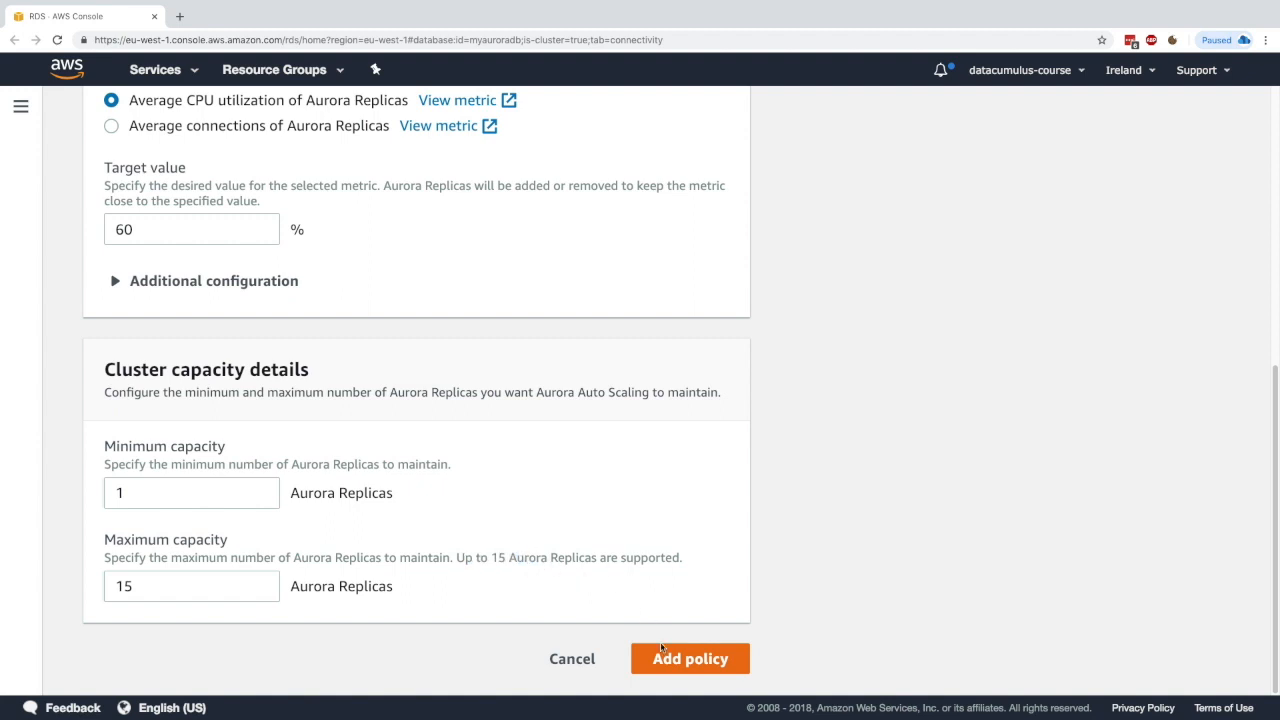
click(690, 658)
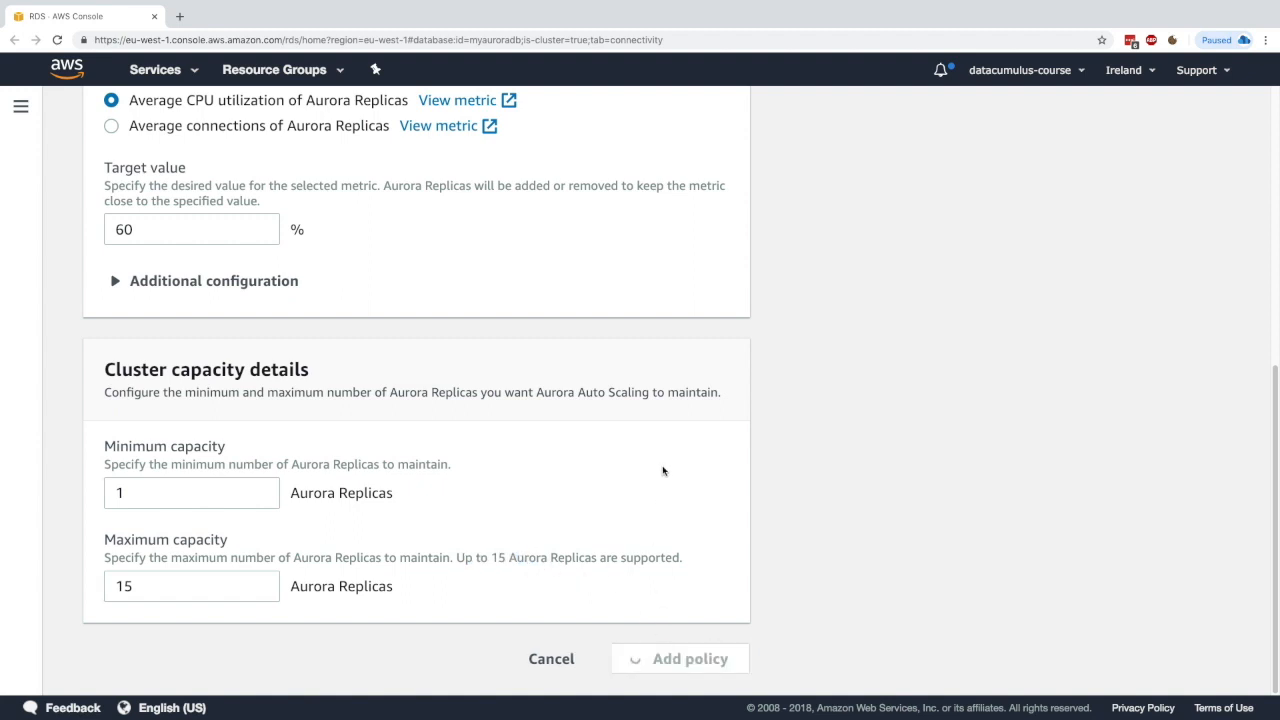
click(690, 658)
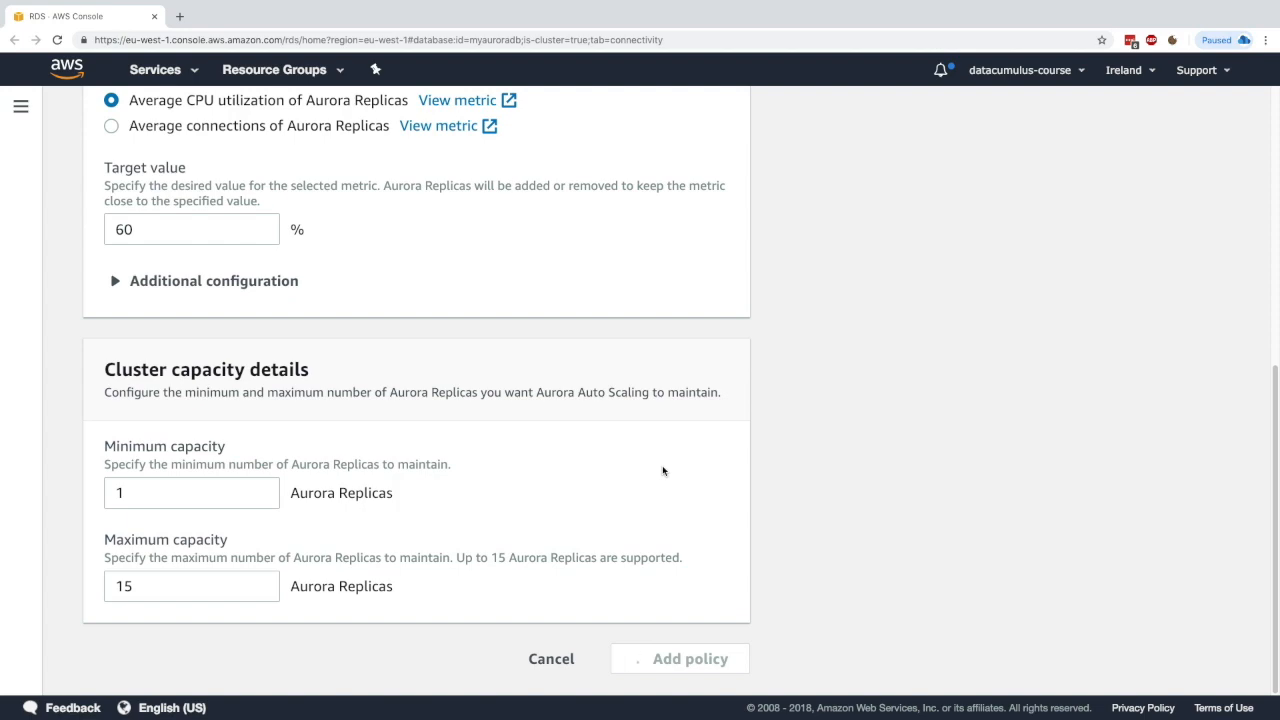
click(551, 658)
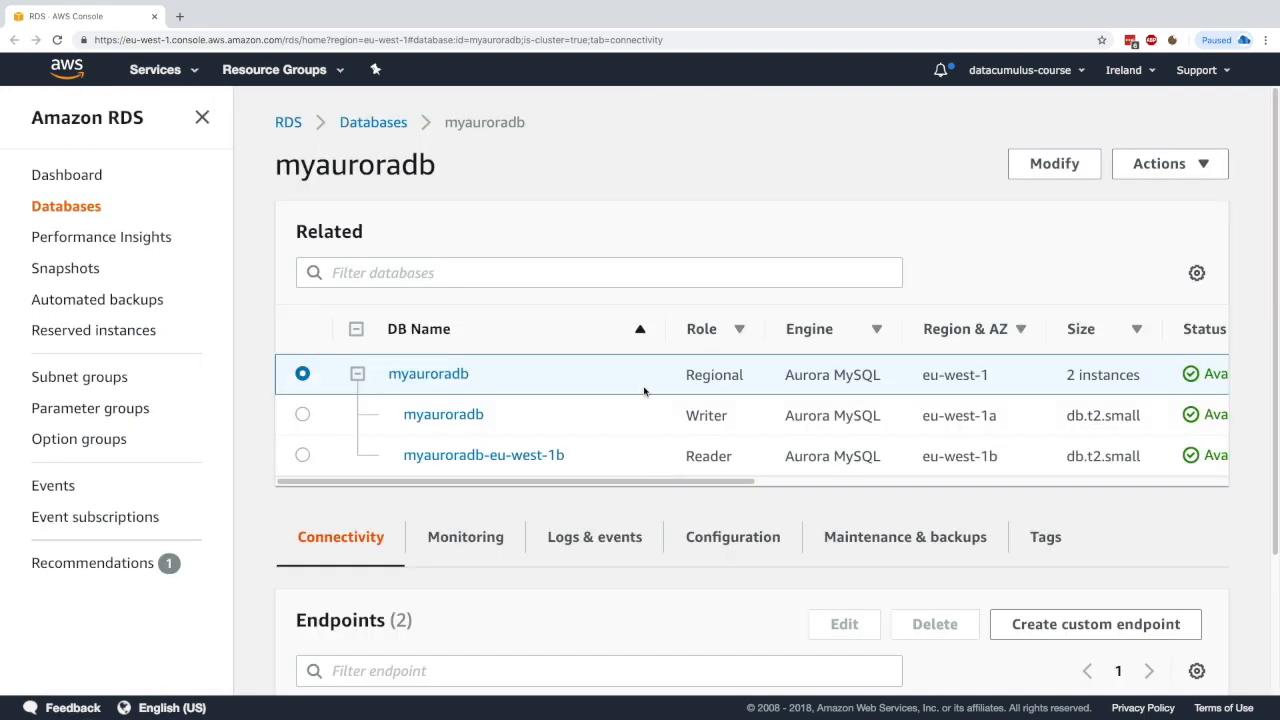
mouse_move(667, 468)
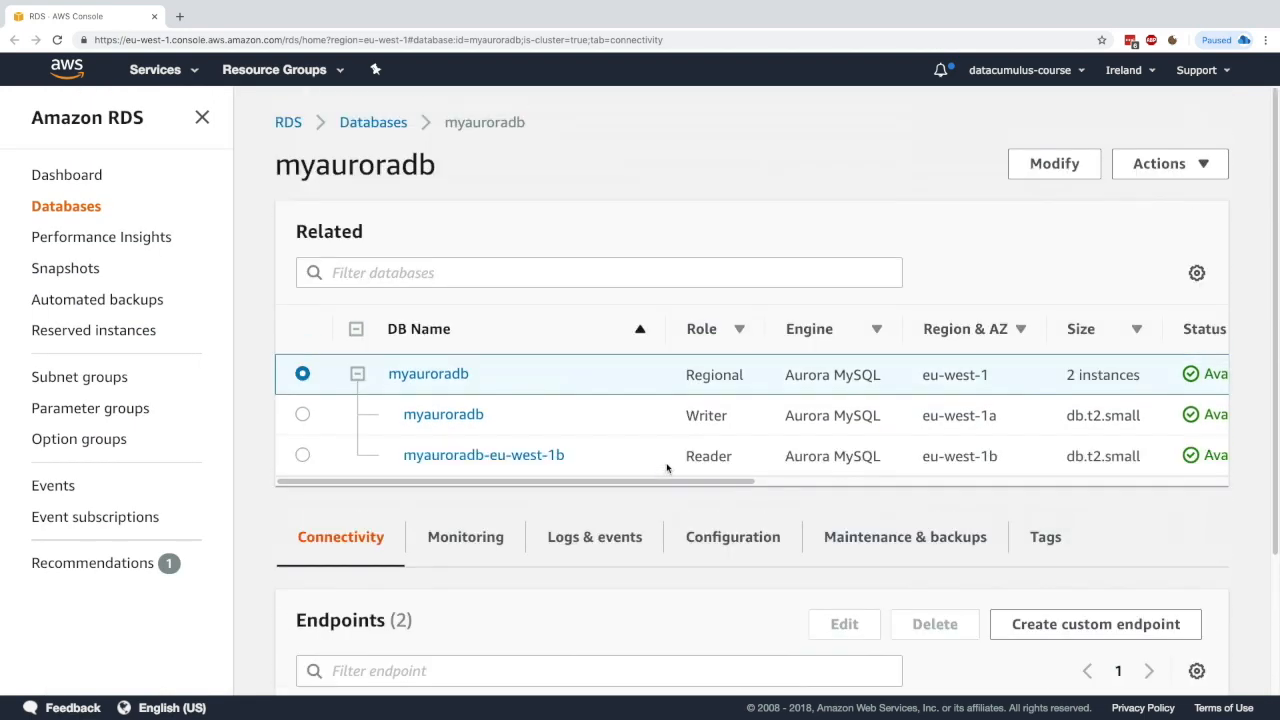